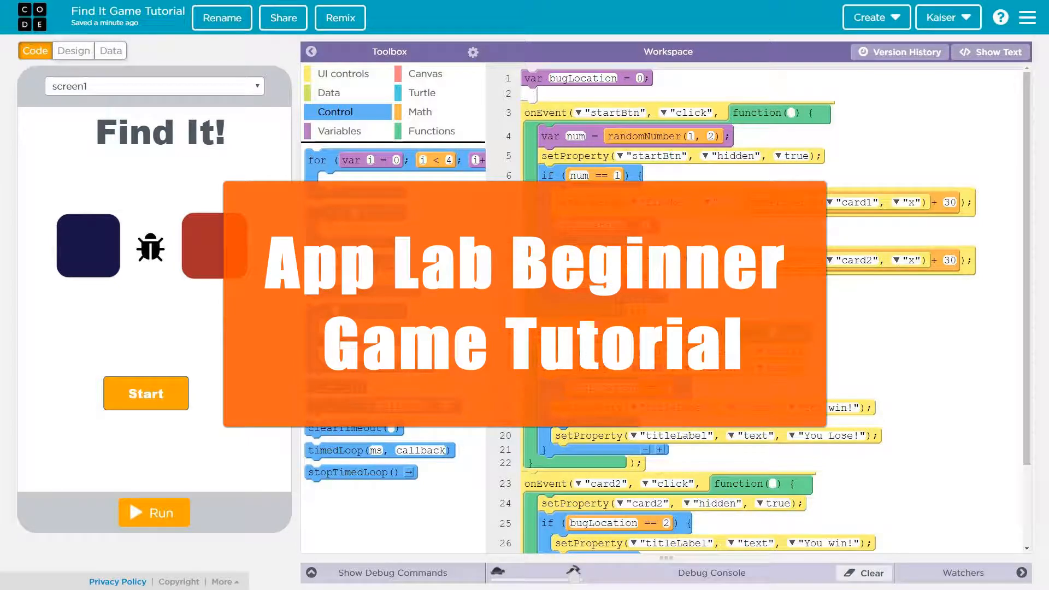
# Switch to Design mode and place an image placeholder on screen1.
pyautogui.click(344, 74)
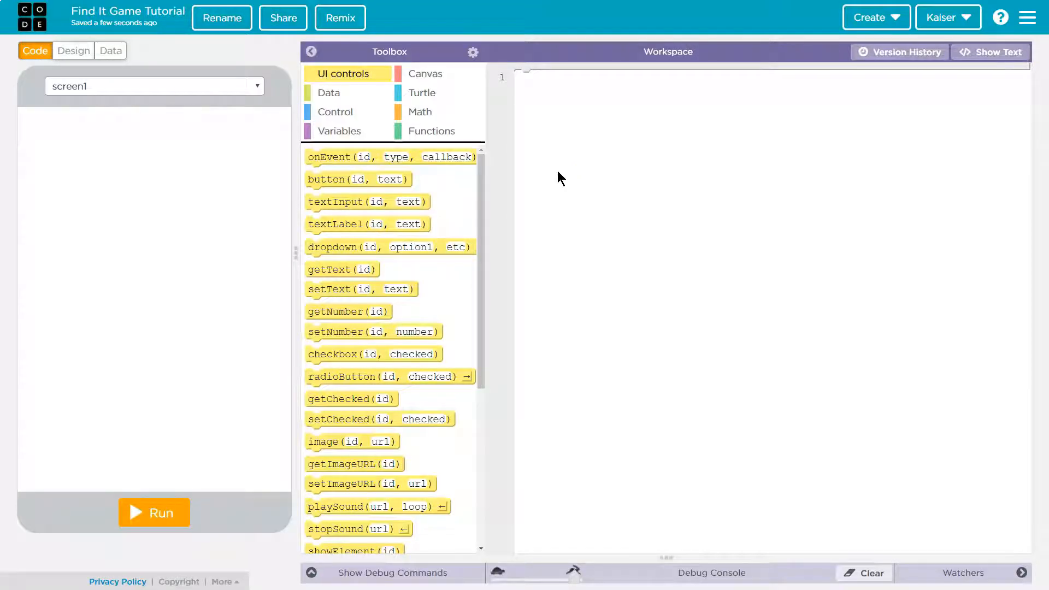
pyautogui.click(560, 119)
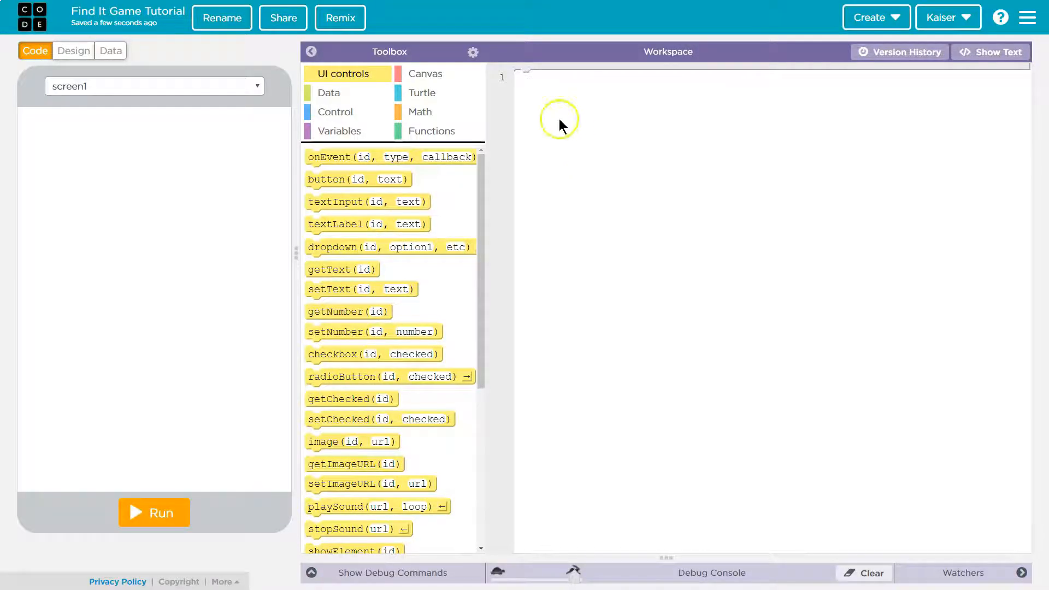
pyautogui.moveTo(88, 170)
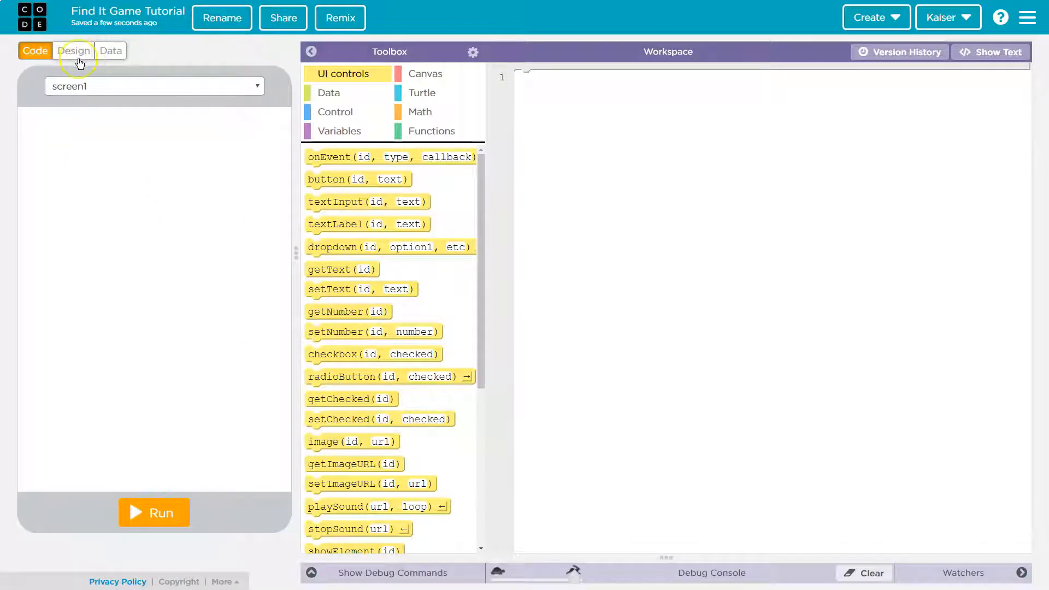
pyautogui.click(73, 50)
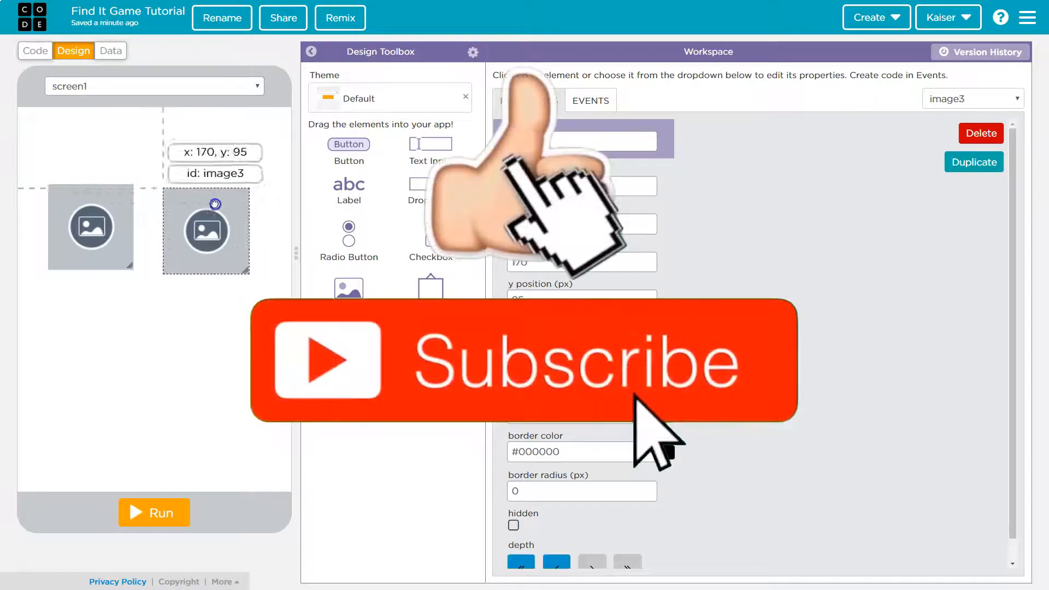
pyautogui.moveTo(349, 145); pyautogui.dragTo(323, 204)
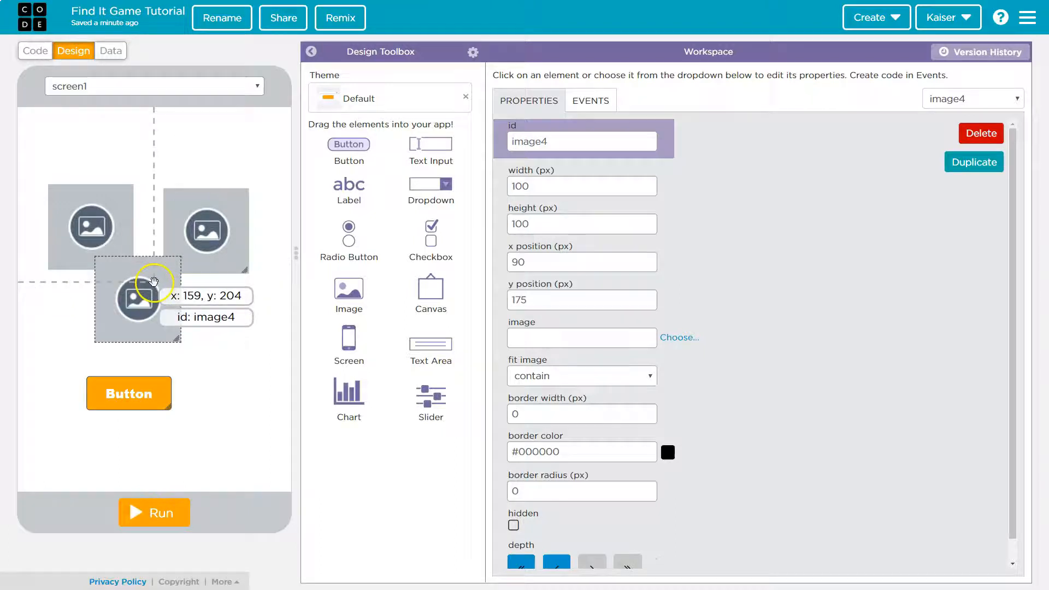
pyautogui.moveTo(348, 146)
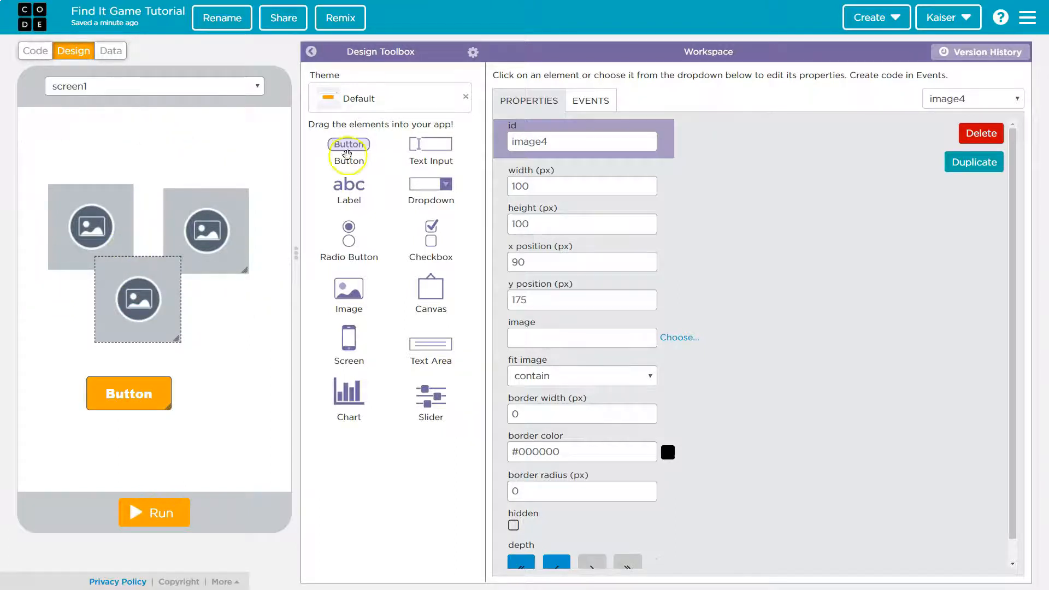
pyautogui.moveTo(406, 402)
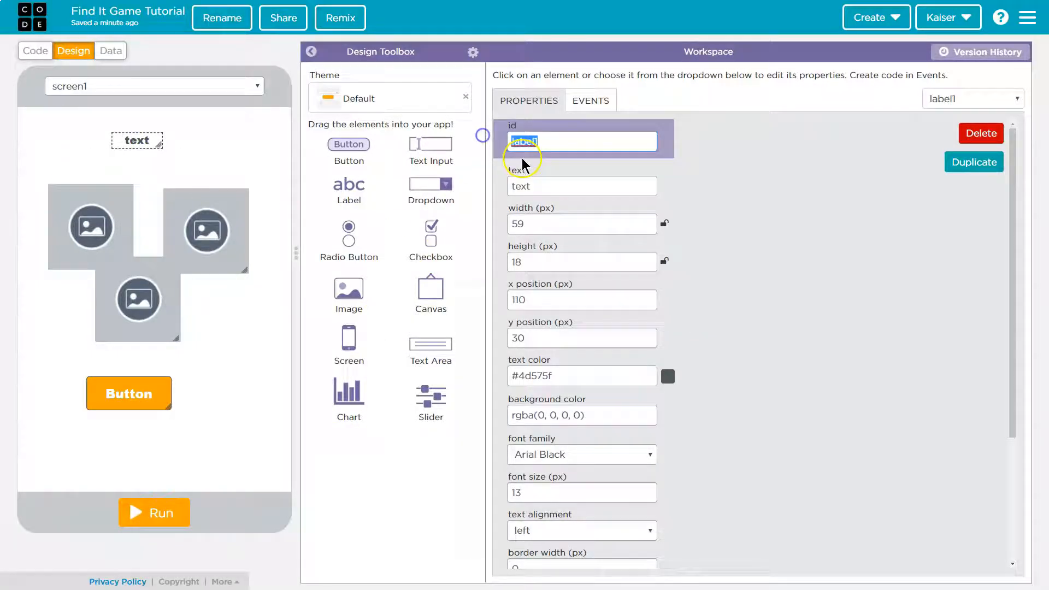
# Add a label with id titleLabel reading 'Find It!' and move it to the top centre.
pyautogui.write('tit')
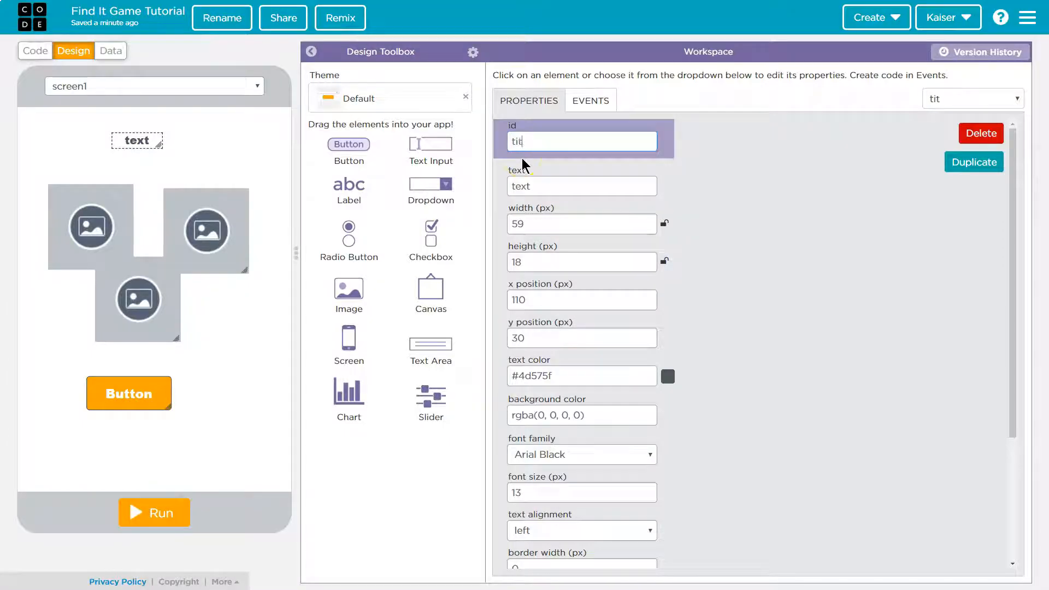
pyautogui.write('leLabel')
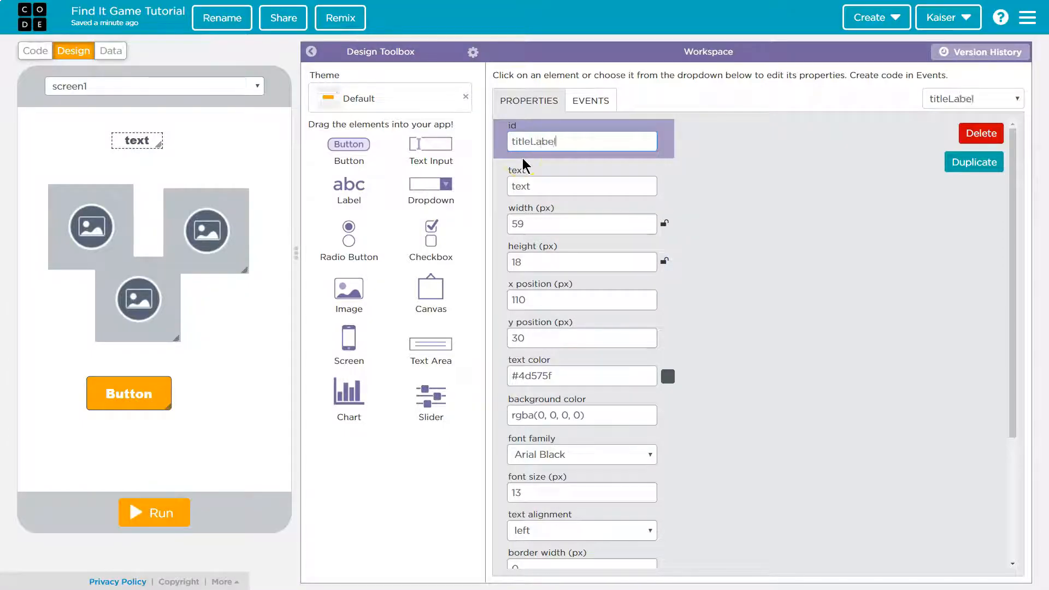
pyautogui.doubleClick(521, 186)
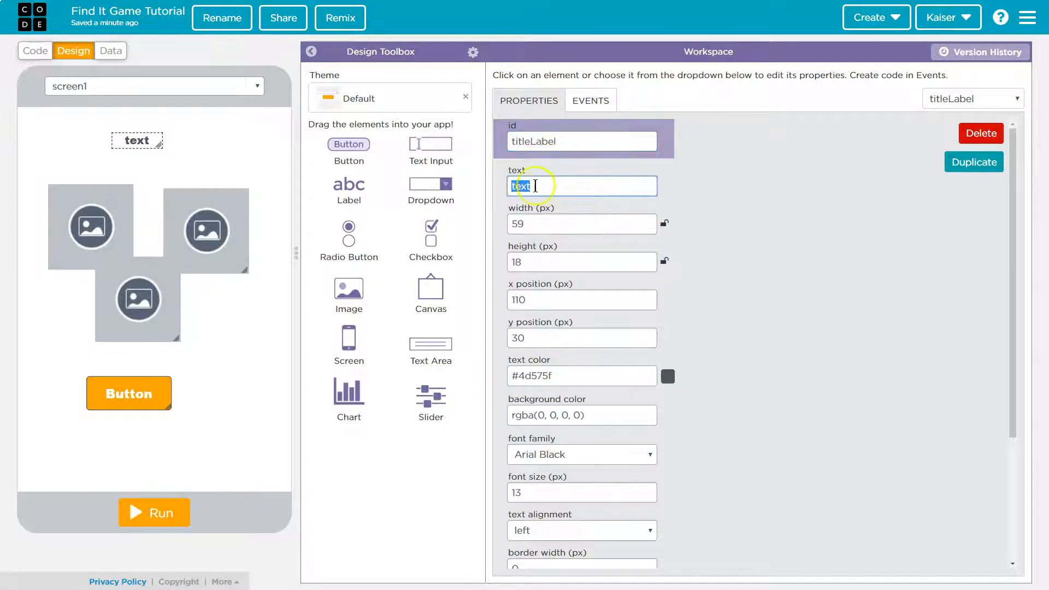
pyautogui.write('Find It!')
pyautogui.click(583, 492)
pyautogui.write('40')
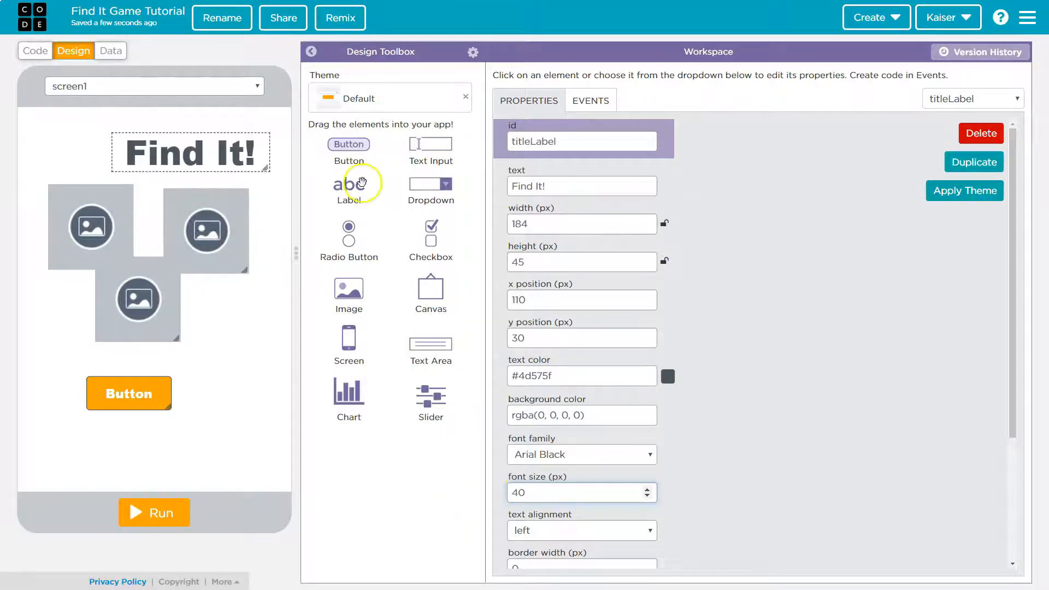
pyautogui.moveTo(190, 153); pyautogui.dragTo(159, 130)
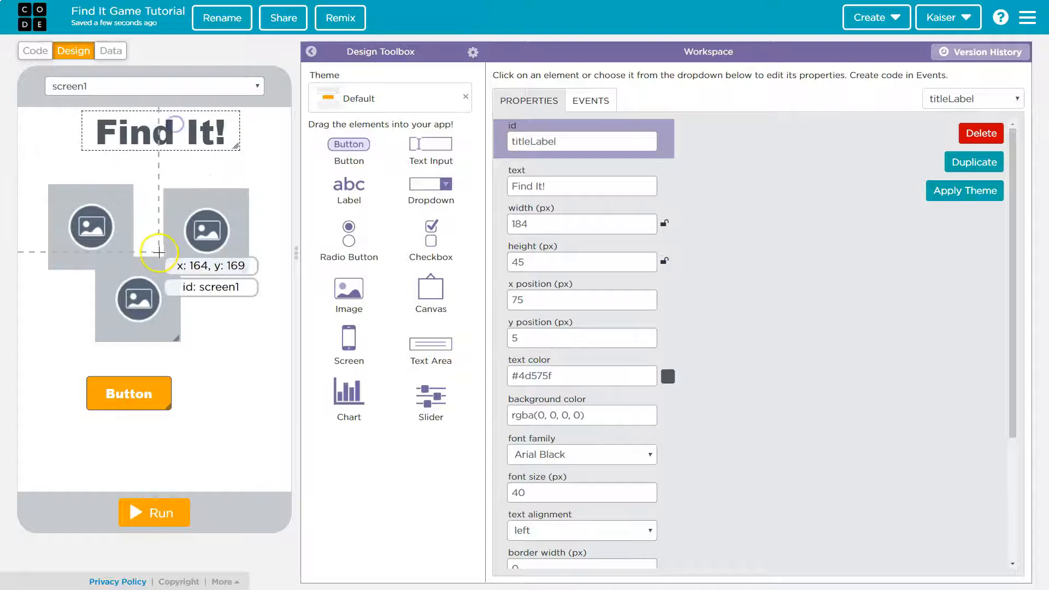
# Rename the top-right image's id to card2.
pyautogui.click(205, 230)
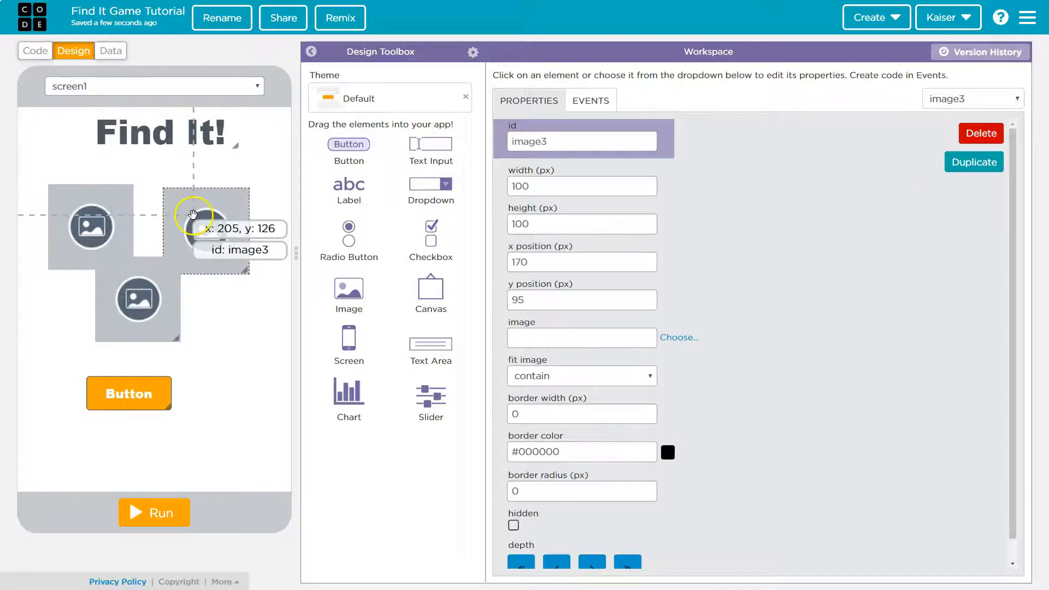
pyautogui.click(581, 141)
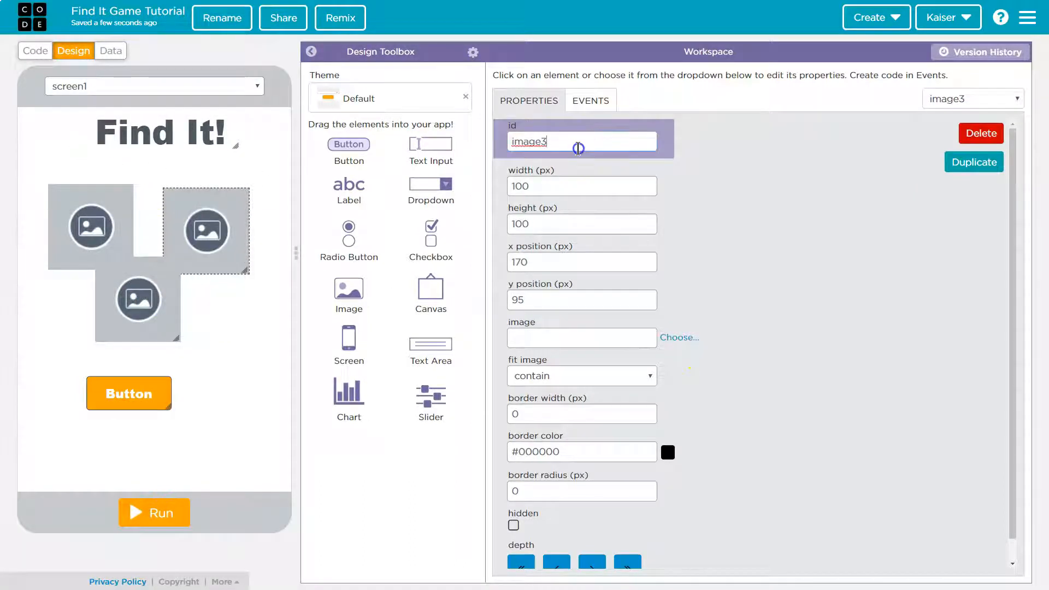
pyautogui.write('c')
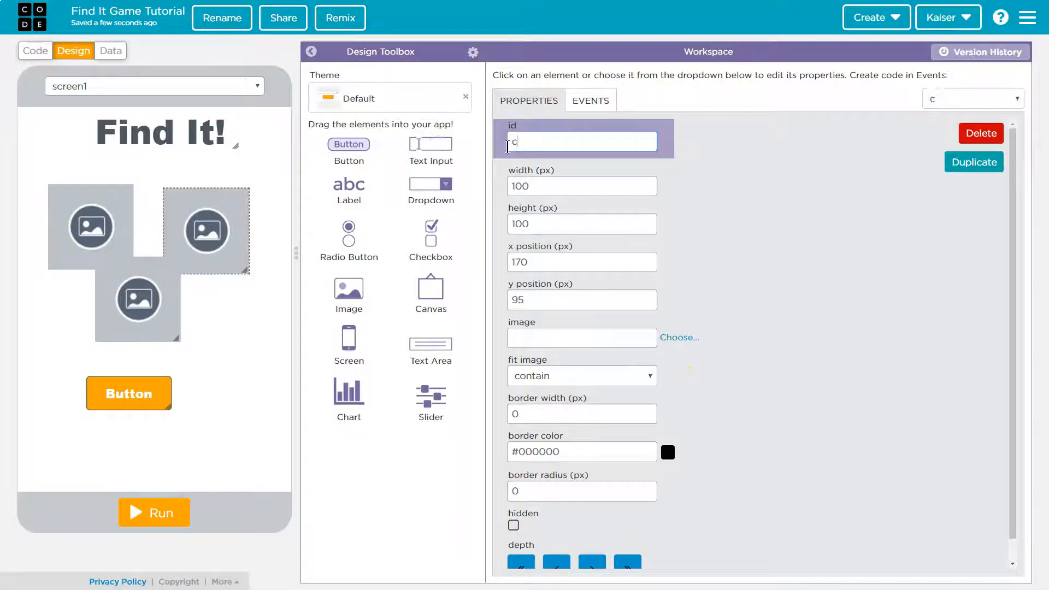
pyautogui.write('ard2')
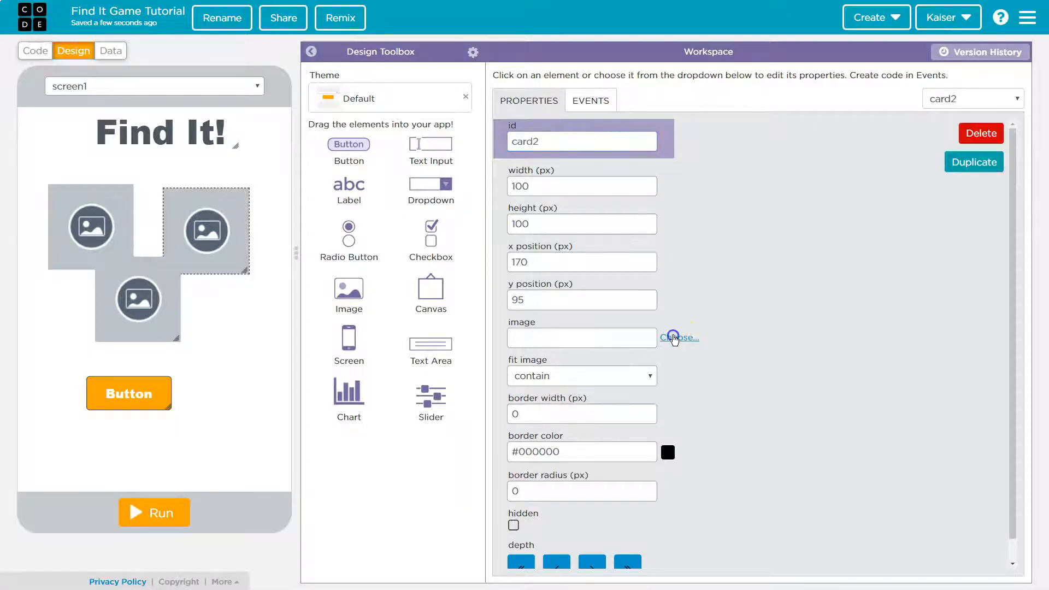
# Give card2 the square icon and a red icon colour.
pyautogui.click(678, 337)
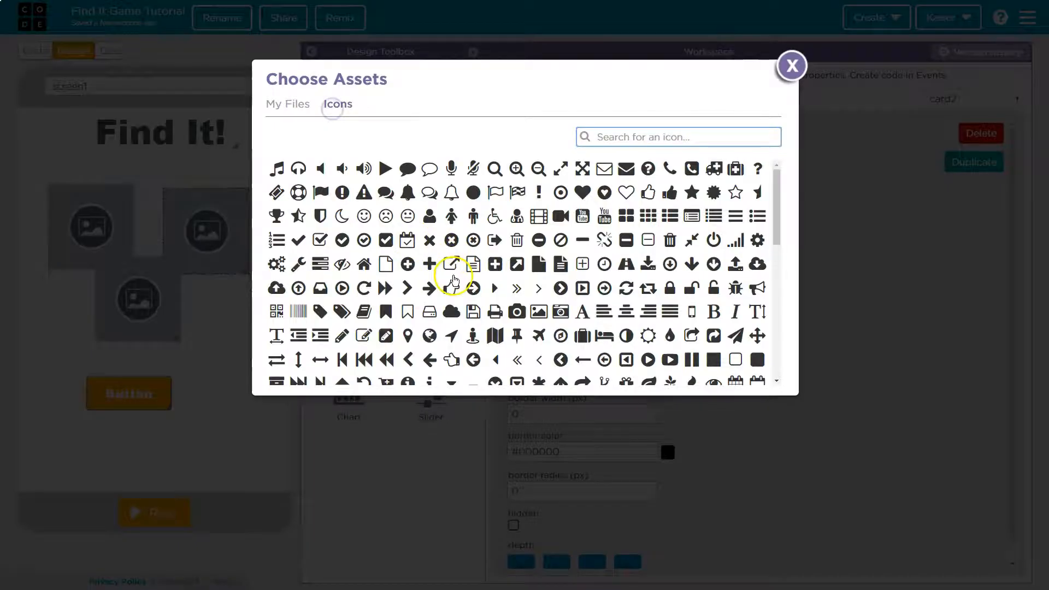
pyautogui.scroll(-3)
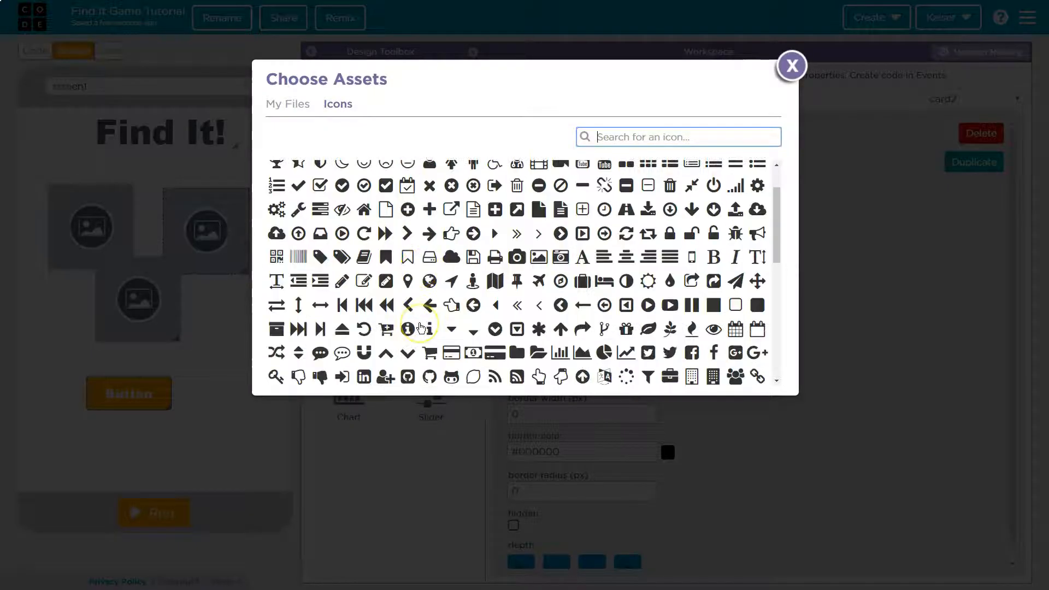
pyautogui.moveTo(364, 260)
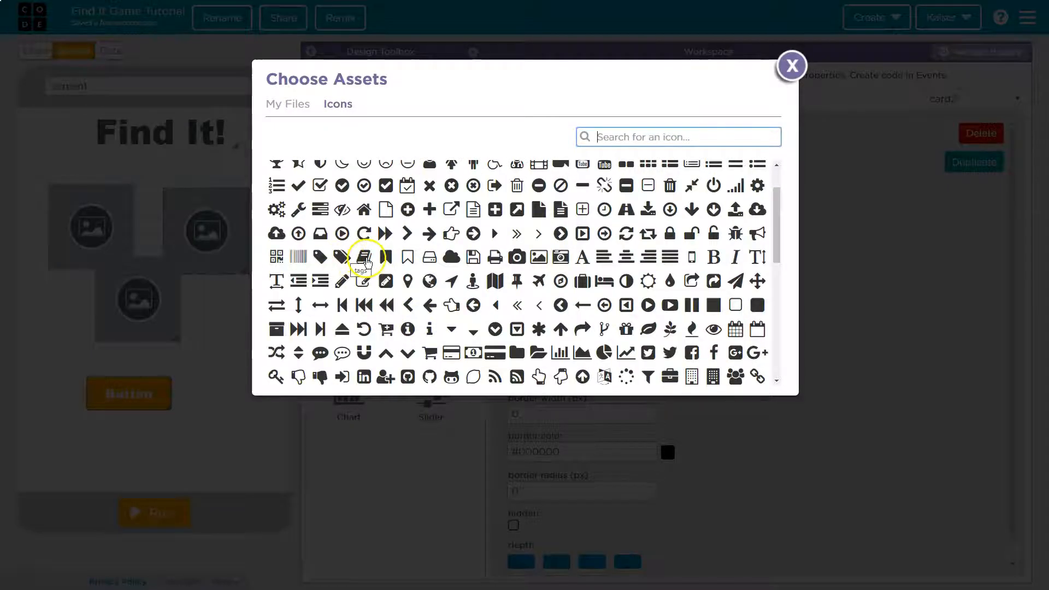
pyautogui.moveTo(385, 257)
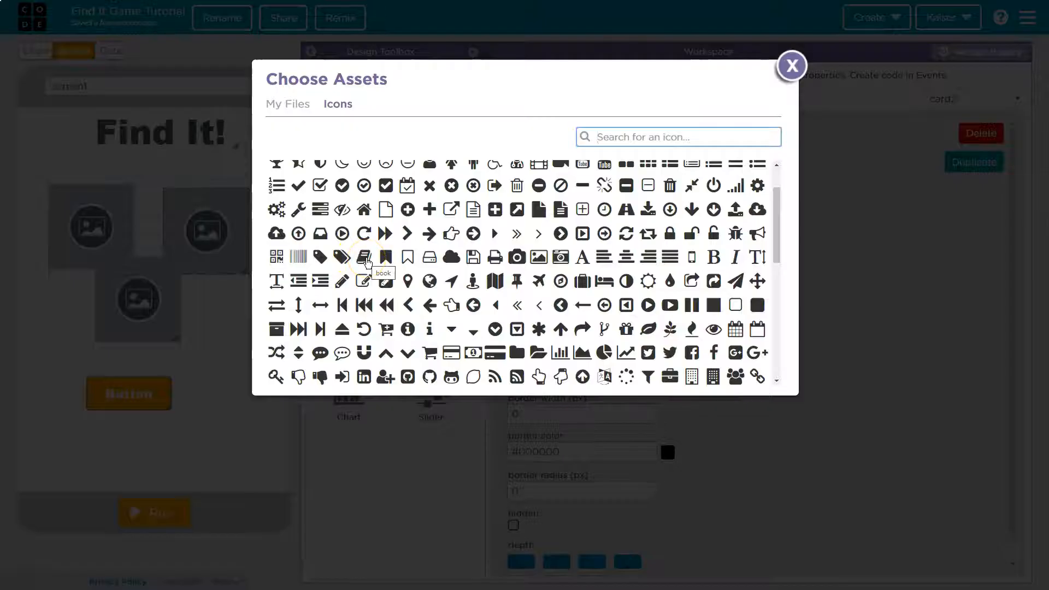
pyautogui.moveTo(759, 311)
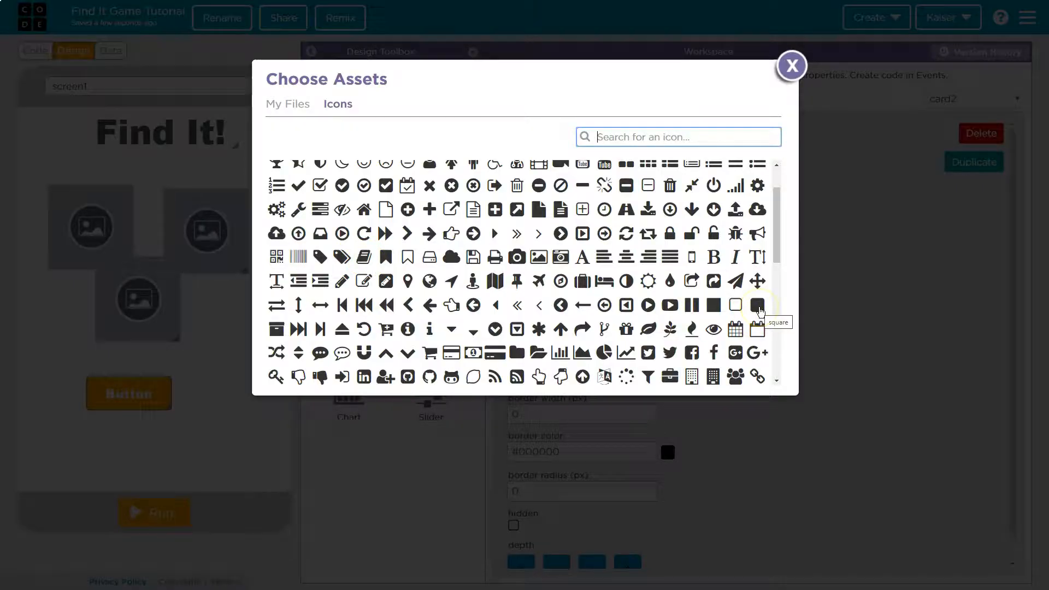
pyautogui.click(758, 305)
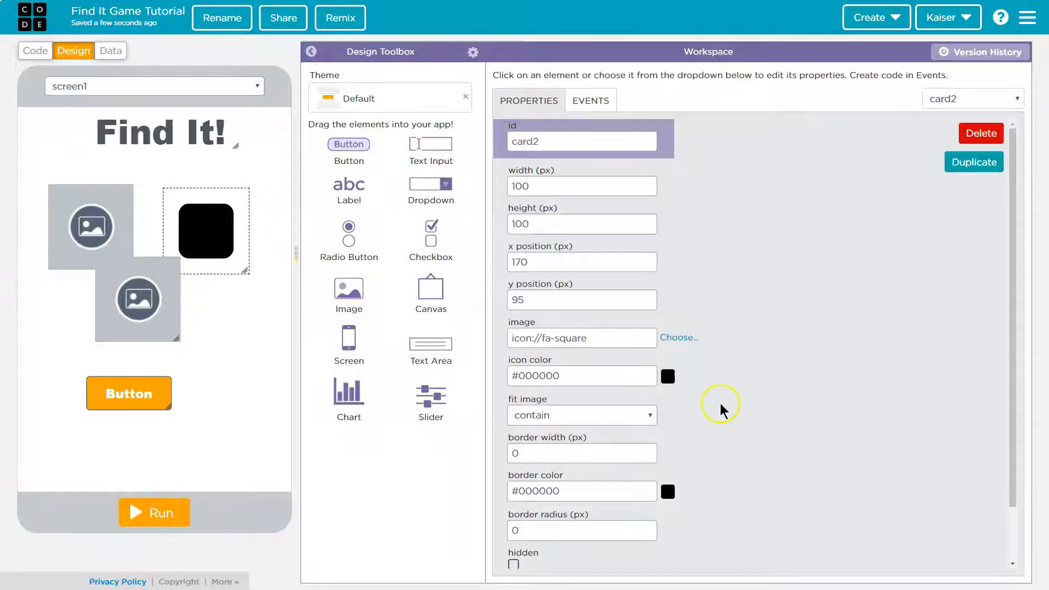
pyautogui.moveTo(235, 269)
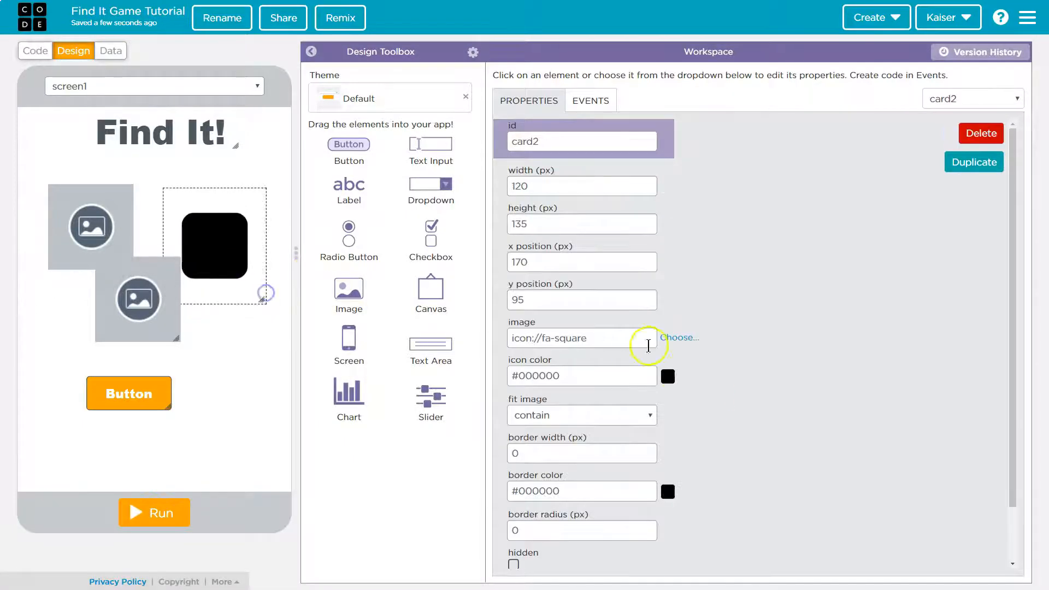
pyautogui.click(667, 376)
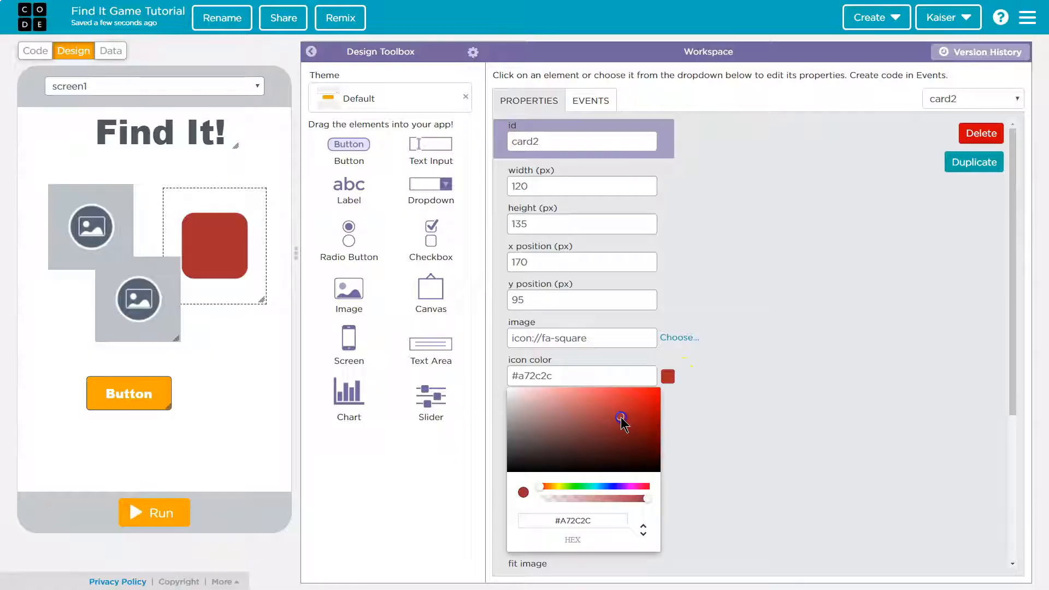
pyautogui.click(91, 226)
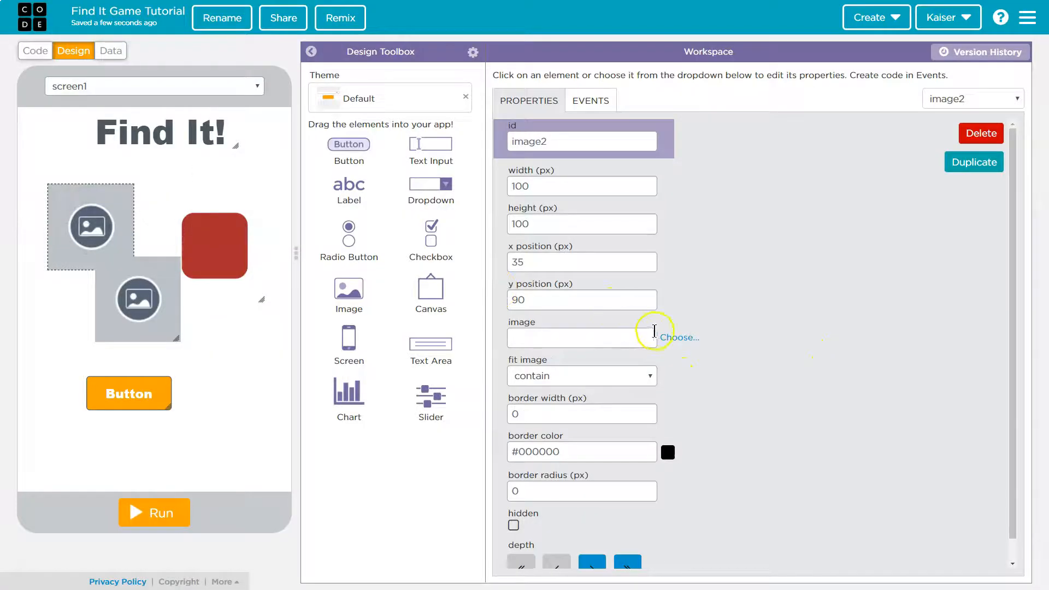
# Give the left image a dark navy (#191448) square icon.
pyautogui.click(680, 337)
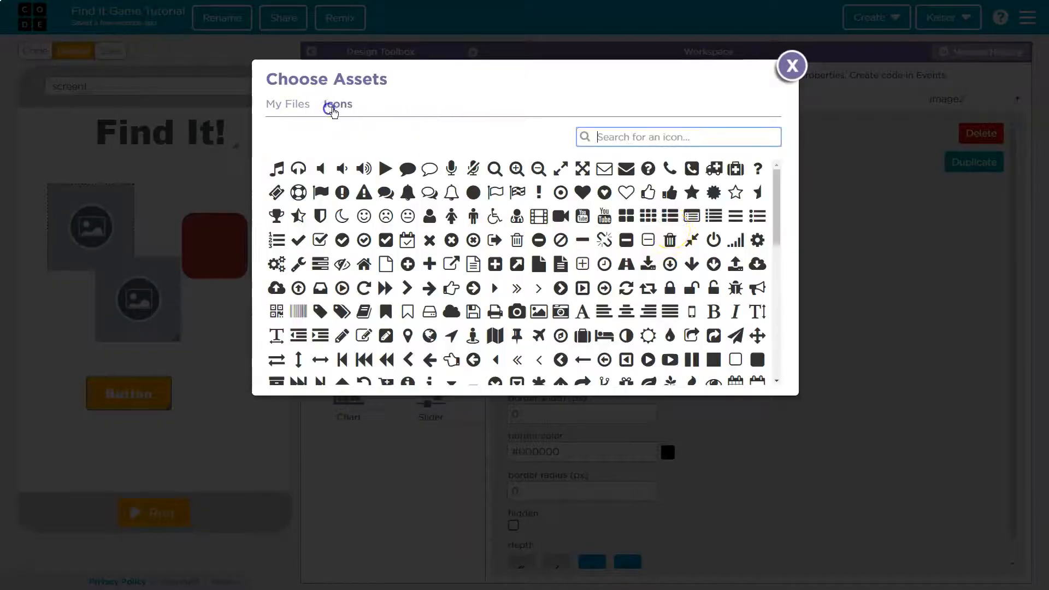
pyautogui.click(791, 65)
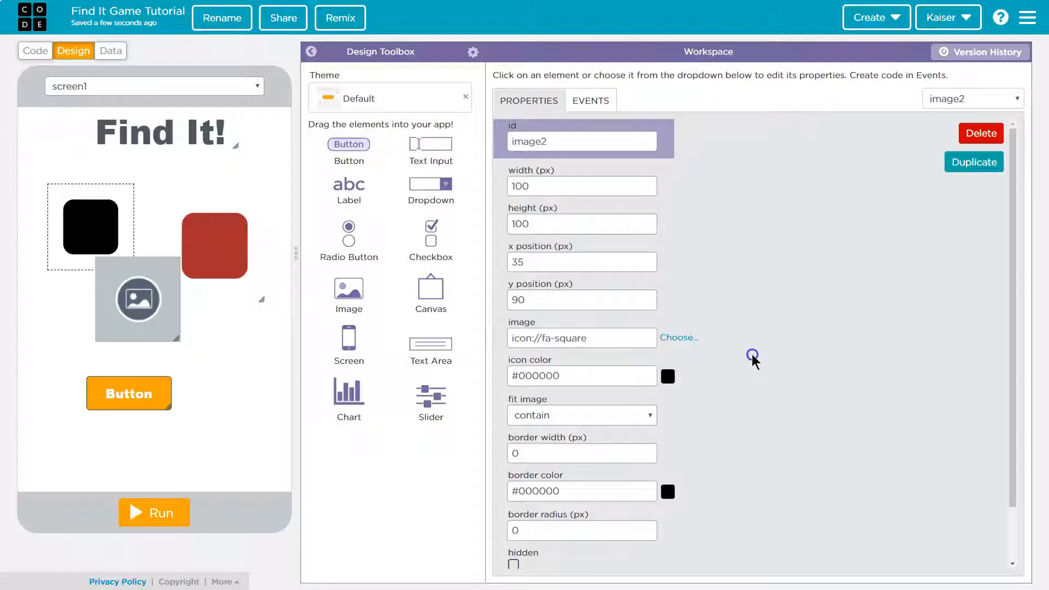
pyautogui.click(668, 376)
pyautogui.write('110')
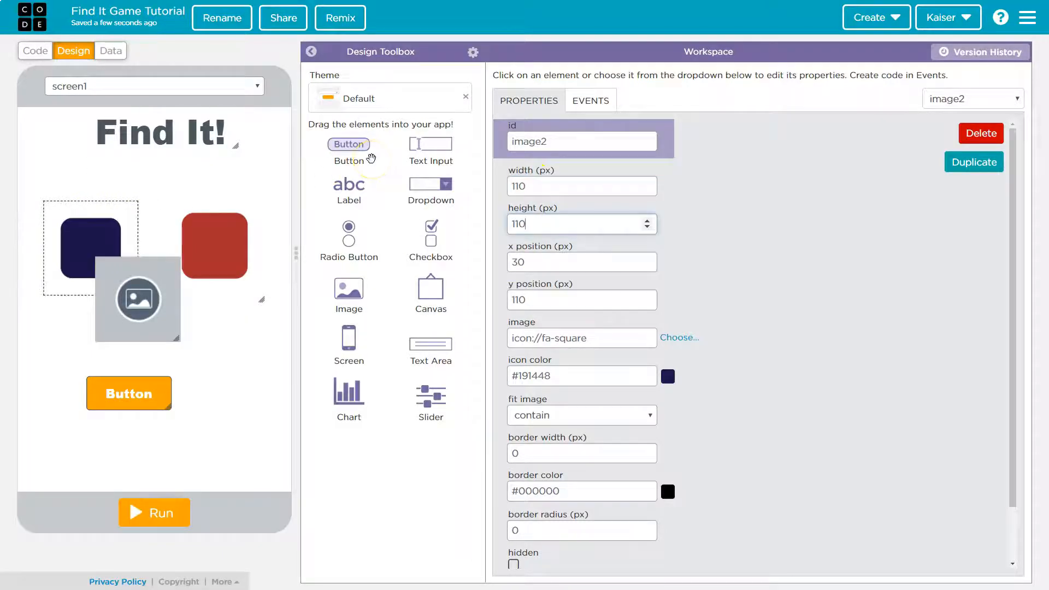
pyautogui.moveTo(449, 246)
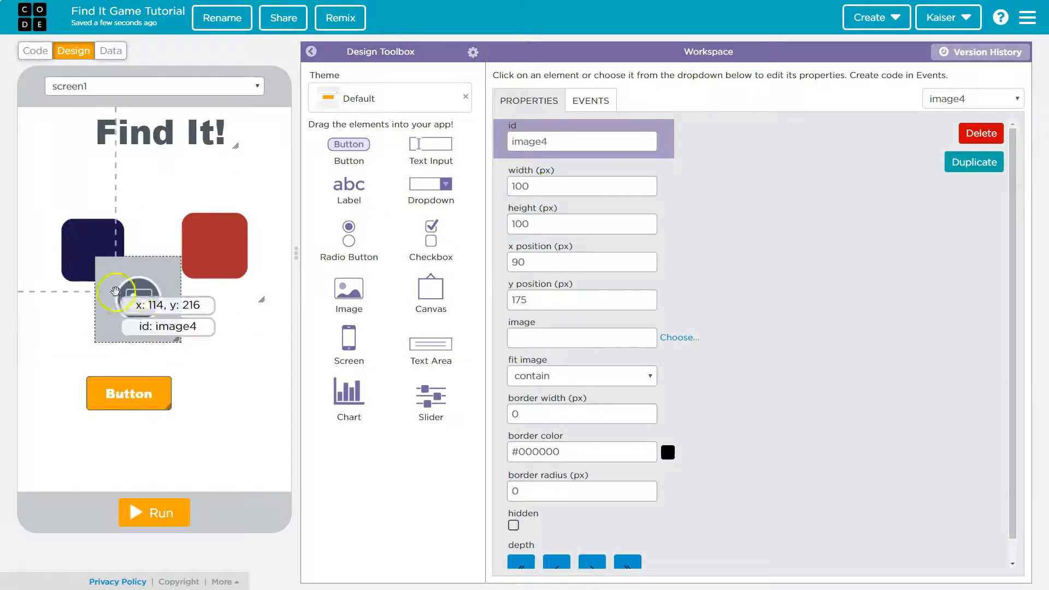
# Set the new image to the bug icon from Icons and shrink its width.
pyautogui.click(679, 337)
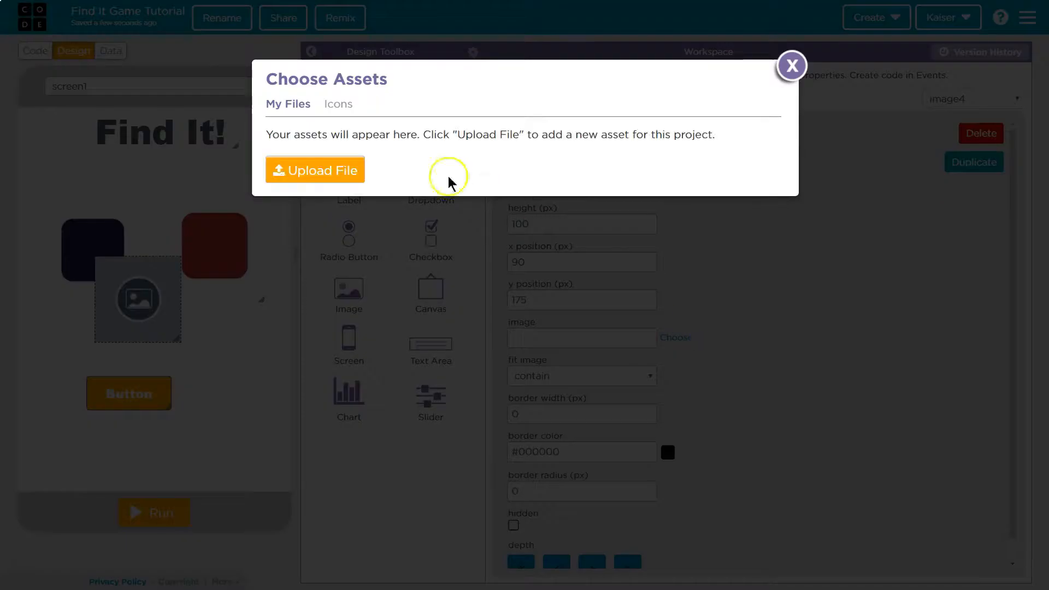
pyautogui.click(338, 104)
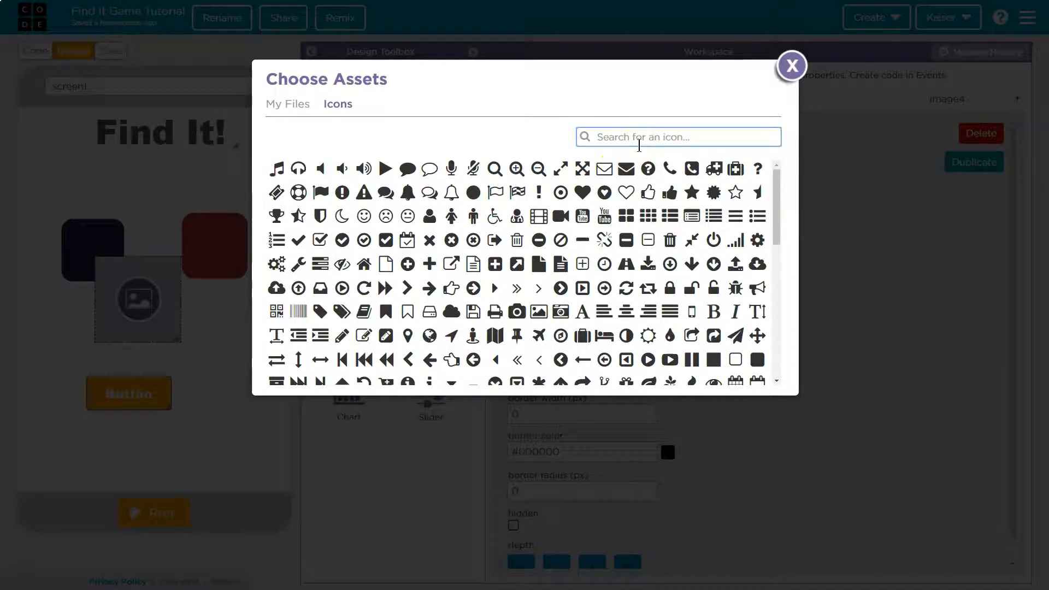
pyautogui.write('bug')
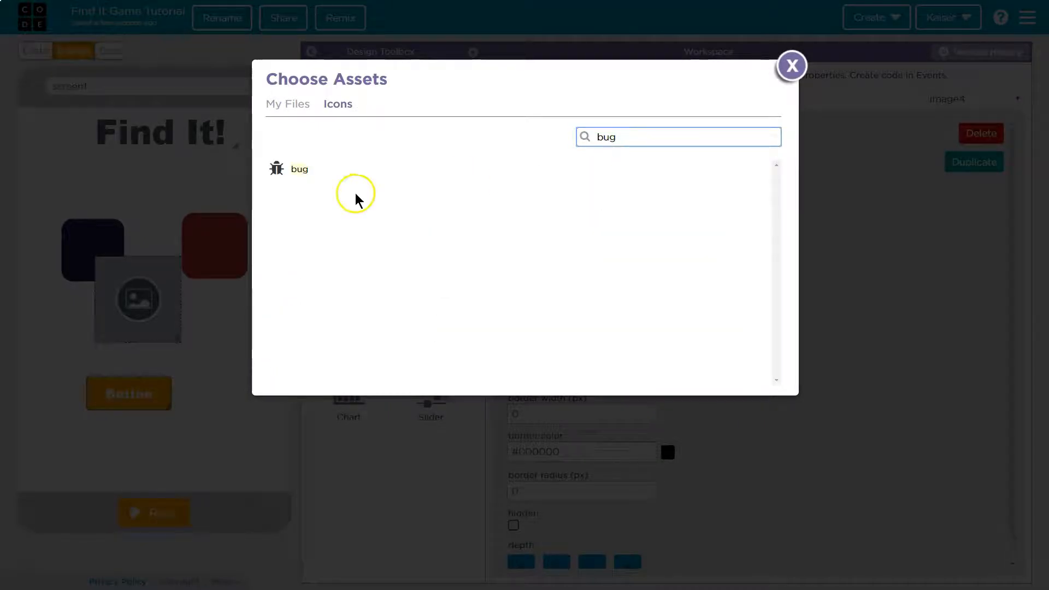
pyautogui.click(299, 169)
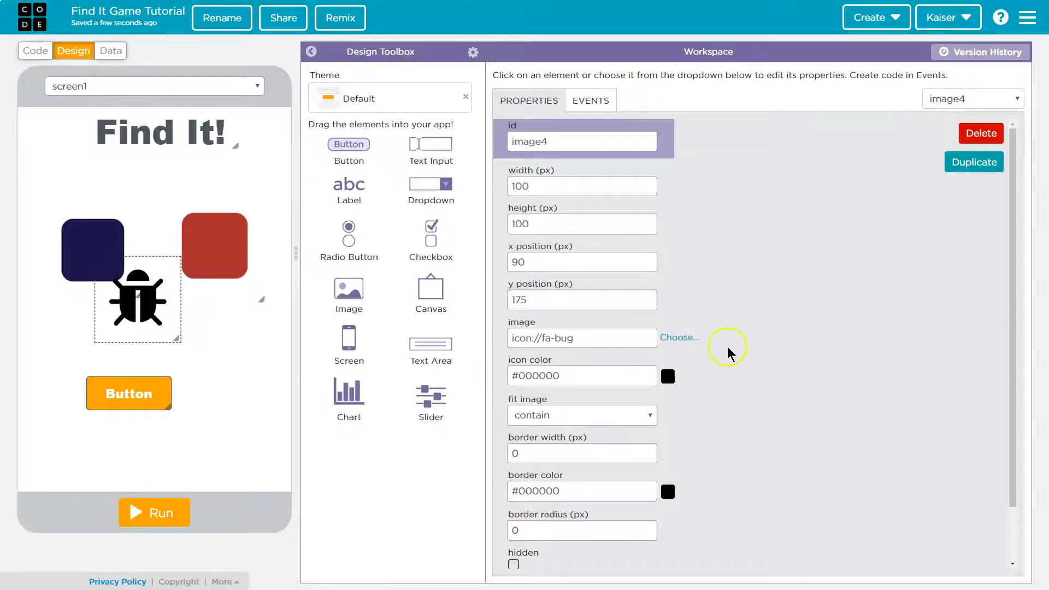
pyautogui.tripleClick(581, 186)
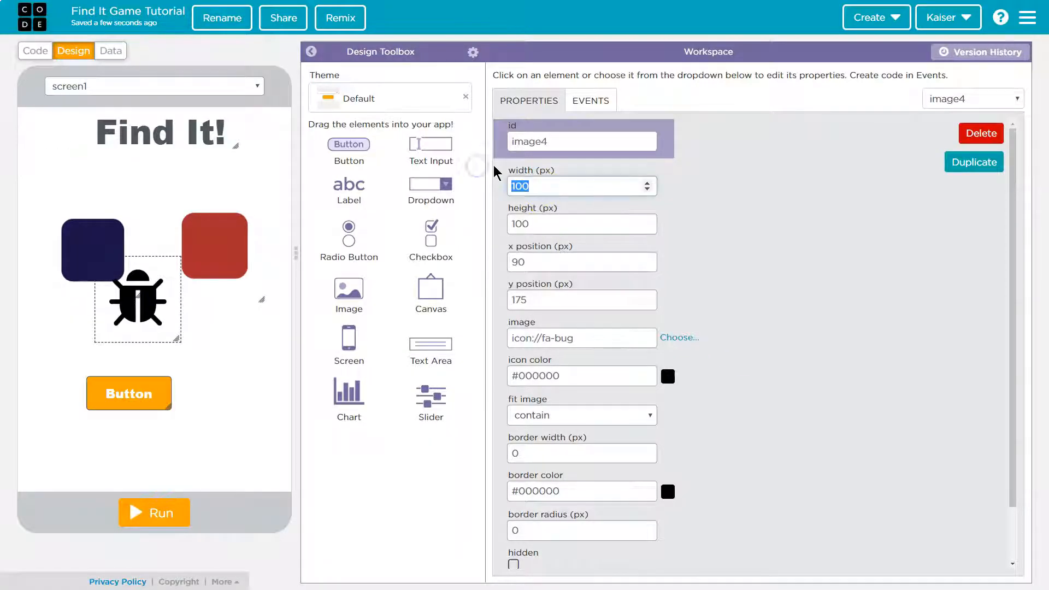
pyautogui.write('30')
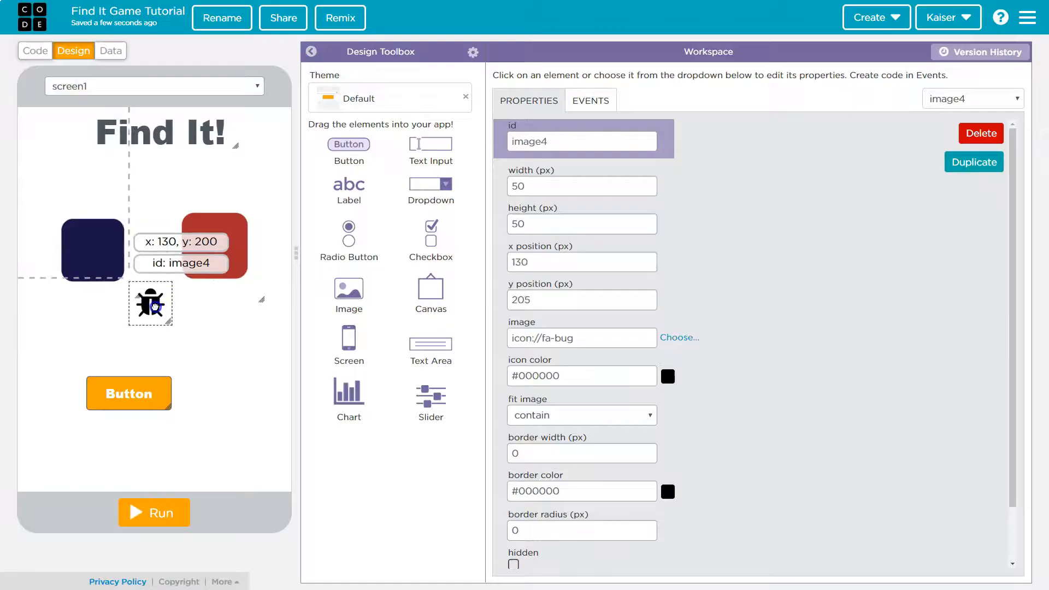
# Rename the orange button's id to startBtn.
pyautogui.click(146, 393)
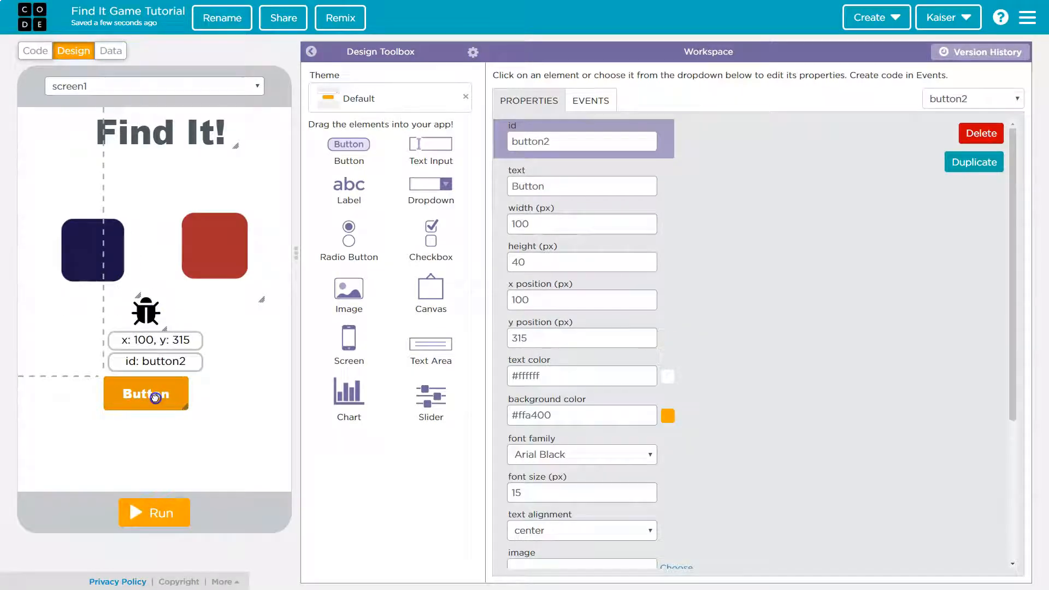
pyautogui.tripleClick(581, 141)
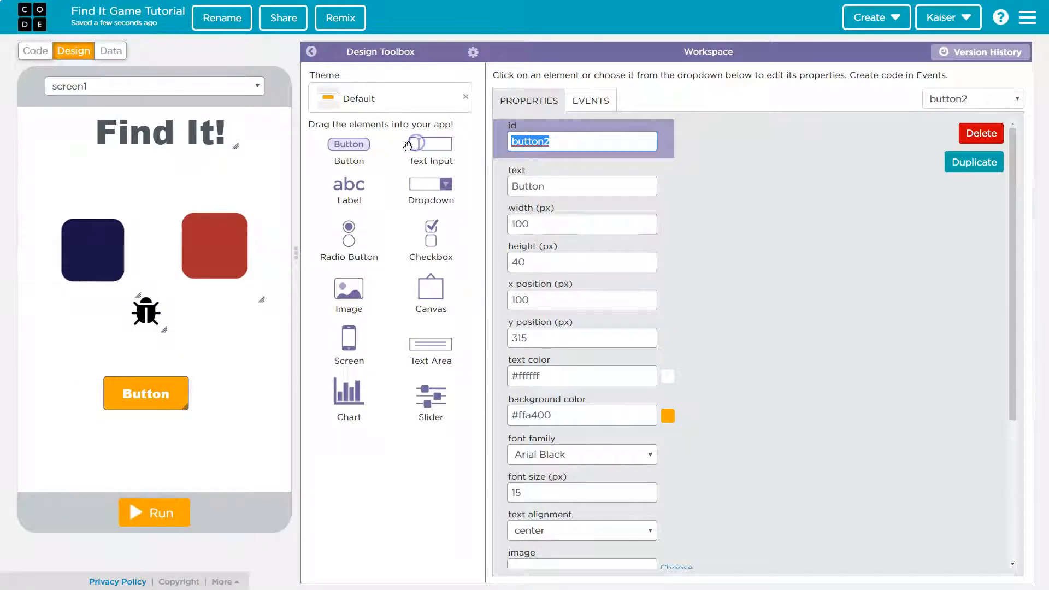
pyautogui.write('wstar')
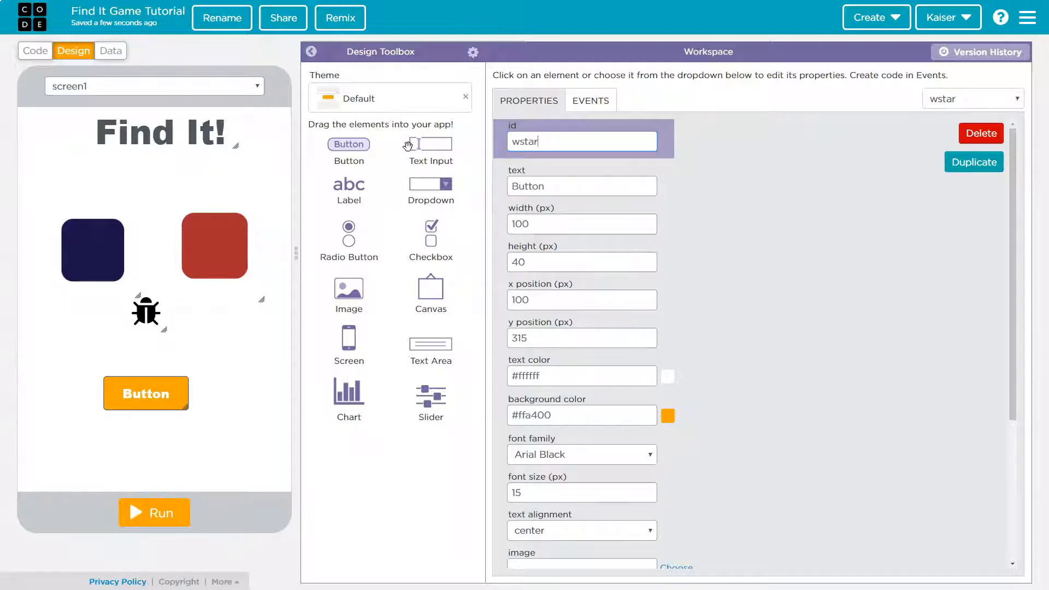
pyautogui.write('startBtn')
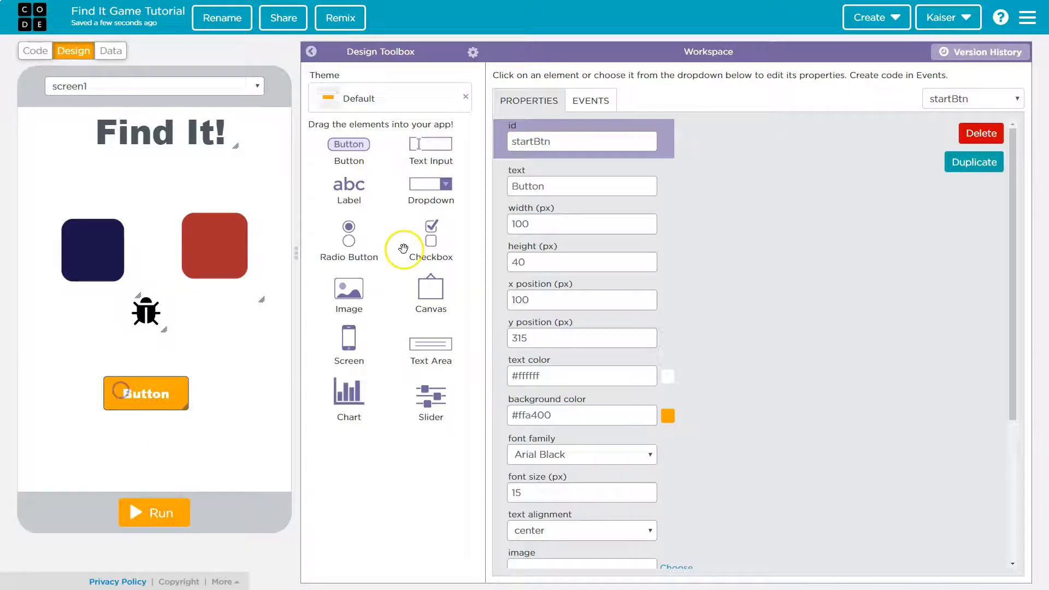
# Rename the bug image and set startBtn's text to 'Start'.
pyautogui.click(146, 311)
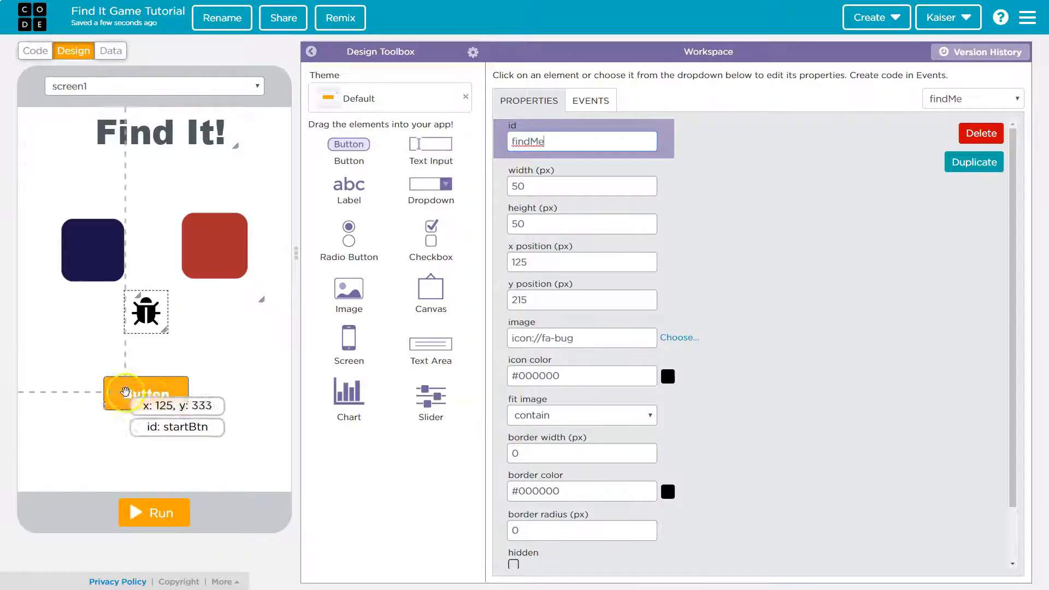
pyautogui.click(146, 393)
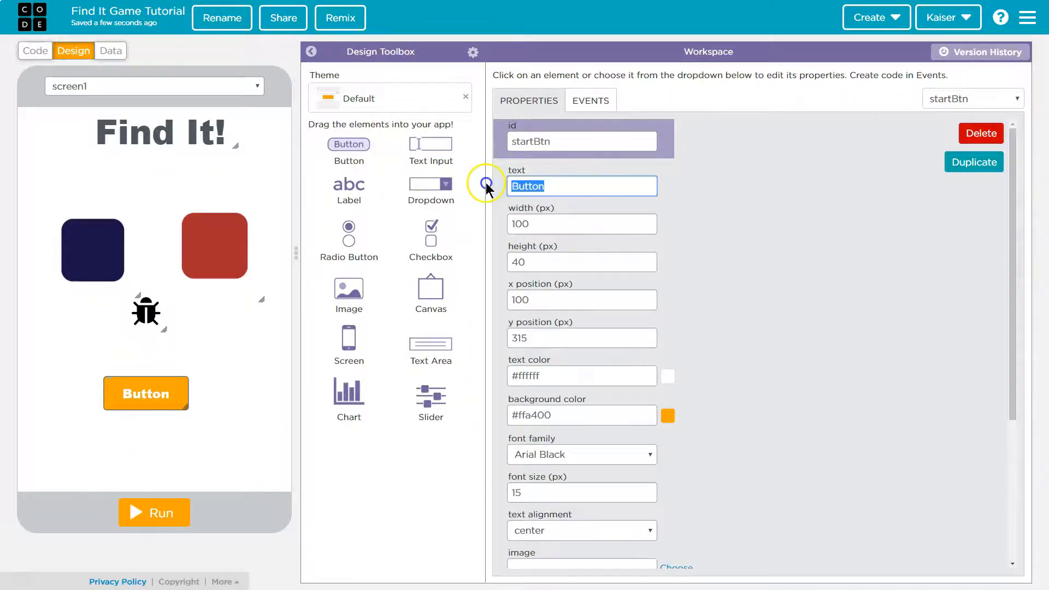
pyautogui.write('Start')
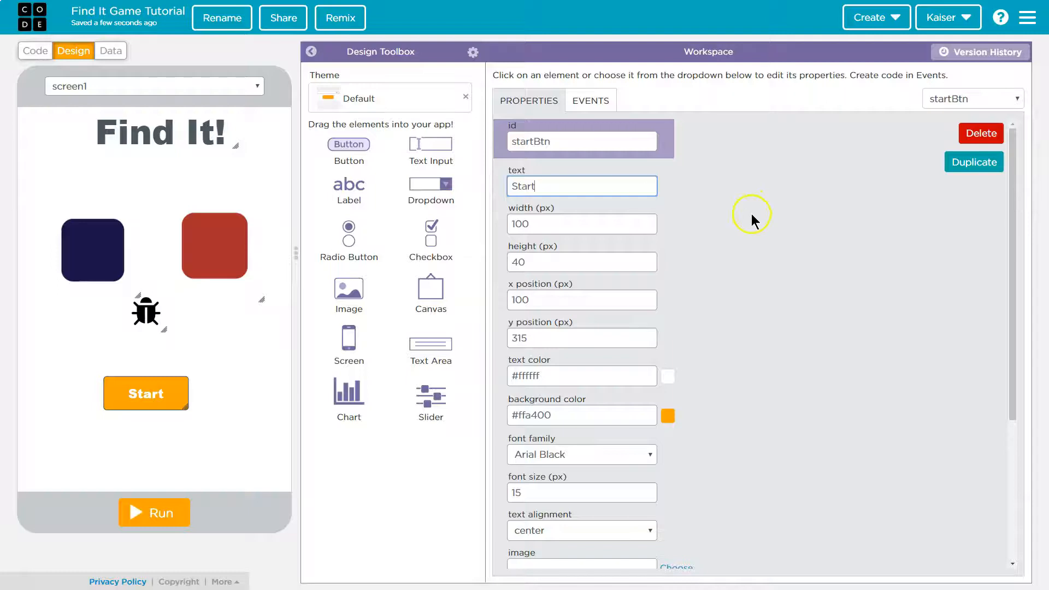
pyautogui.moveTo(146, 311)
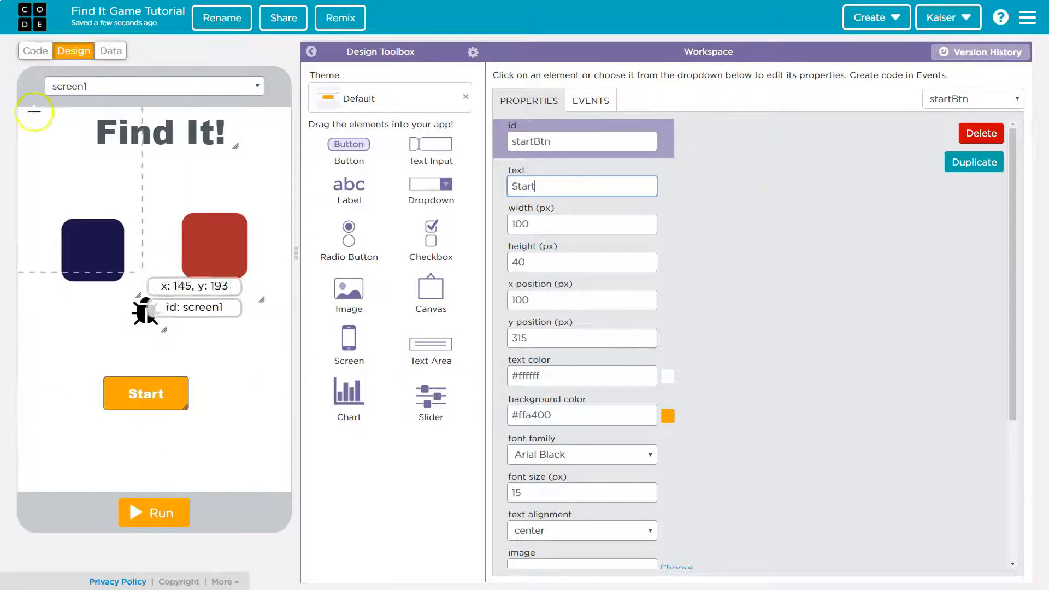
# Place a setProperty block inside the startBtn click handler and target findMe.
pyautogui.click(34, 51)
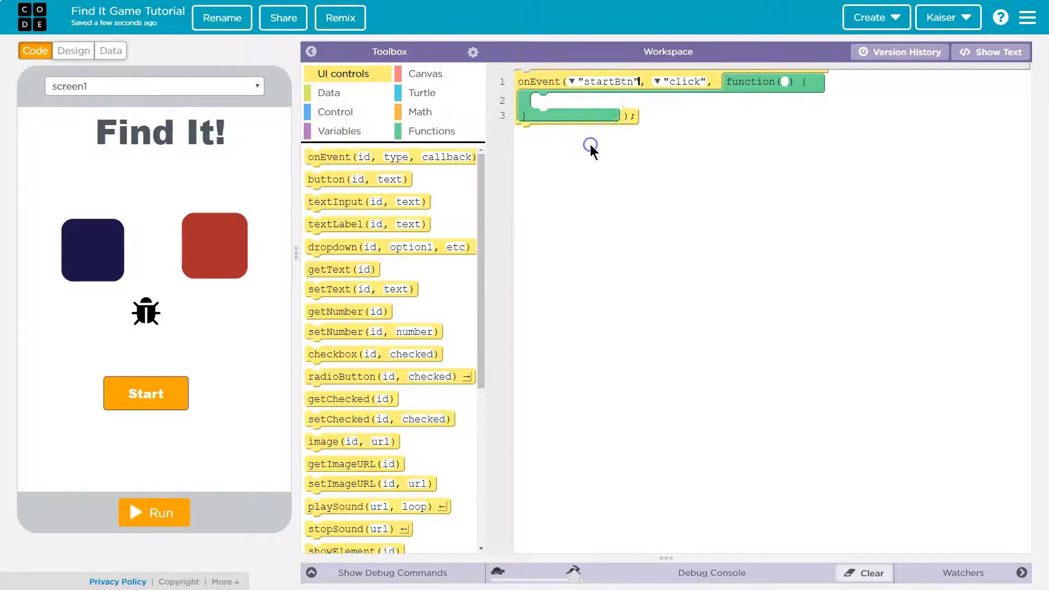
pyautogui.moveTo(204, 321)
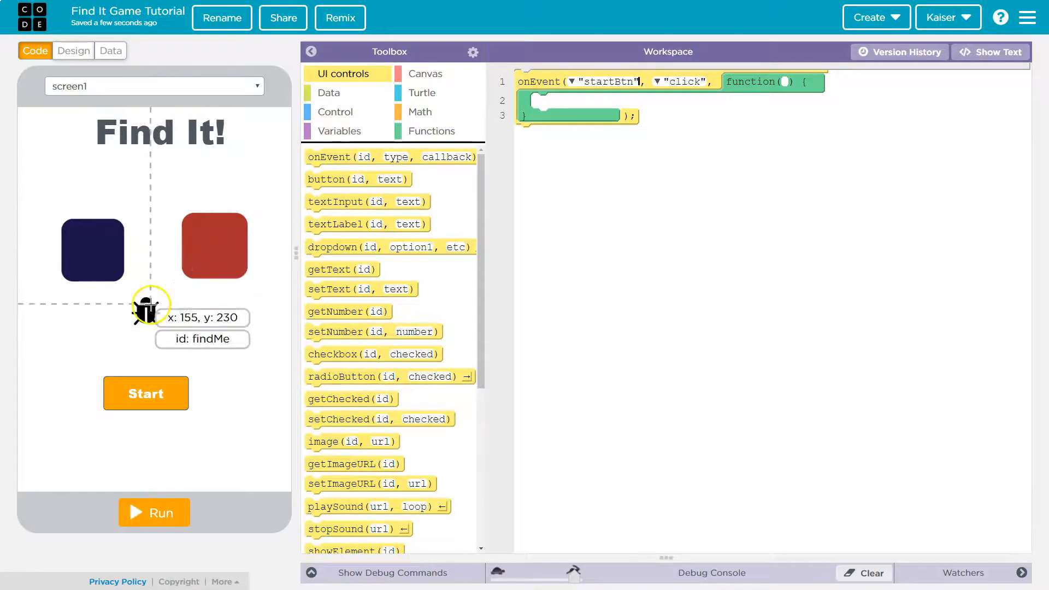
pyautogui.scroll(-3)
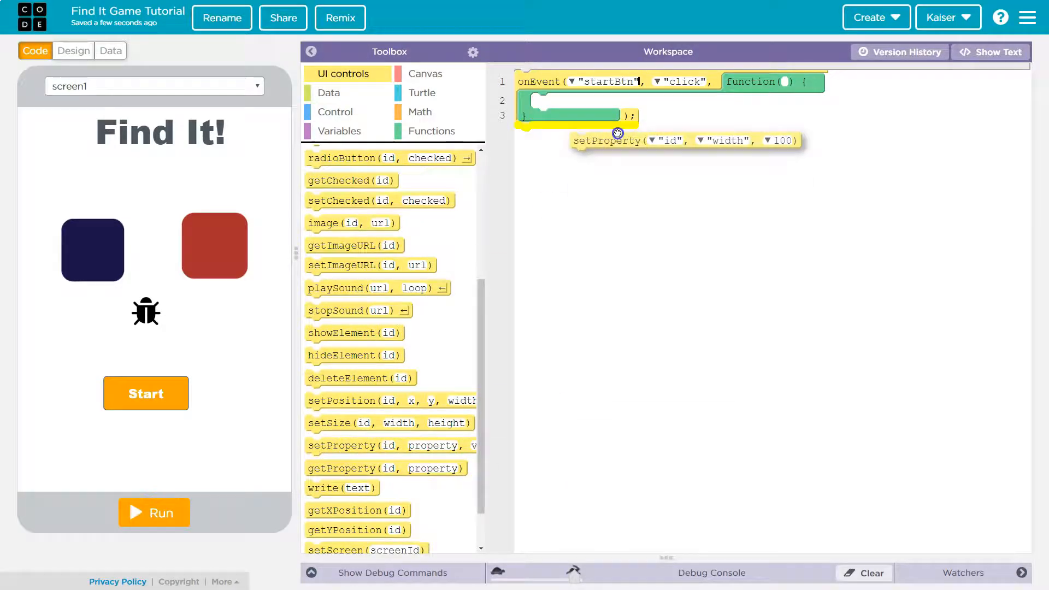
pyautogui.moveTo(609, 141); pyautogui.dragTo(609, 101)
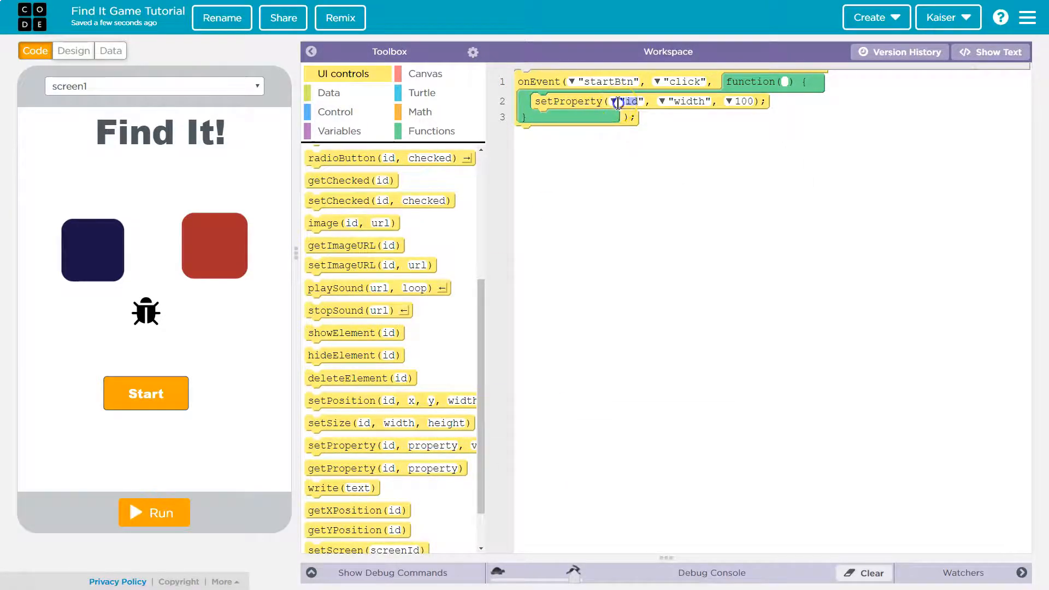
pyautogui.click(624, 101)
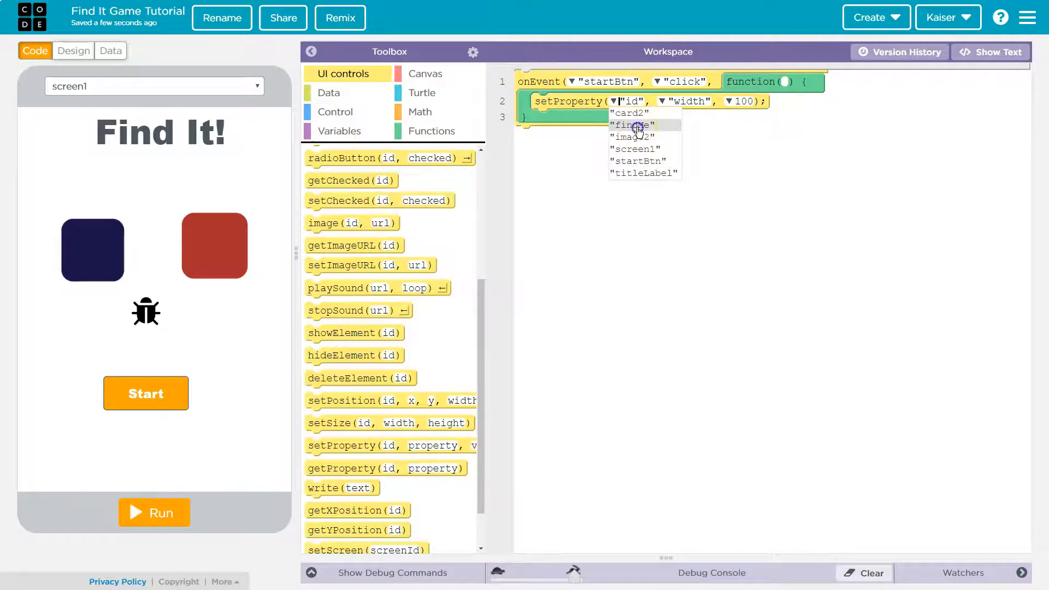
pyautogui.click(73, 50)
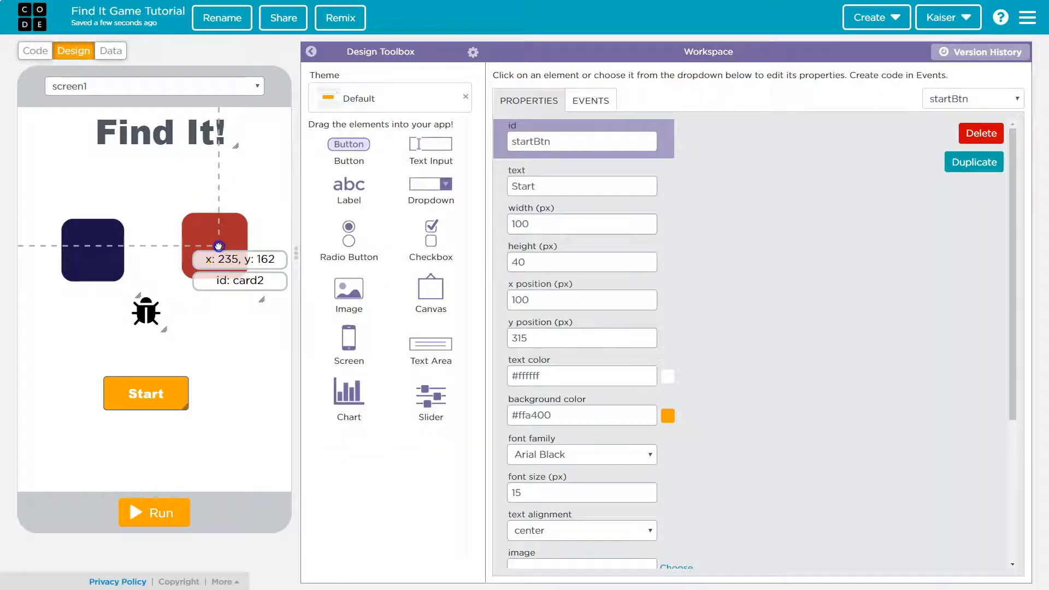
# Check the dark blue card's id, then return to the startBtn click code.
pyautogui.click(92, 251)
pyautogui.write('card')
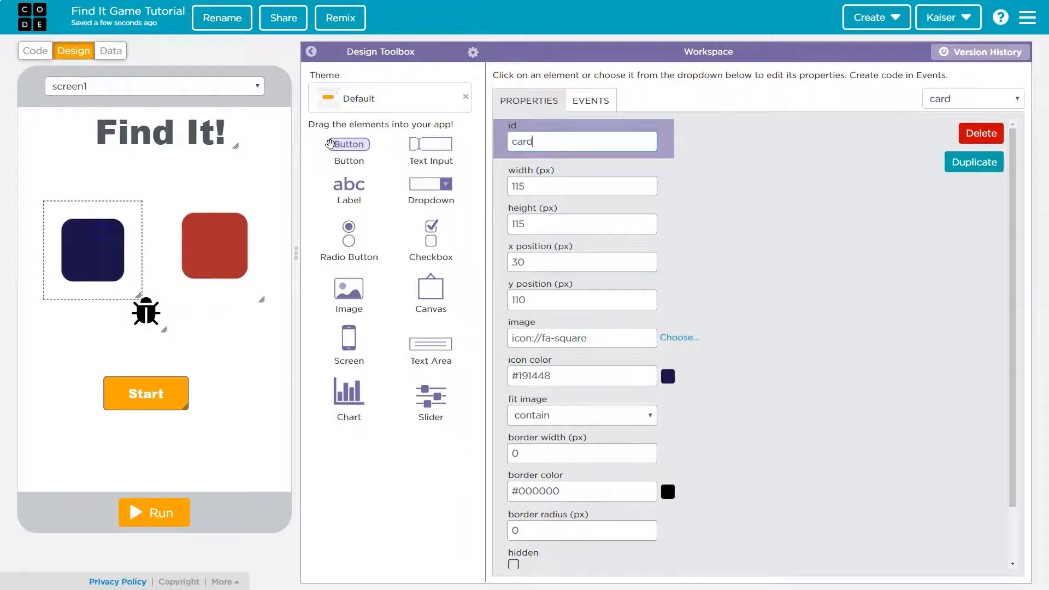
pyautogui.click(35, 51)
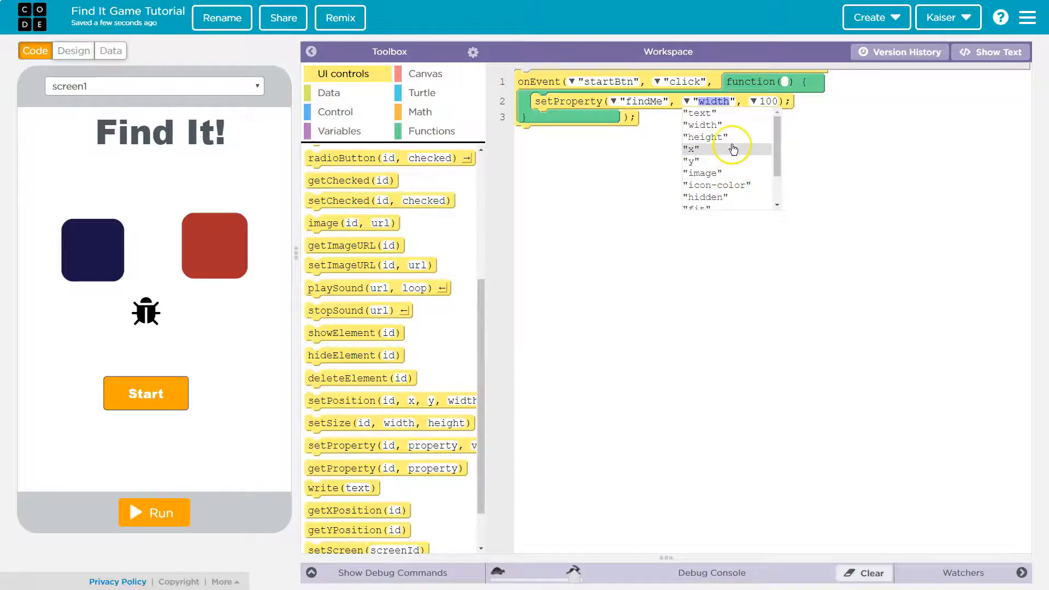
pyautogui.click(692, 149)
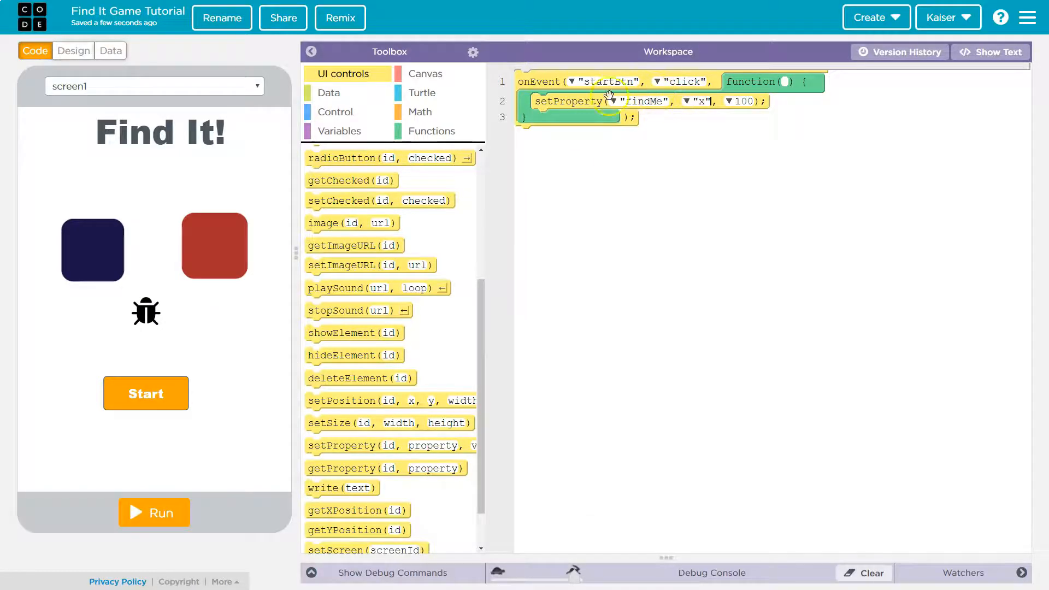
pyautogui.click(617, 101)
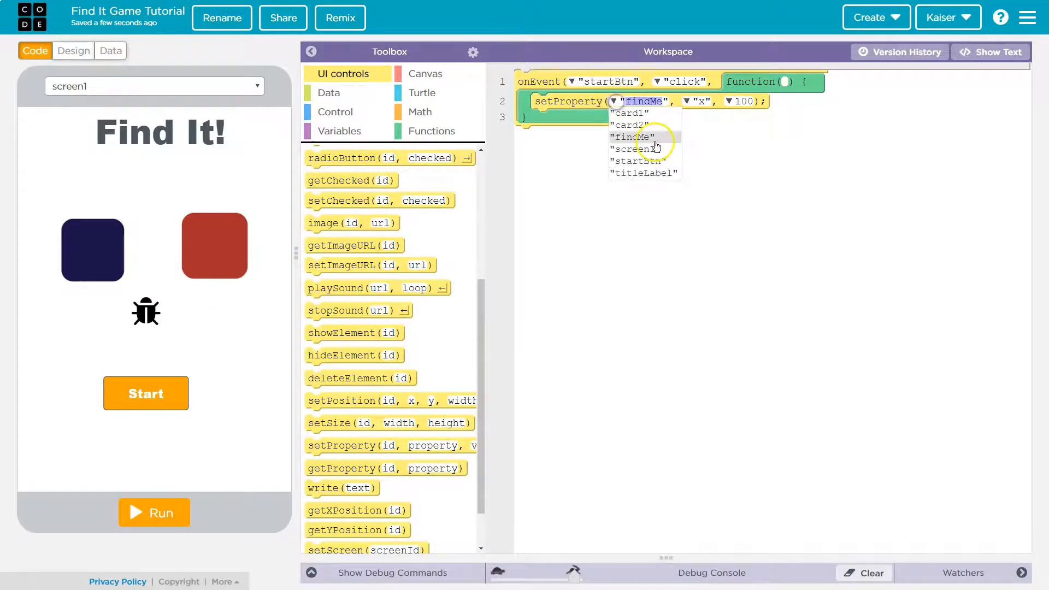
pyautogui.click(634, 161)
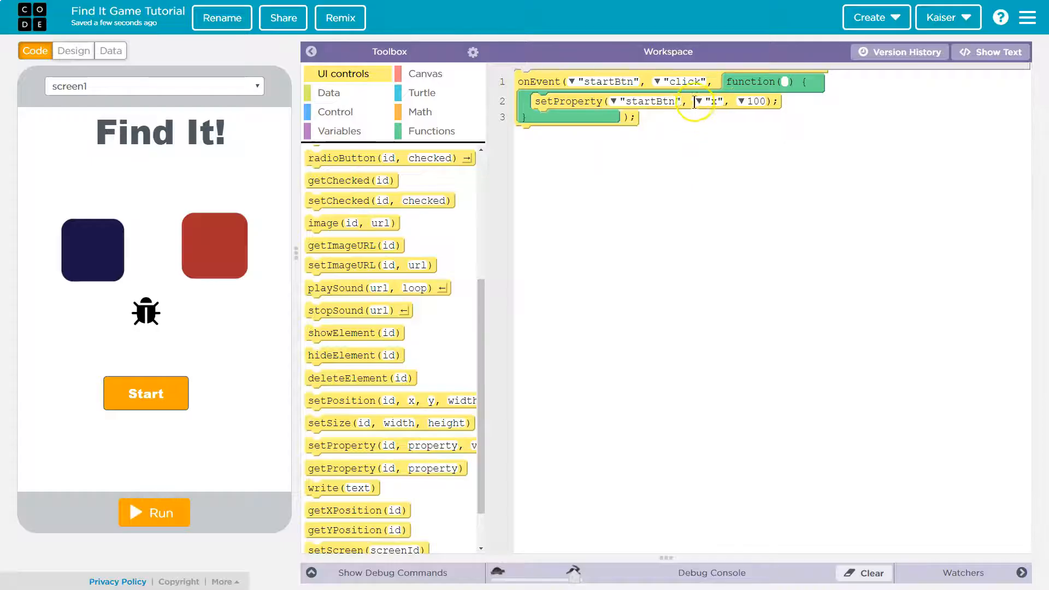
pyautogui.click(710, 102)
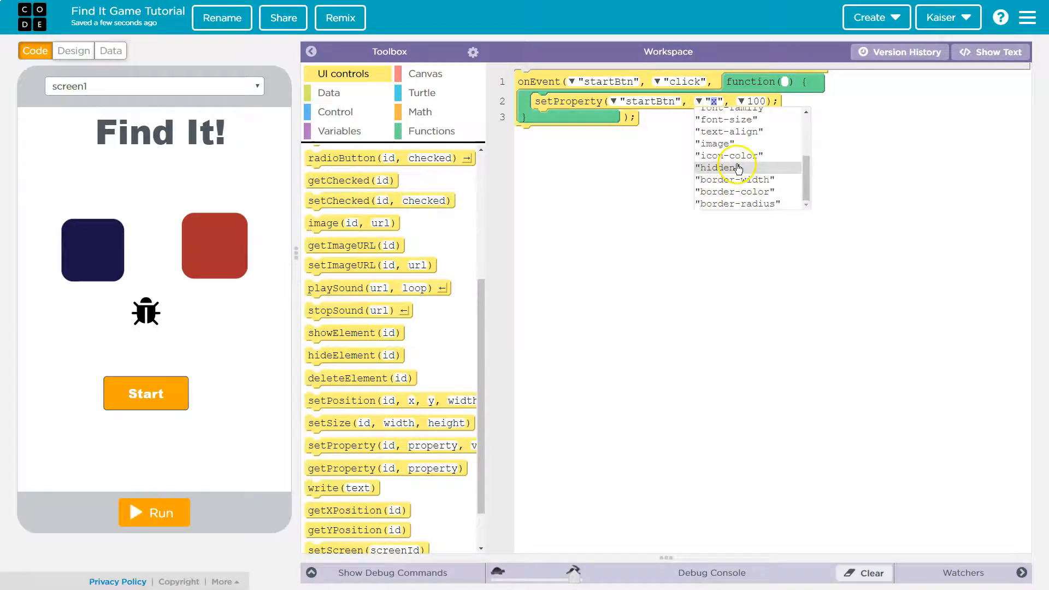
pyautogui.click(718, 167)
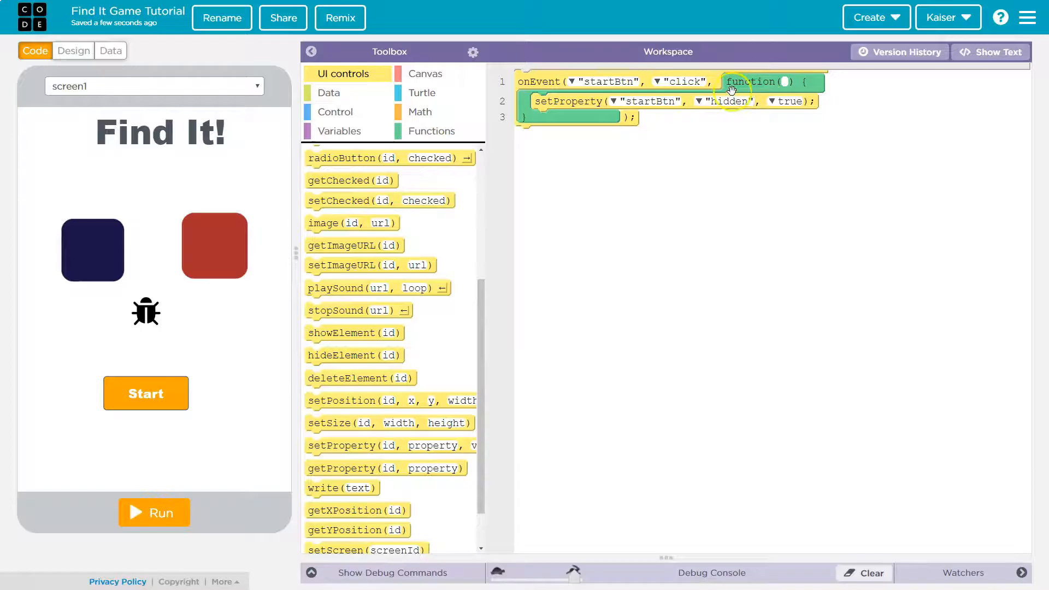
pyautogui.moveTo(160, 515)
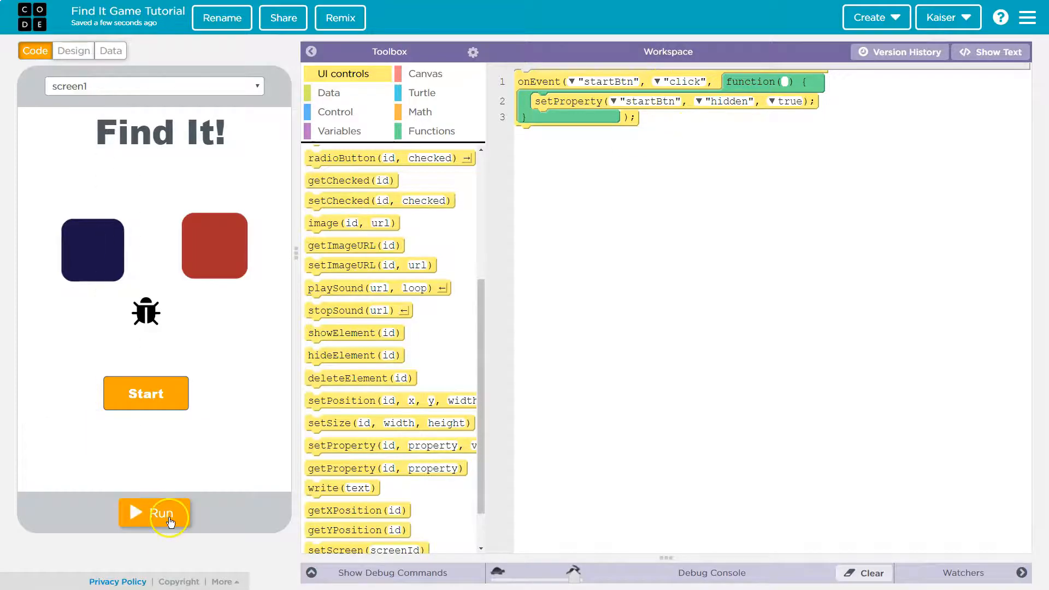
pyautogui.click(155, 513)
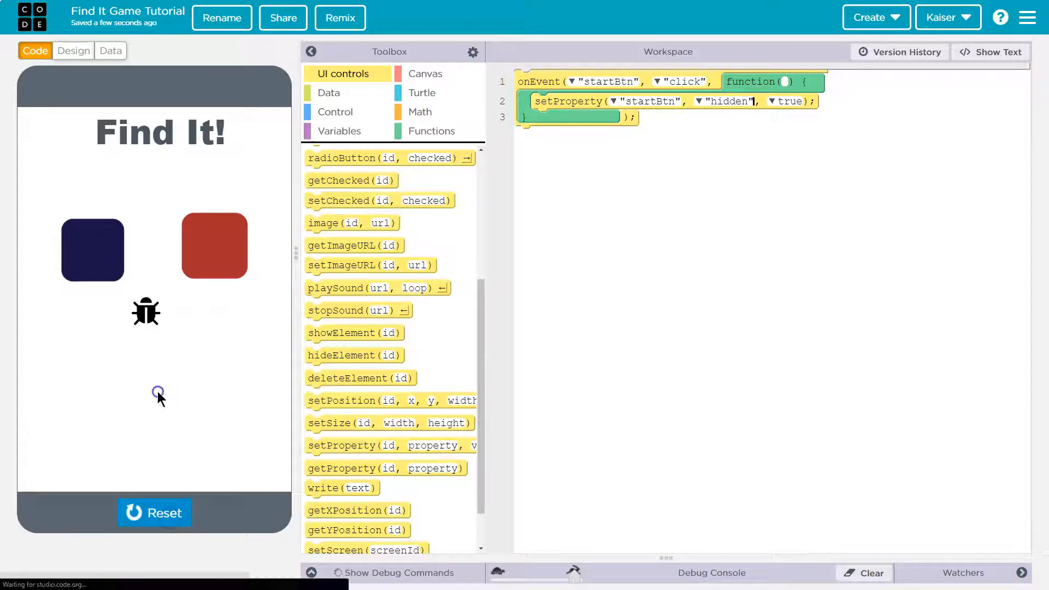
pyautogui.click(154, 513)
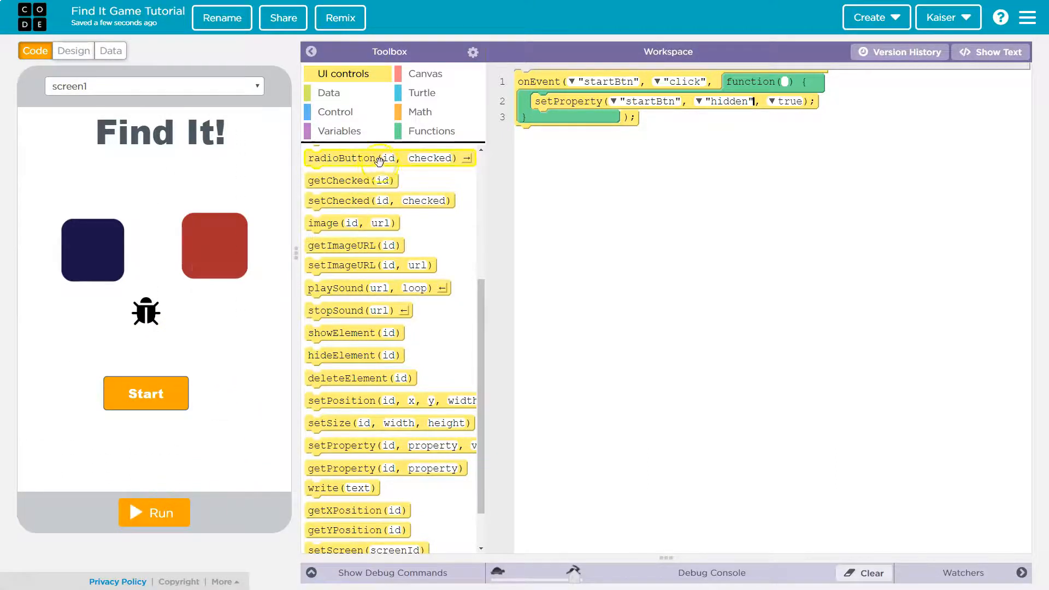
pyautogui.moveTo(111, 339)
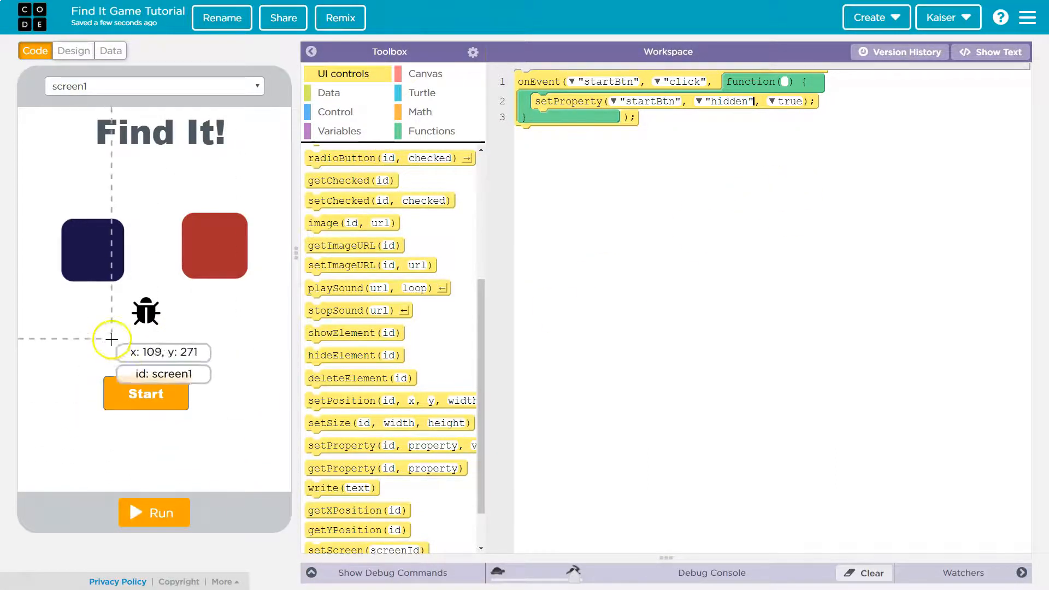
pyautogui.moveTo(105, 235)
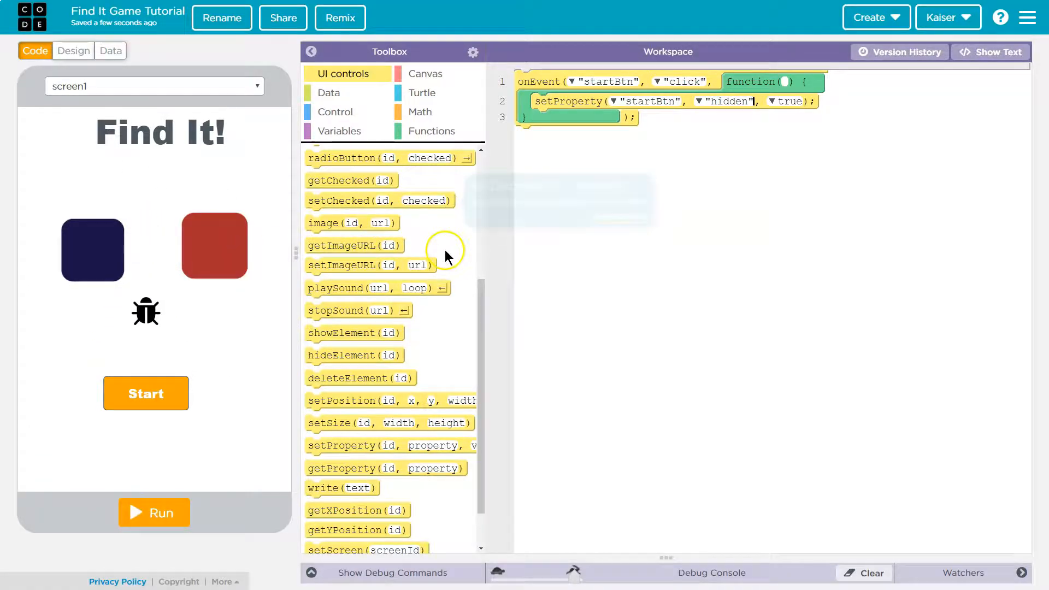
# Add var num = randomNumber(1, 2) and an if/else on num == 1.
pyautogui.scroll(3)
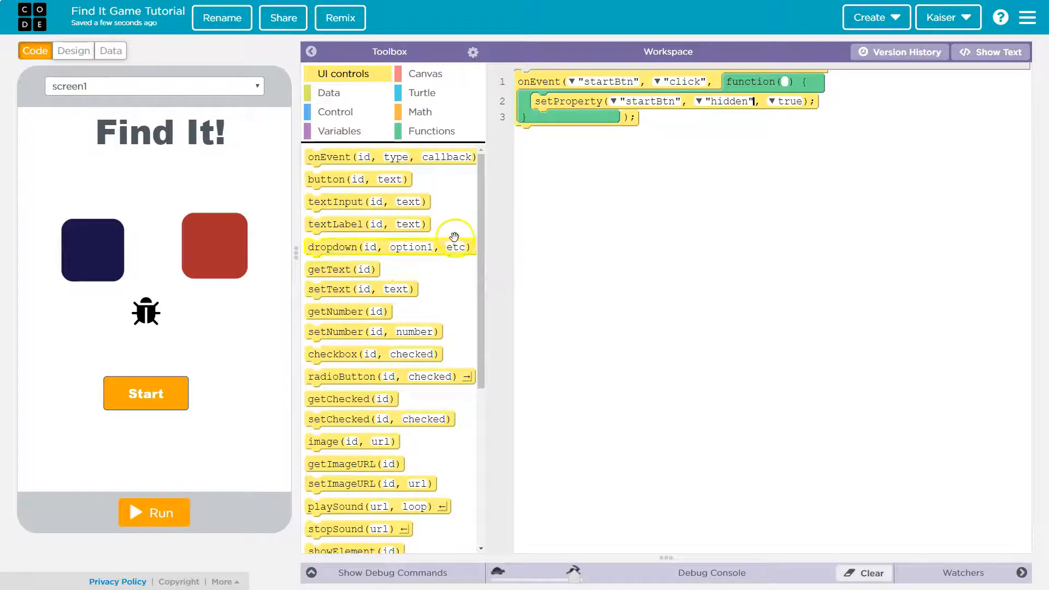
pyautogui.moveTo(442, 230)
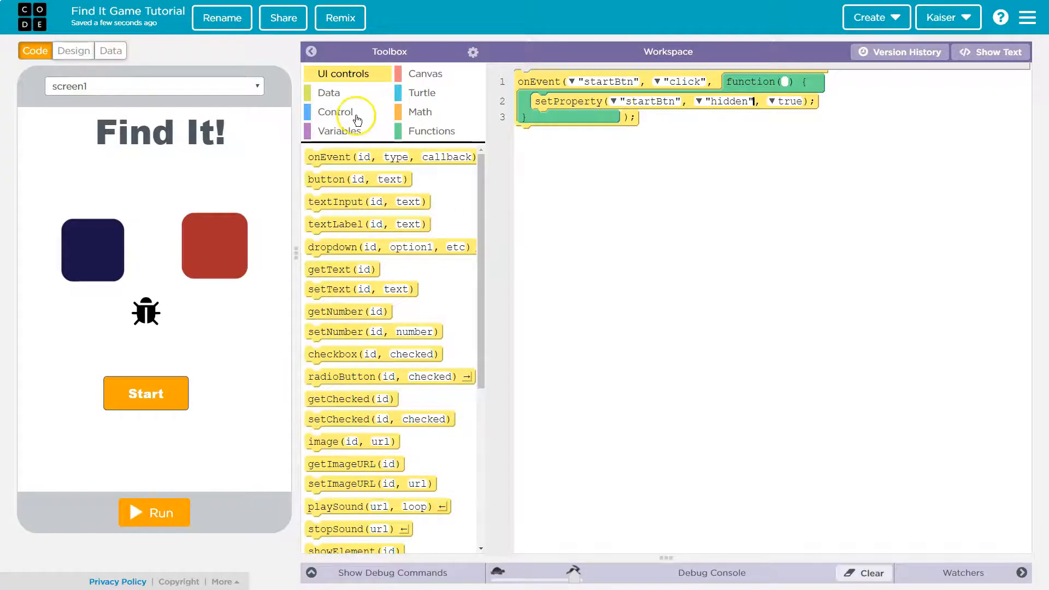
pyautogui.moveTo(345, 150)
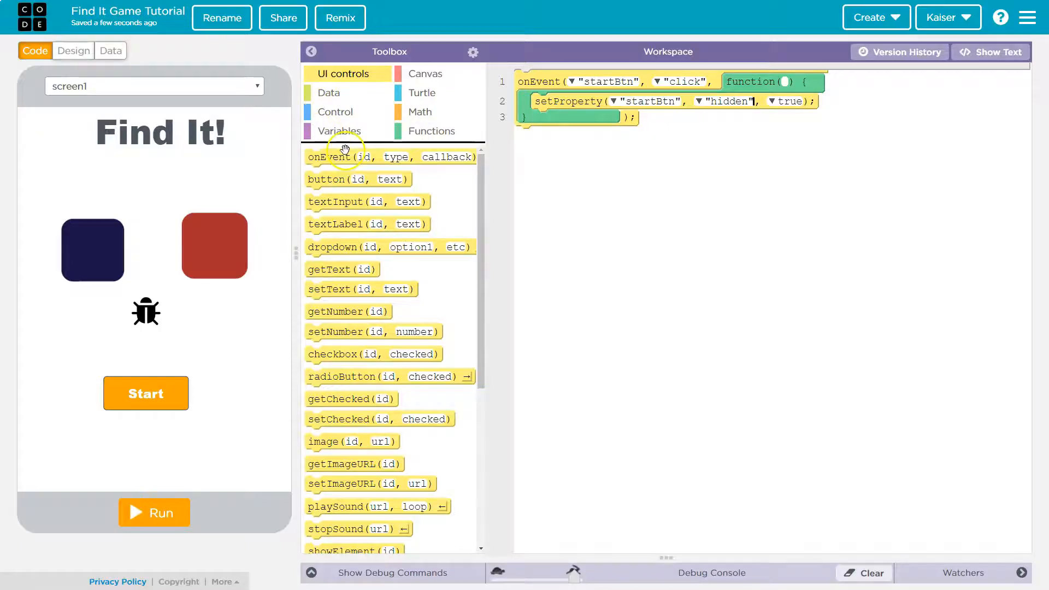
pyautogui.click(421, 112)
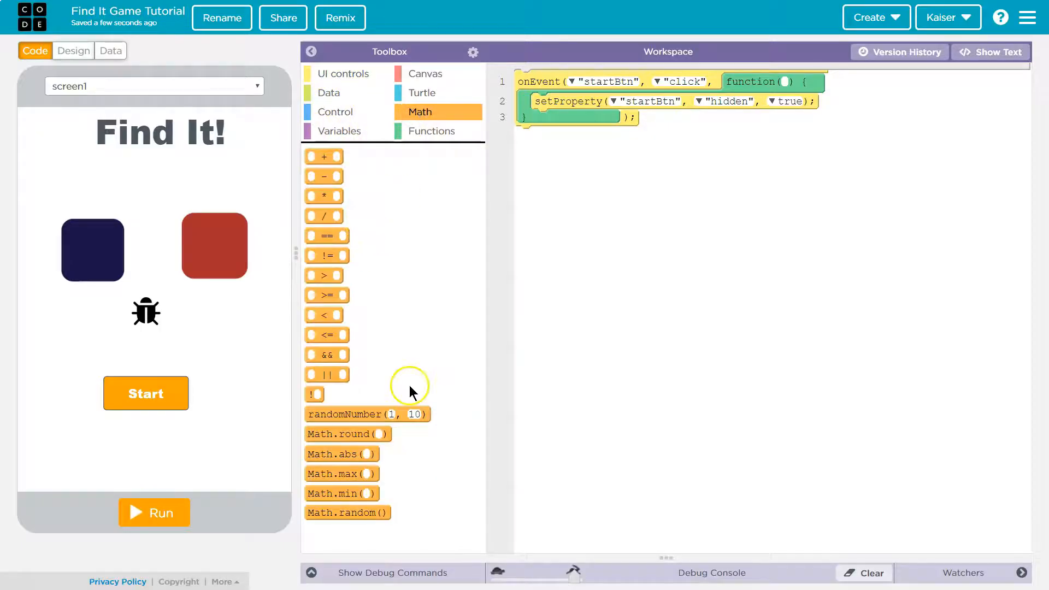
pyautogui.click(337, 111)
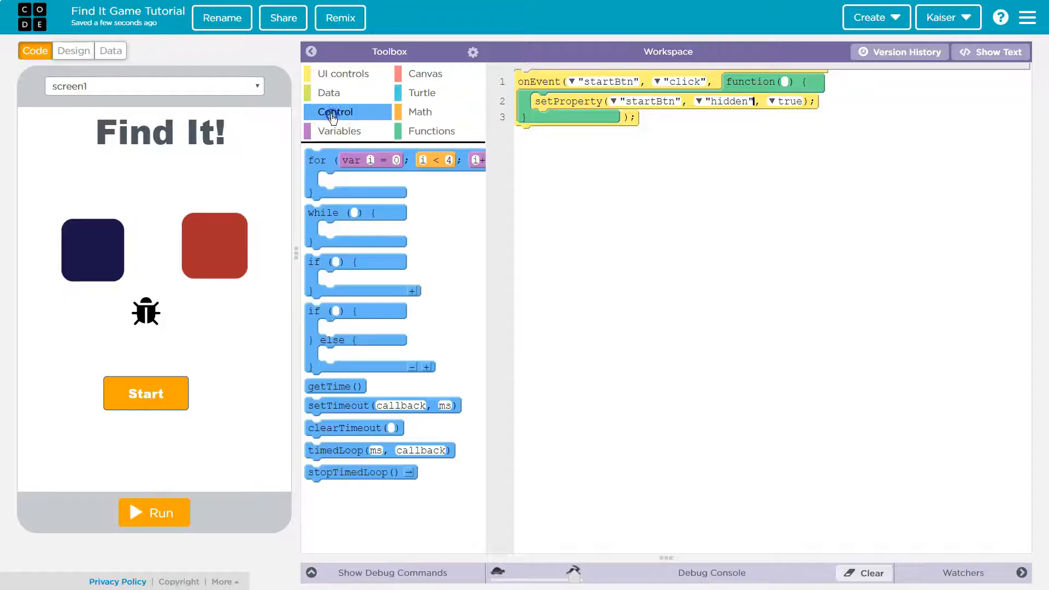
pyautogui.moveTo(355, 261)
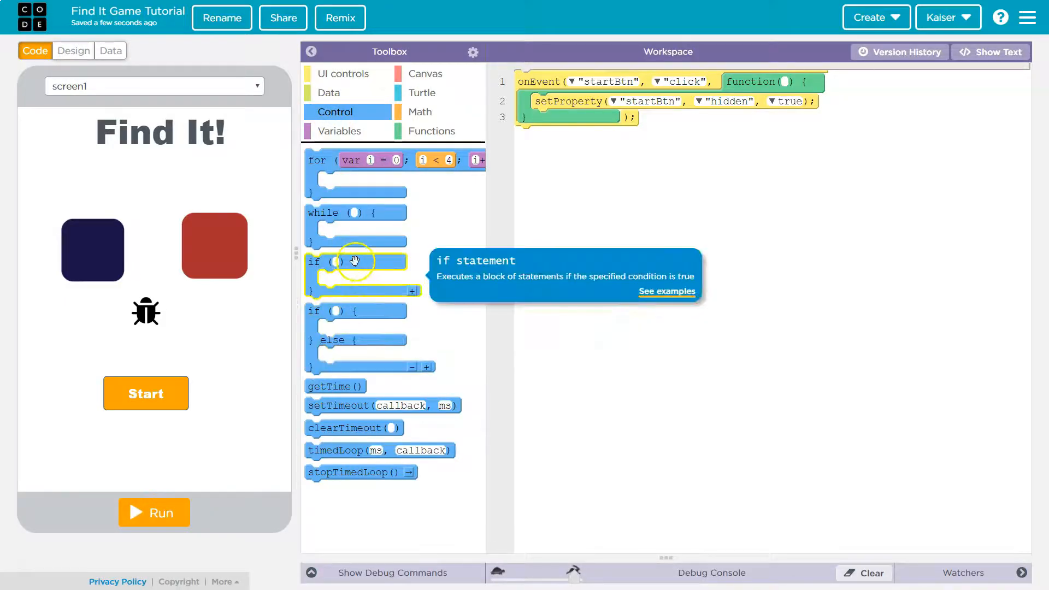
pyautogui.click(341, 131)
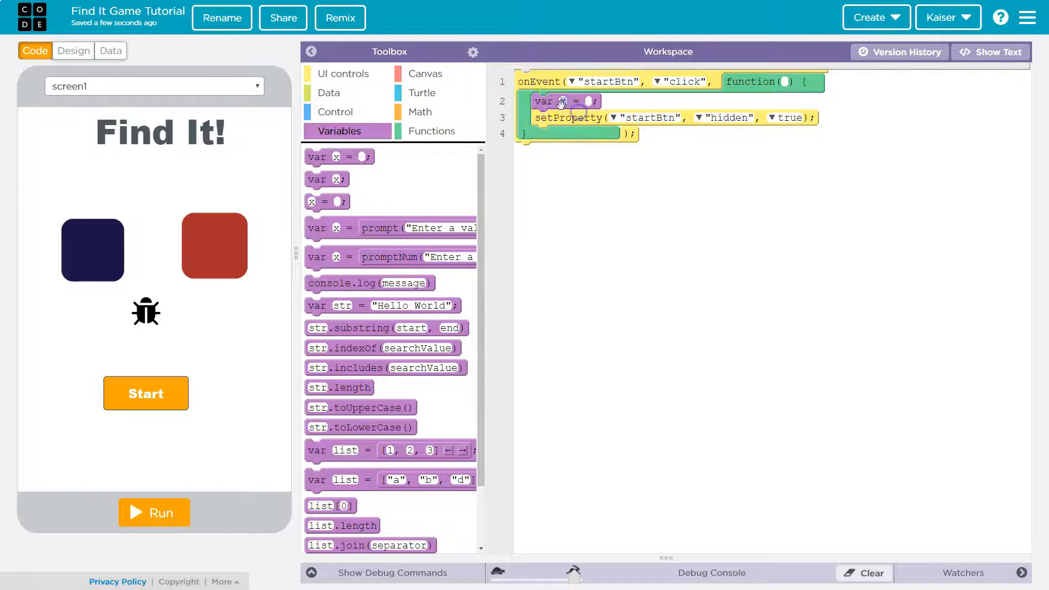
pyautogui.click(421, 112)
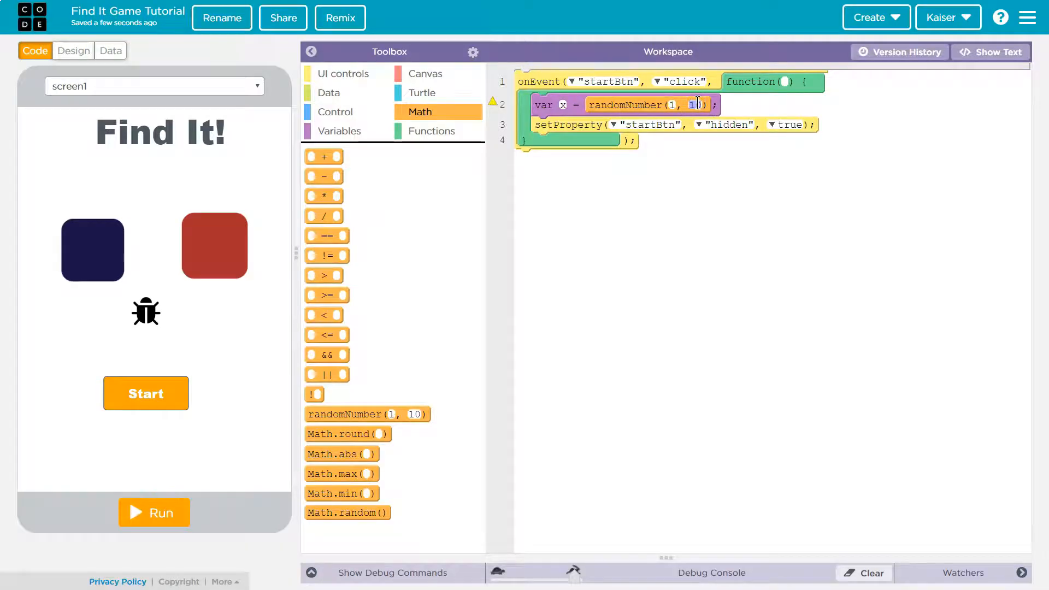
pyautogui.write('2')
pyautogui.click(563, 105)
pyautogui.write('num')
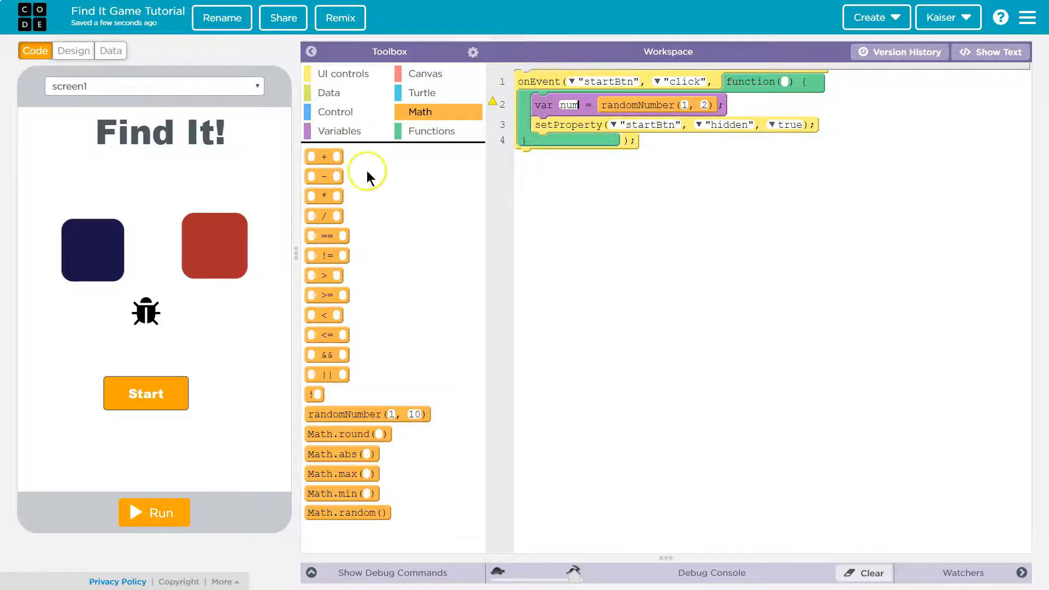
pyautogui.click(336, 111)
pyautogui.write('num == 1')
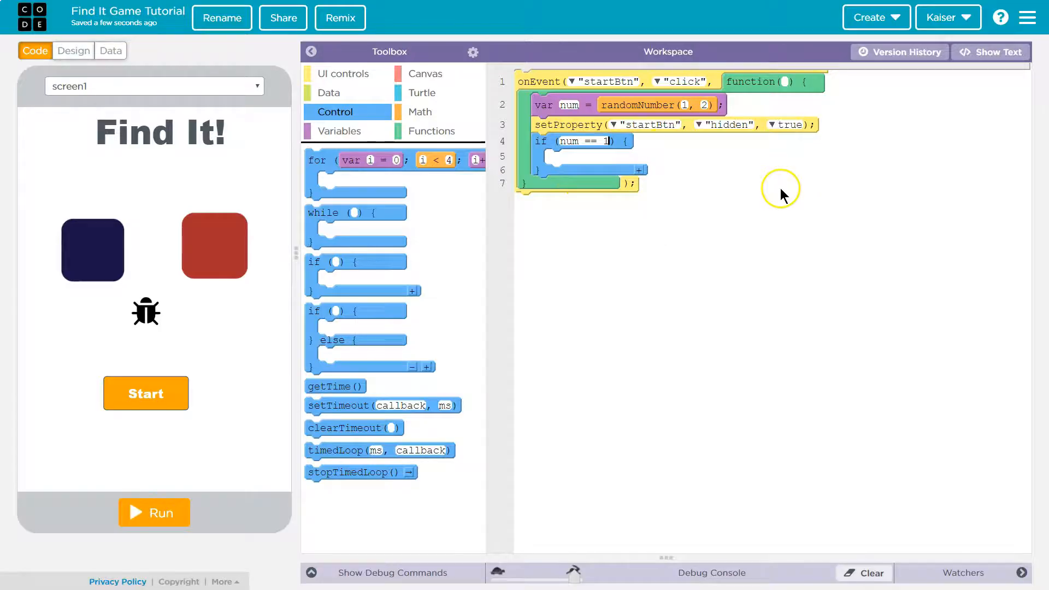
pyautogui.moveTo(748, 300)
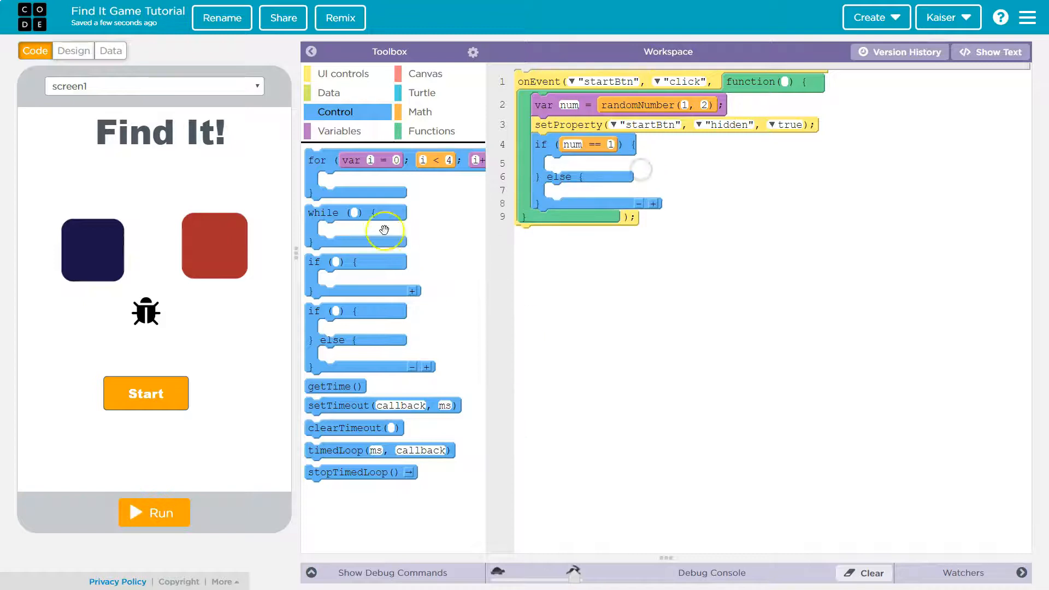
pyautogui.moveTo(339, 112)
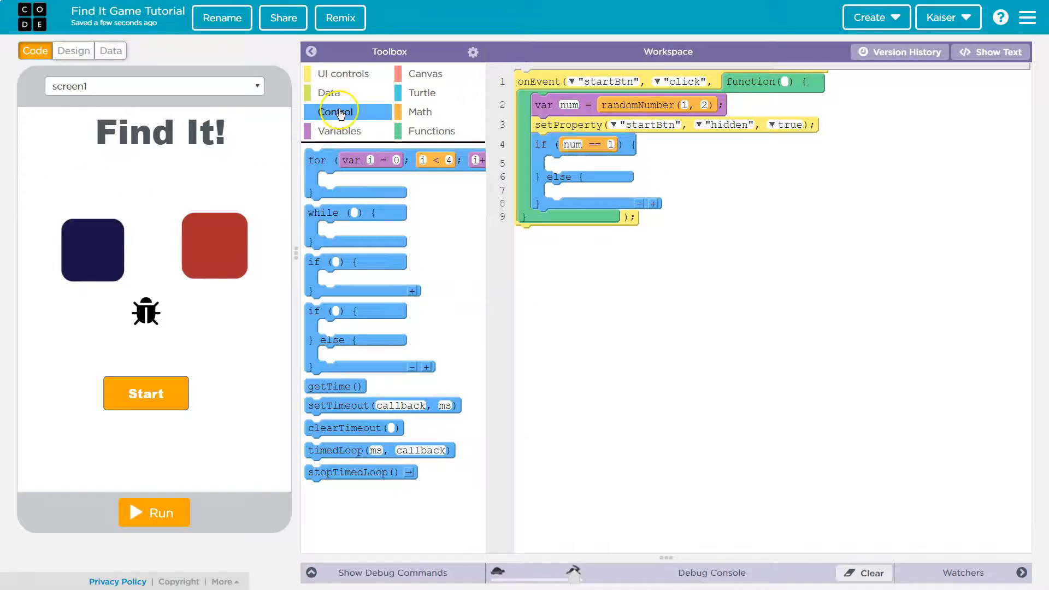
pyautogui.moveTo(123, 340)
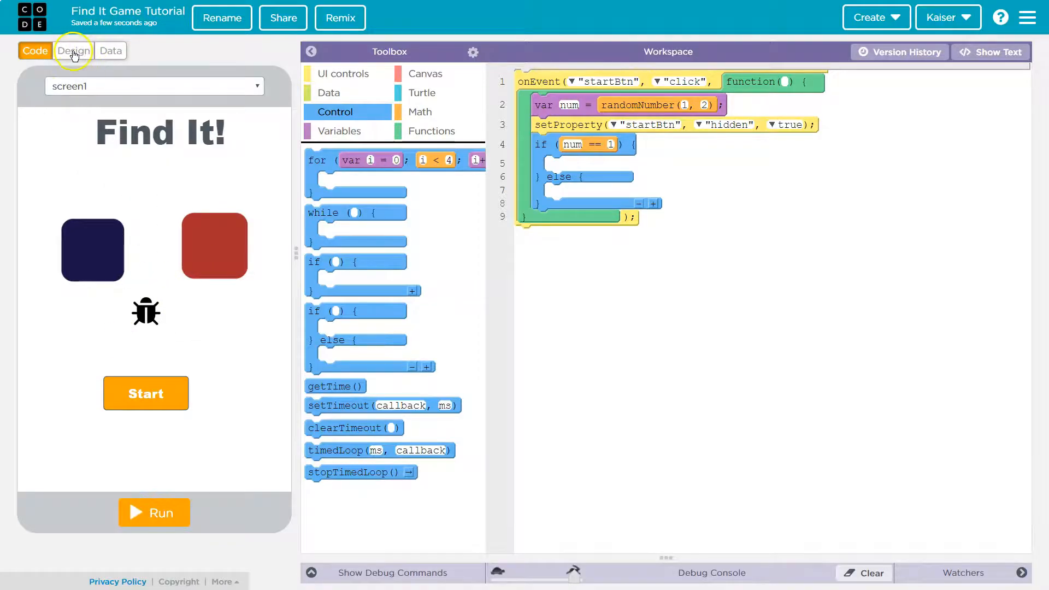
# Return to Design mode and select card1 to view its position.
pyautogui.click(73, 51)
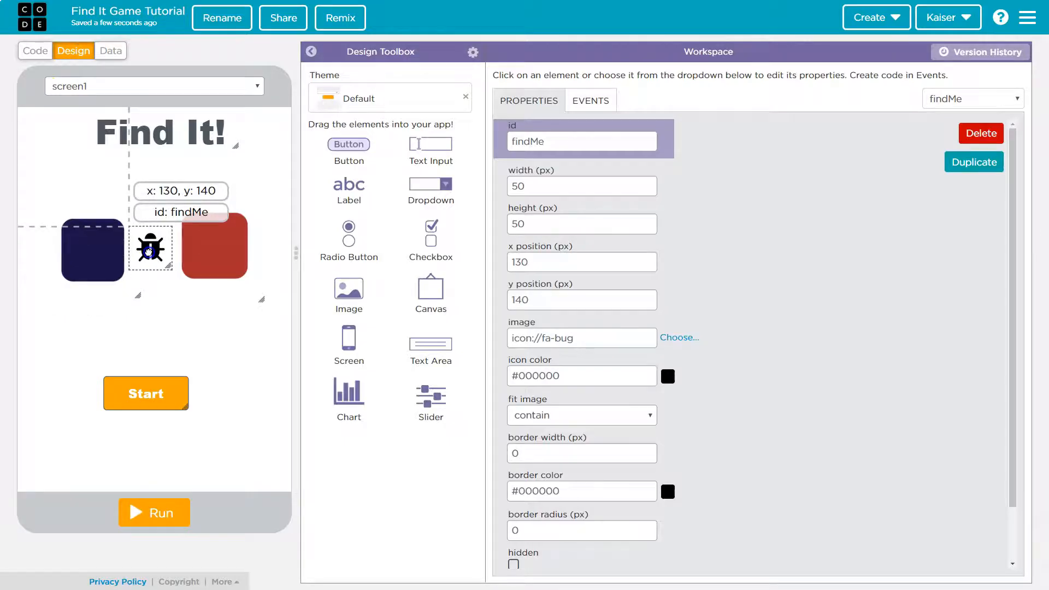
pyautogui.moveTo(151, 247); pyautogui.dragTo(154, 241)
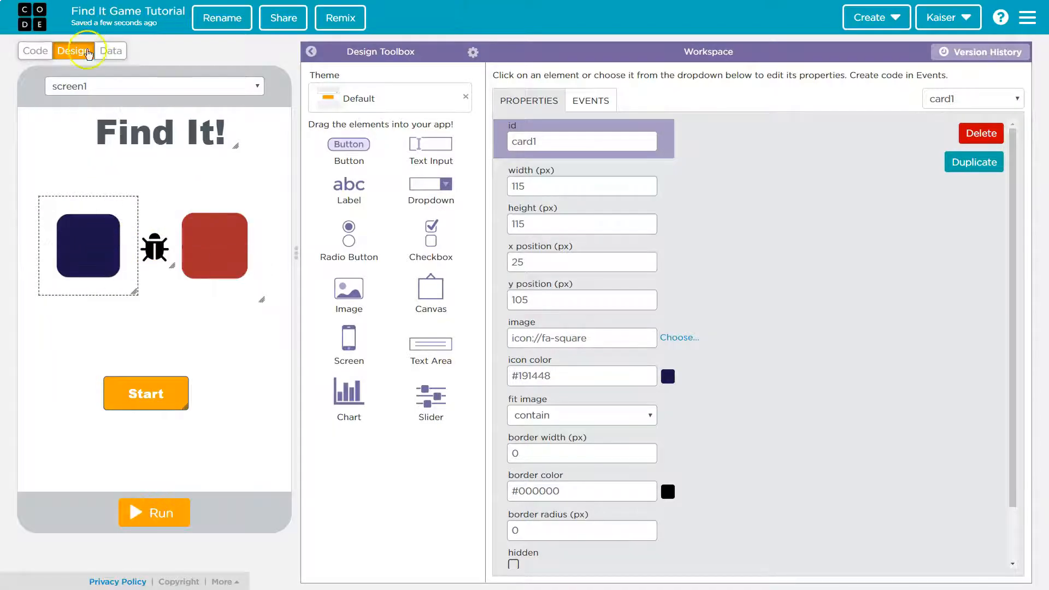
# Build a setProperty block setting findMe's x to card1's x position.
pyautogui.click(35, 50)
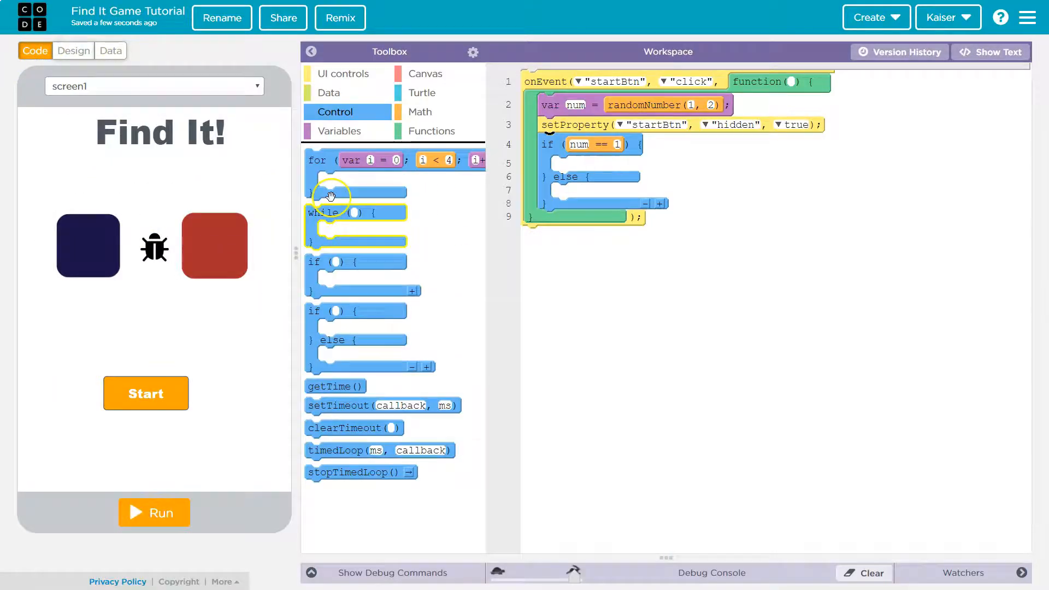
pyautogui.click(343, 74)
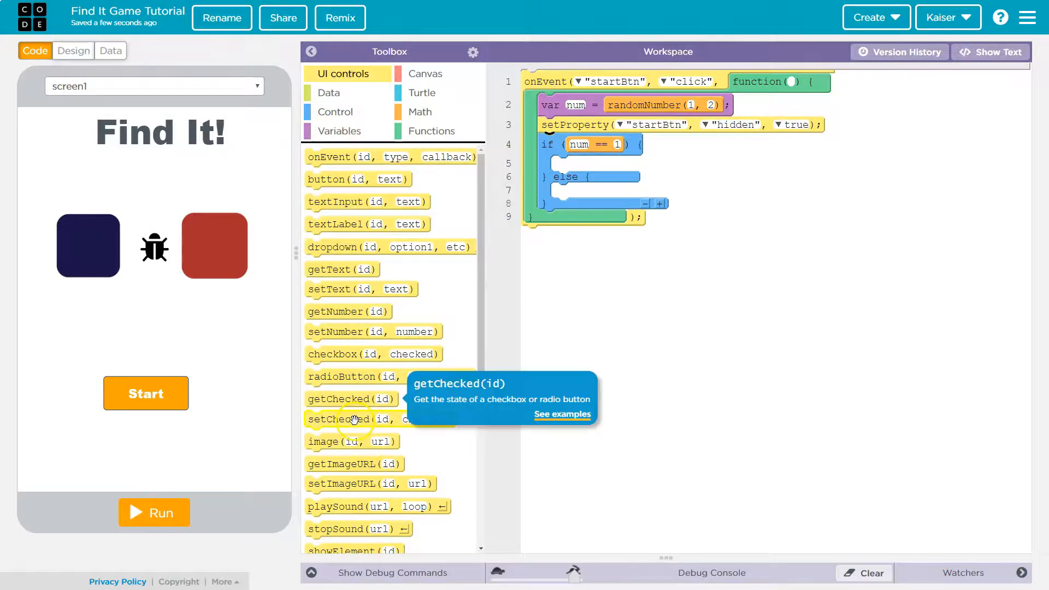
pyautogui.scroll(-3)
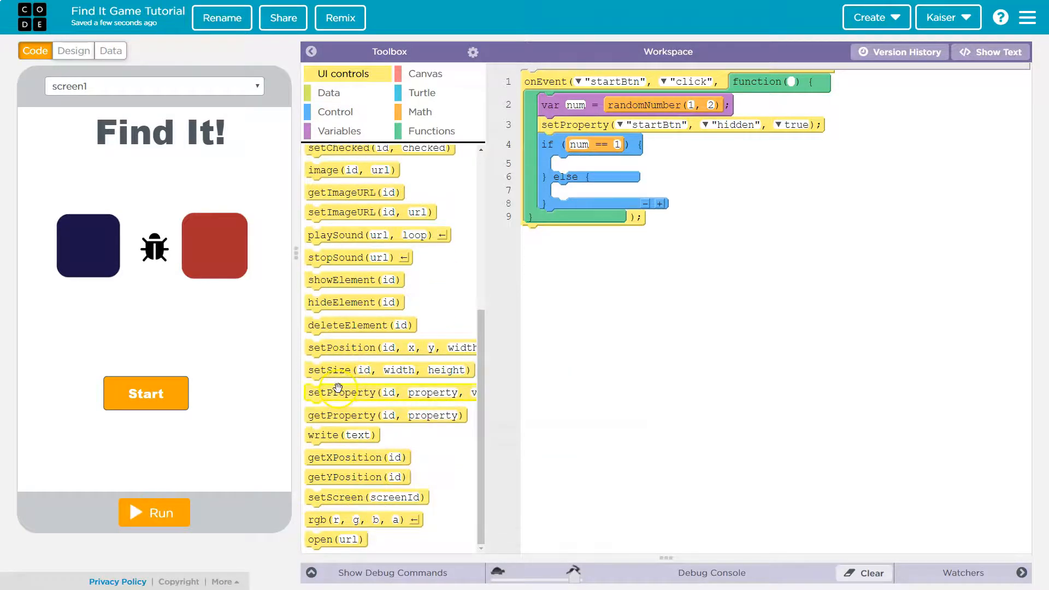
pyautogui.click(632, 164)
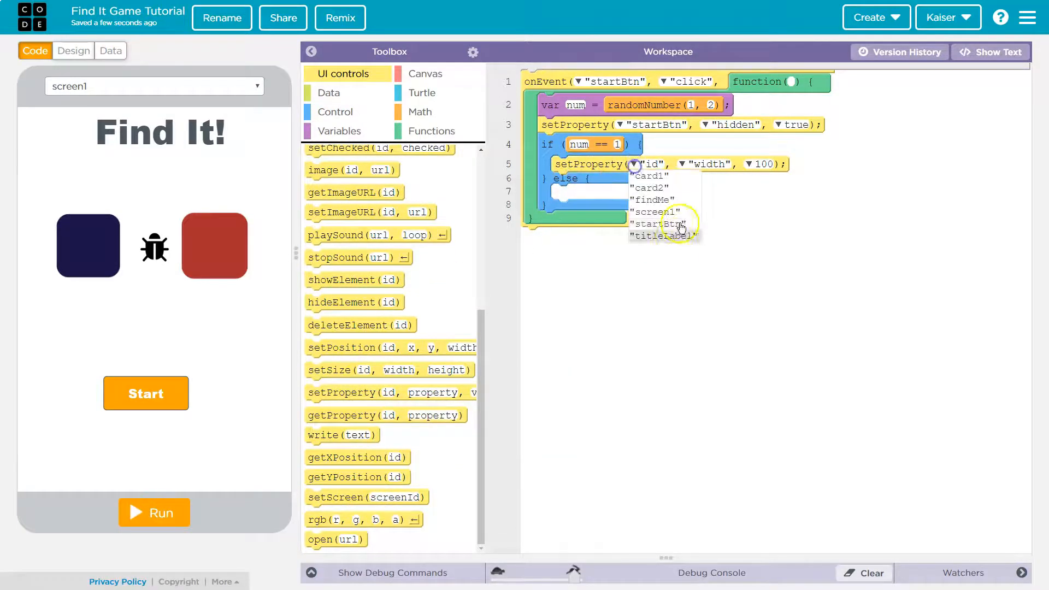
pyautogui.click(653, 199)
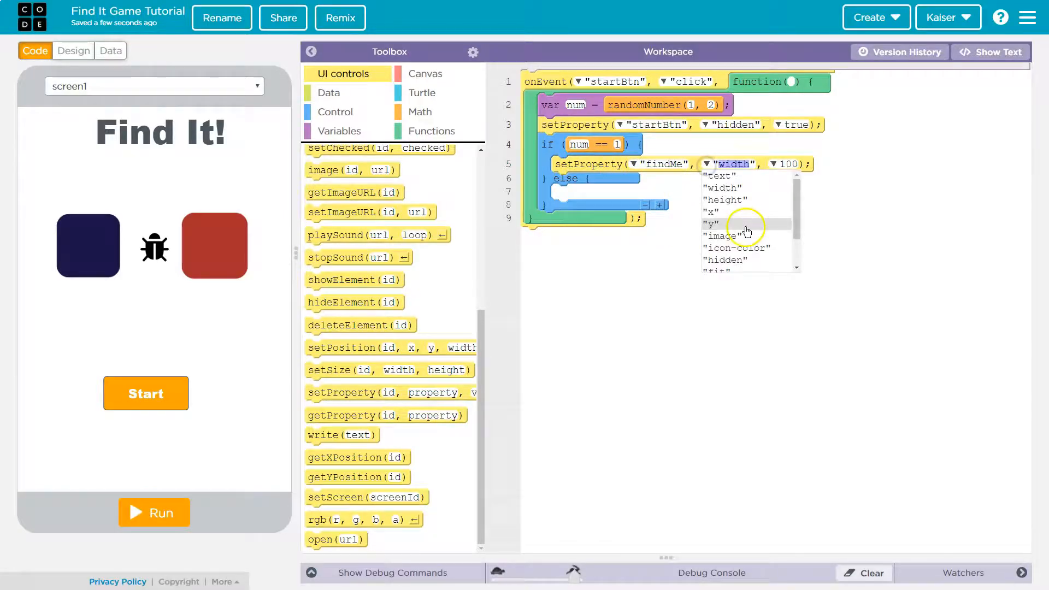
pyautogui.click(713, 211)
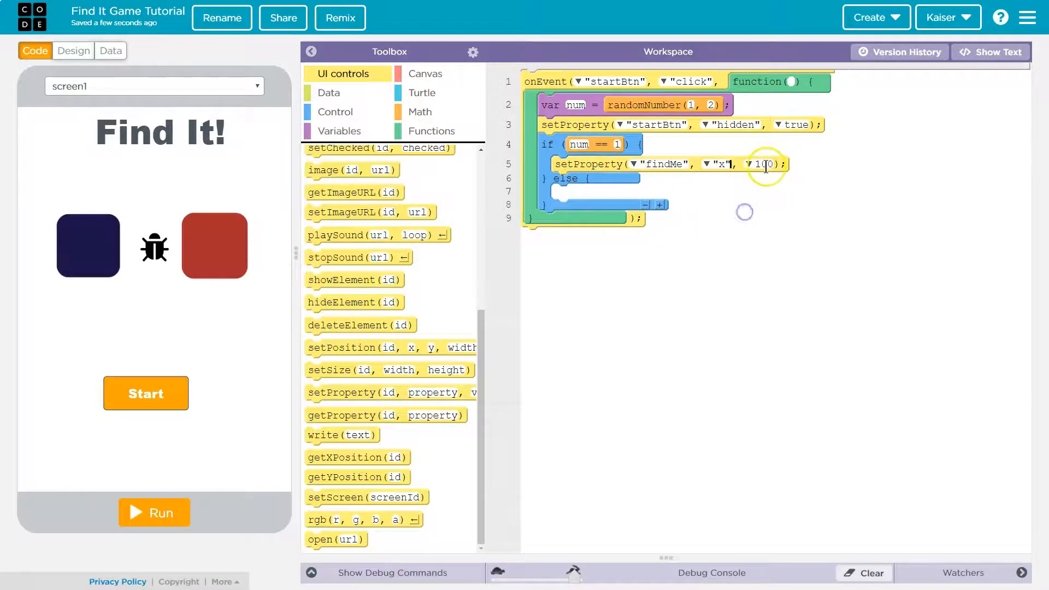
pyautogui.click(748, 164)
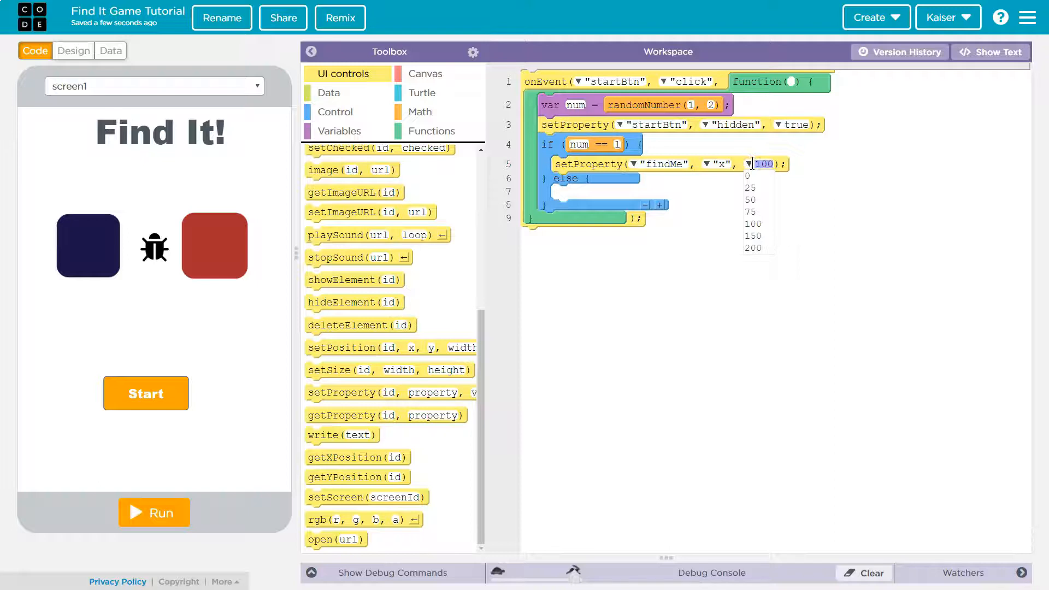
pyautogui.moveTo(375, 415)
pyautogui.write('card1')
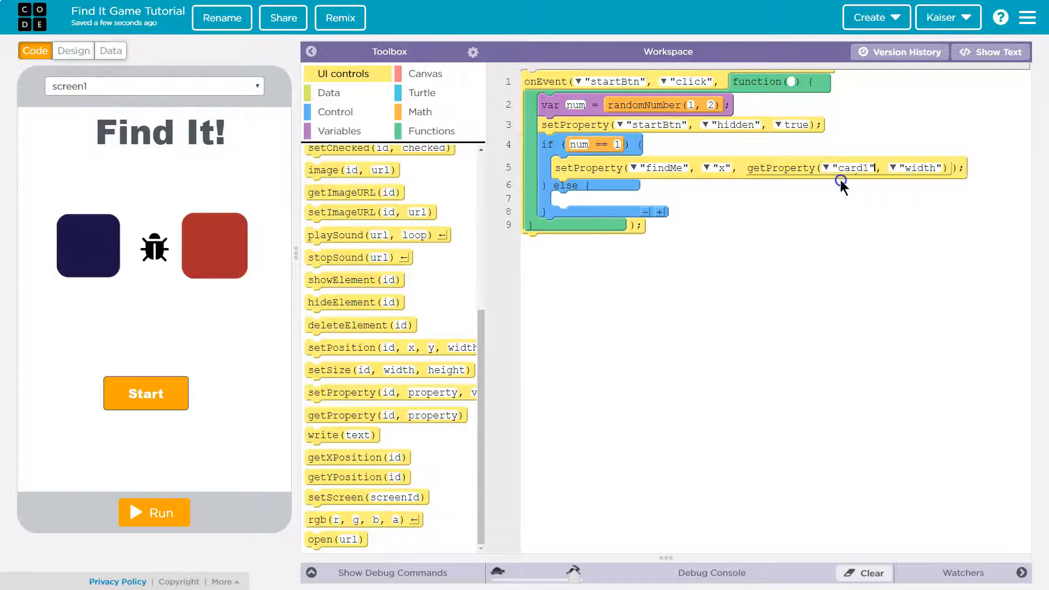
pyautogui.click(920, 168)
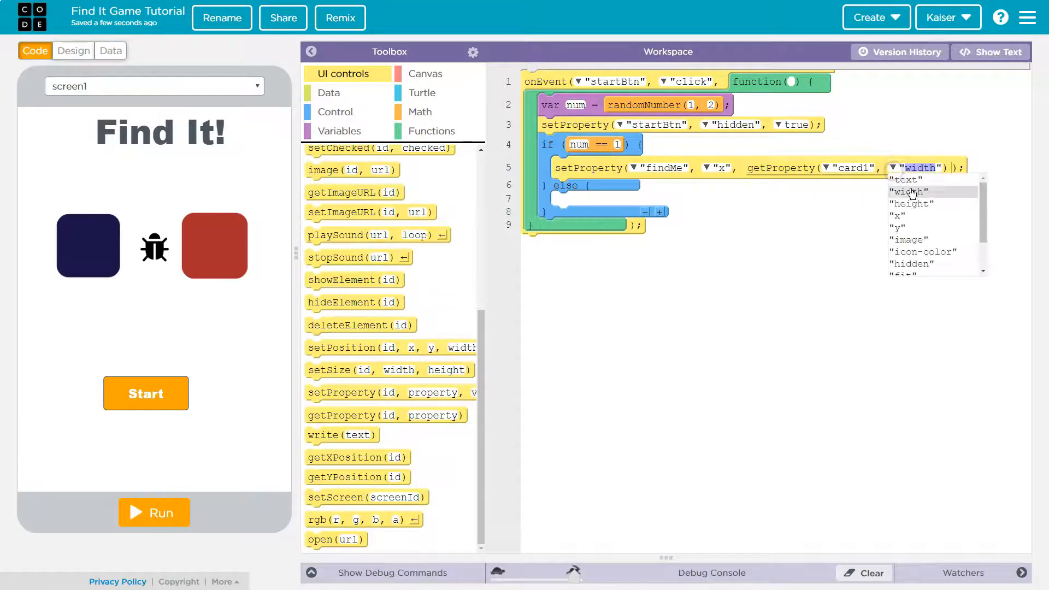
pyautogui.click(898, 222)
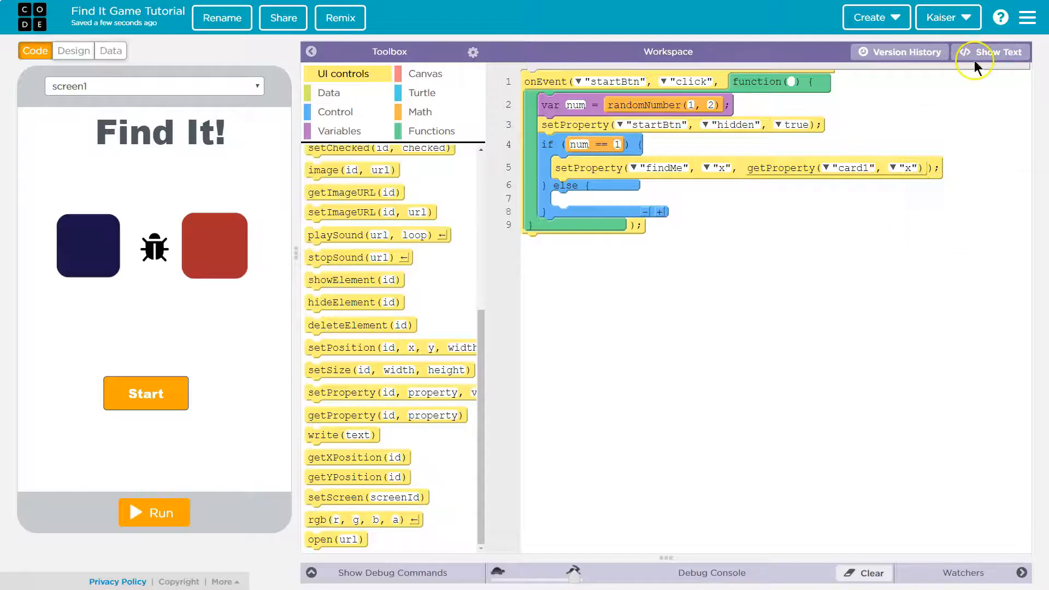
# Paste that line into the else branch using card2's x, and show as blocks.
pyautogui.click(992, 53)
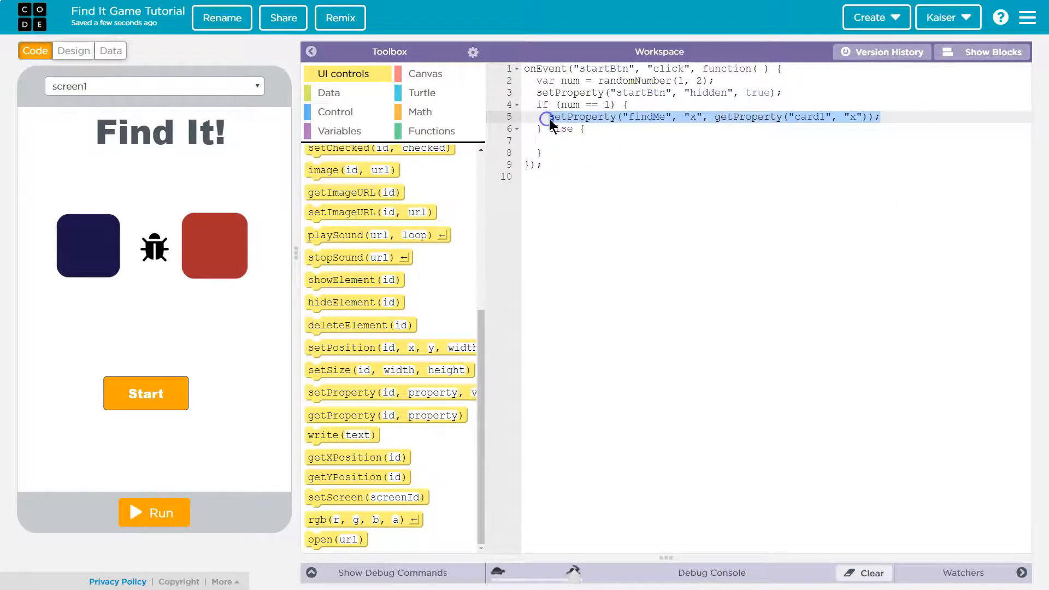
pyautogui.rightClick(549, 116)
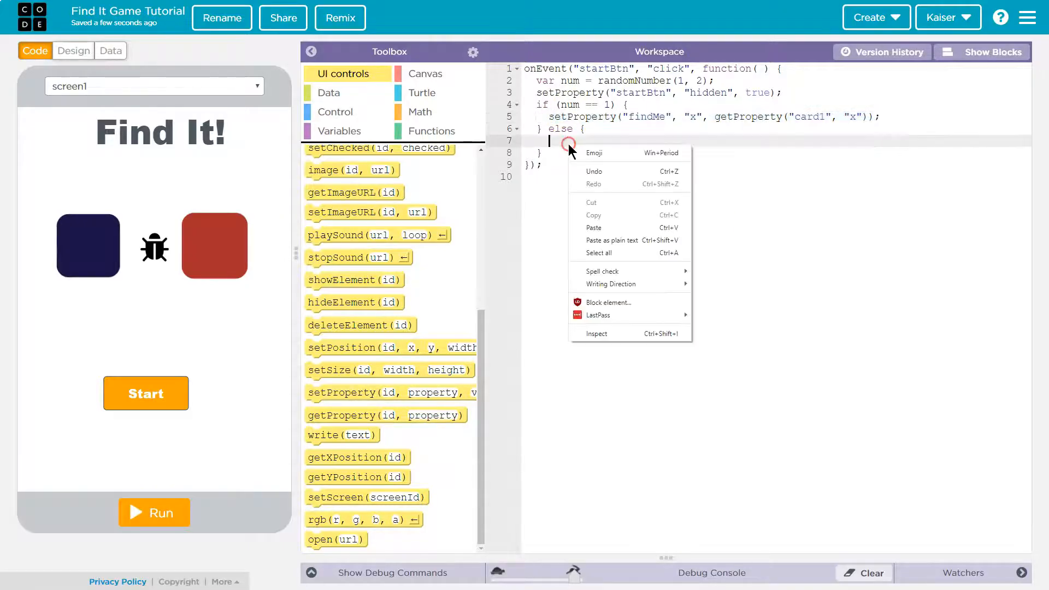
pyautogui.click(594, 227)
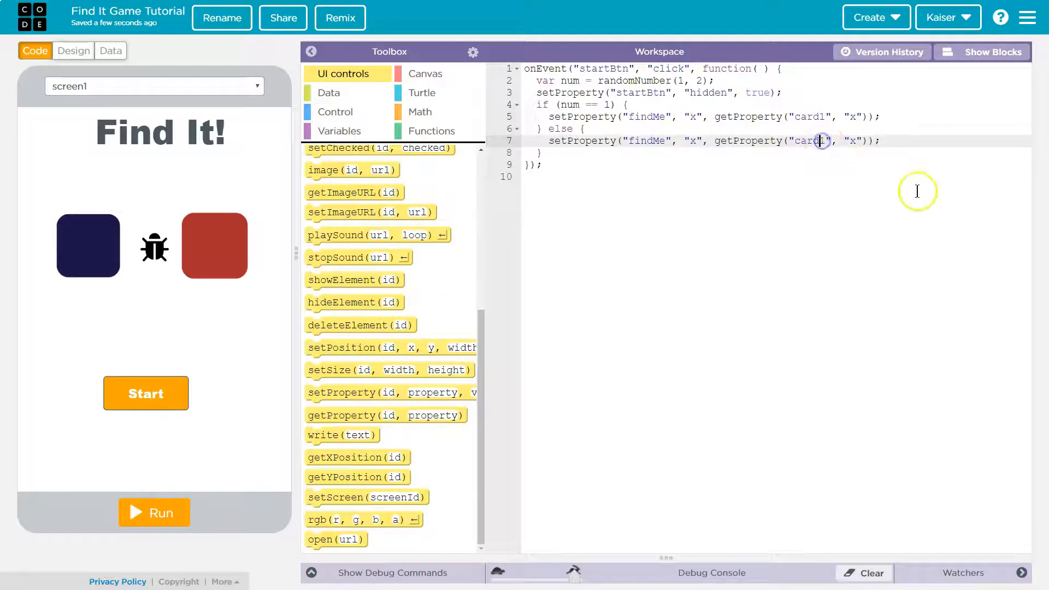
pyautogui.write('2')
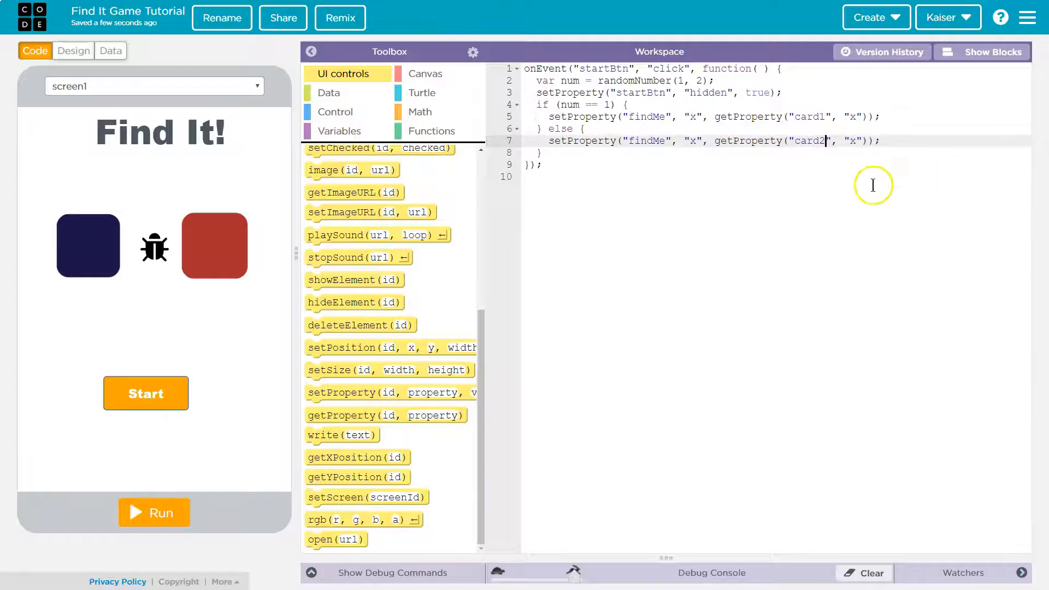
pyautogui.moveTo(678, 140)
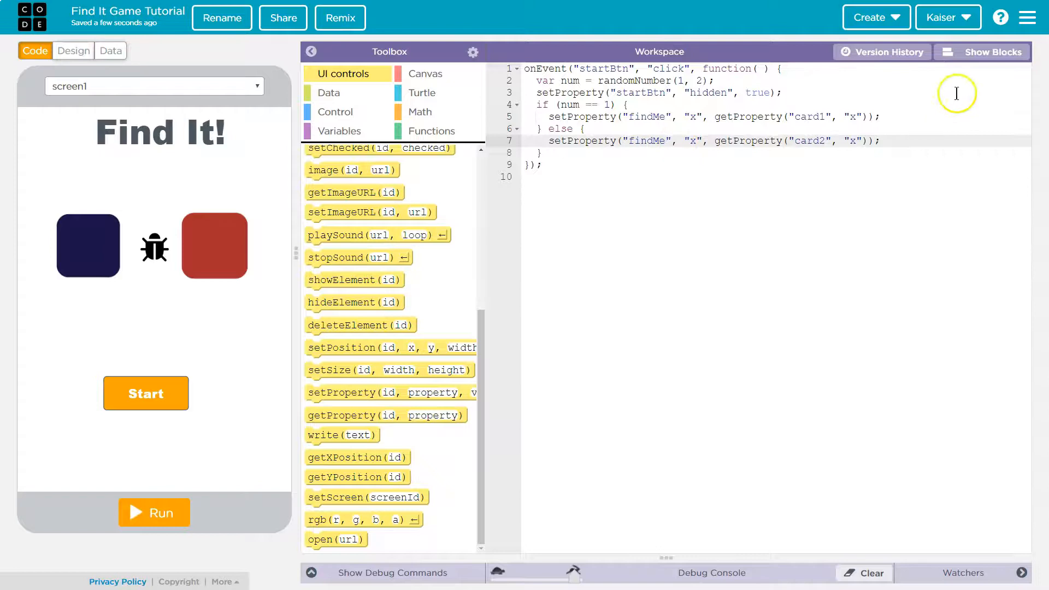
pyautogui.click(981, 51)
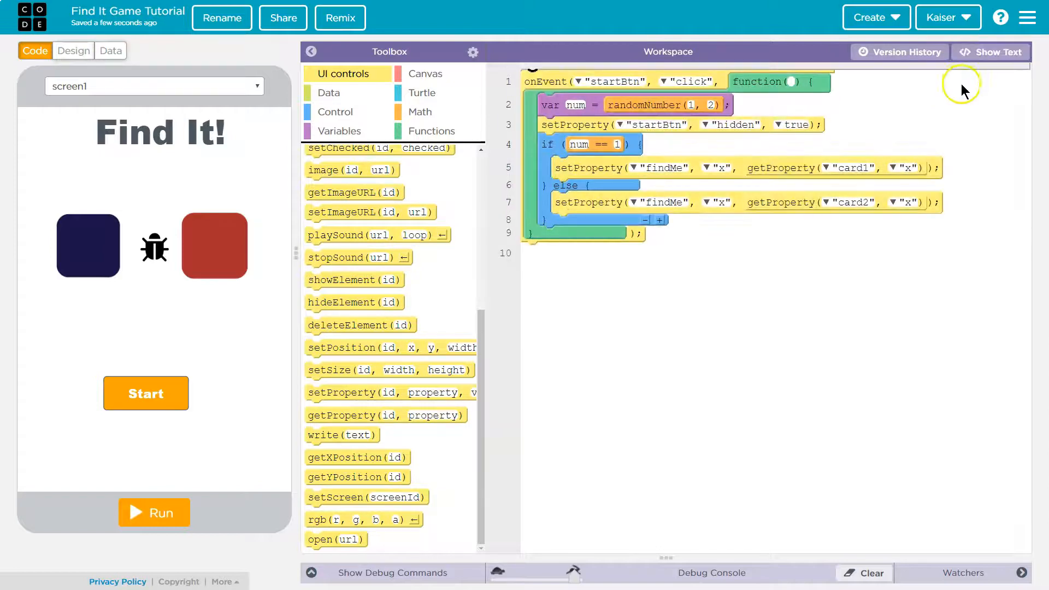
pyautogui.moveTo(601, 277)
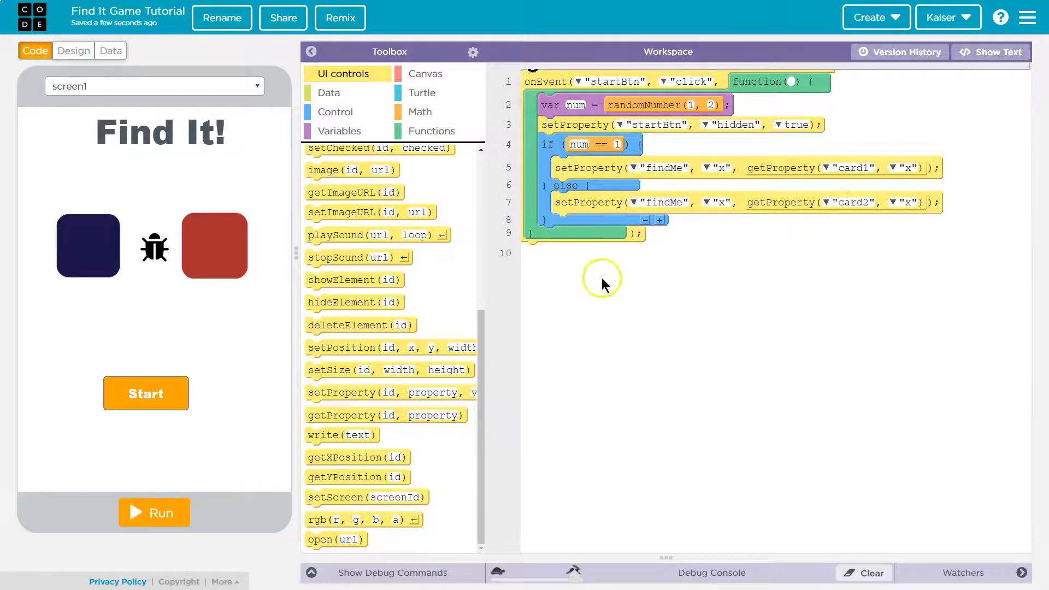
pyautogui.moveTo(252, 250)
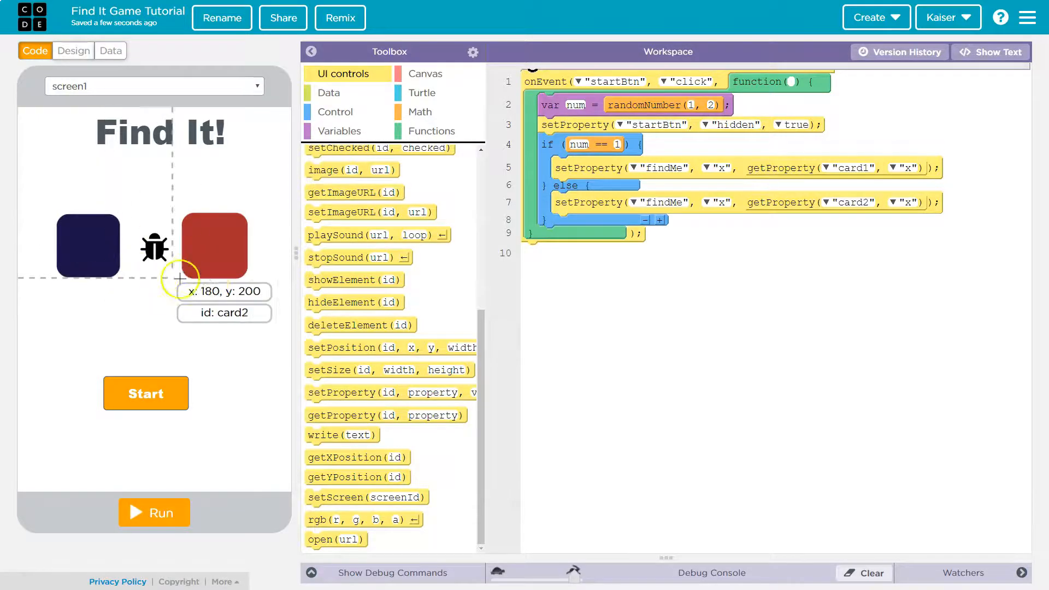
# Add onEvent click handlers for card1 and card2, each setting card1 hidden to true.
pyautogui.scroll(3)
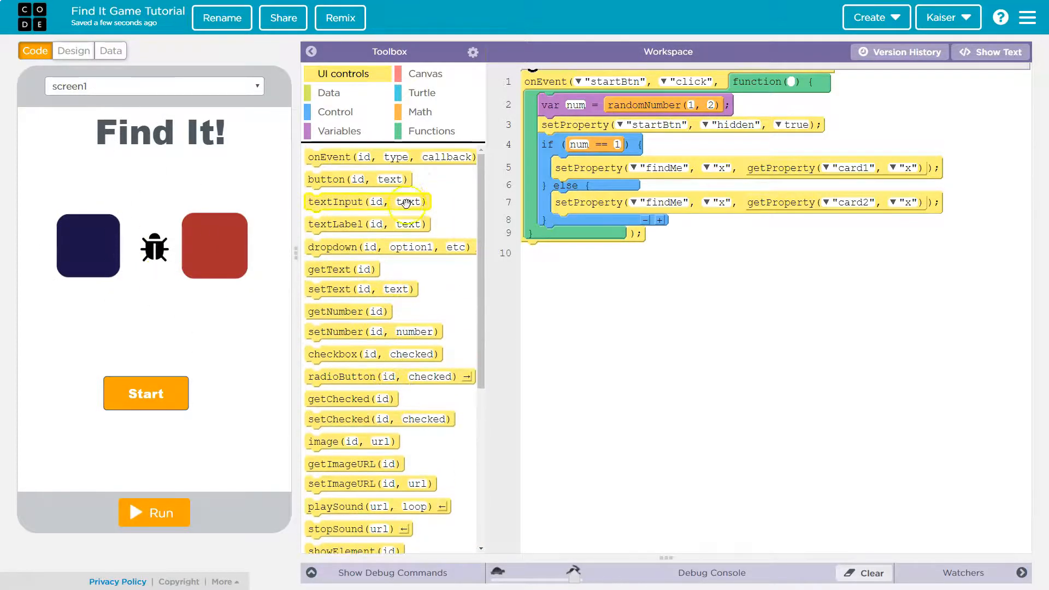
pyautogui.click(391, 157)
pyautogui.write('card1')
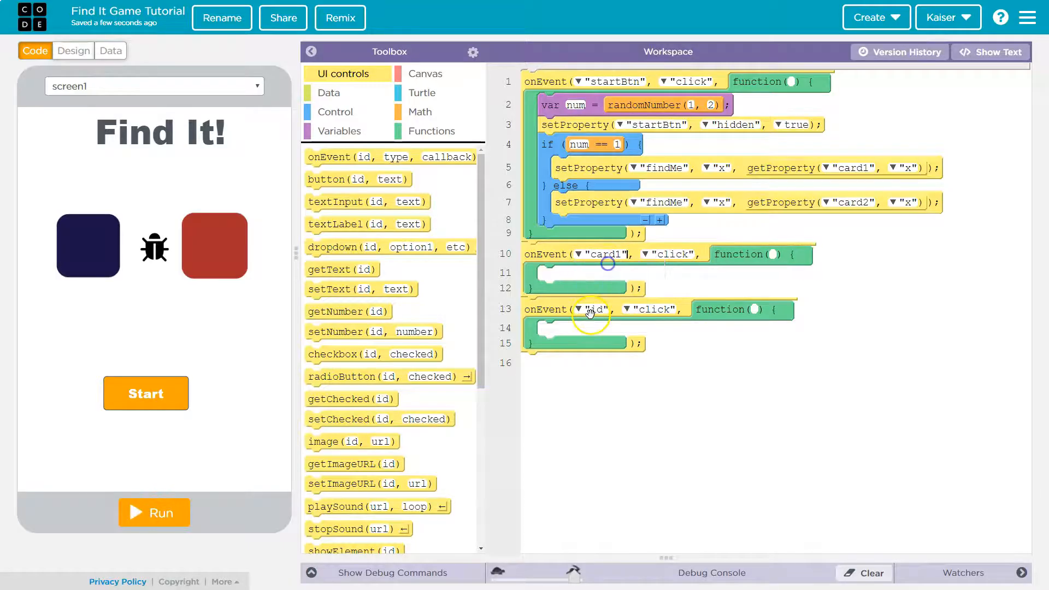
pyautogui.click(580, 309)
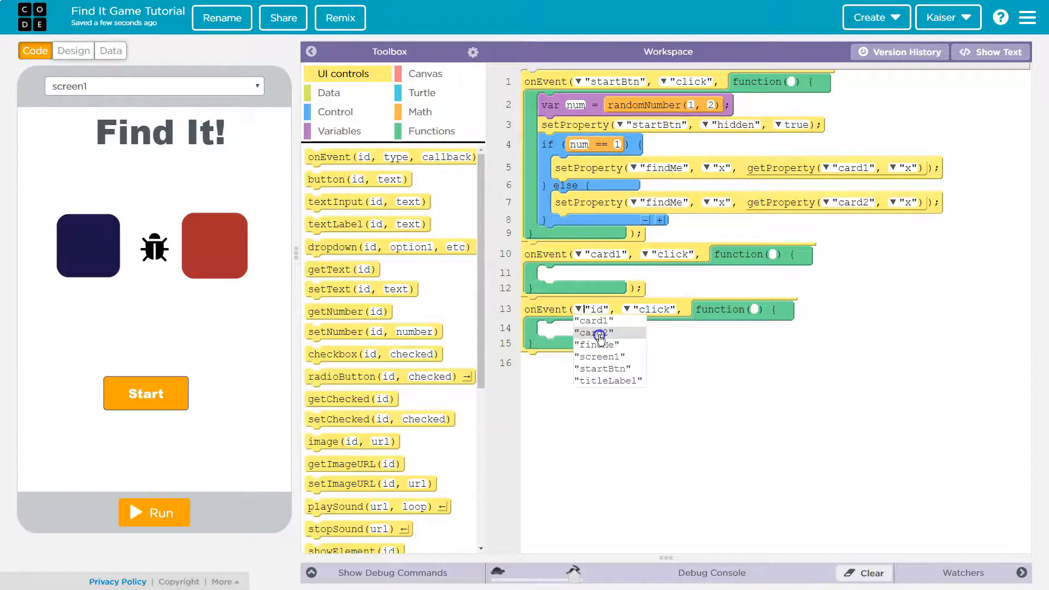
pyautogui.click(595, 333)
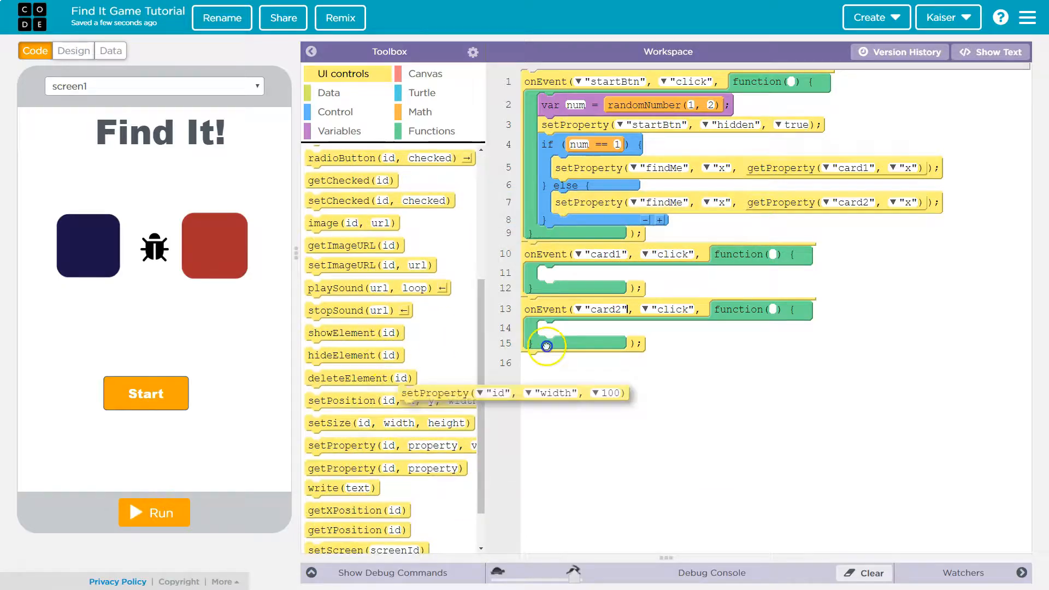
pyautogui.click(635, 273)
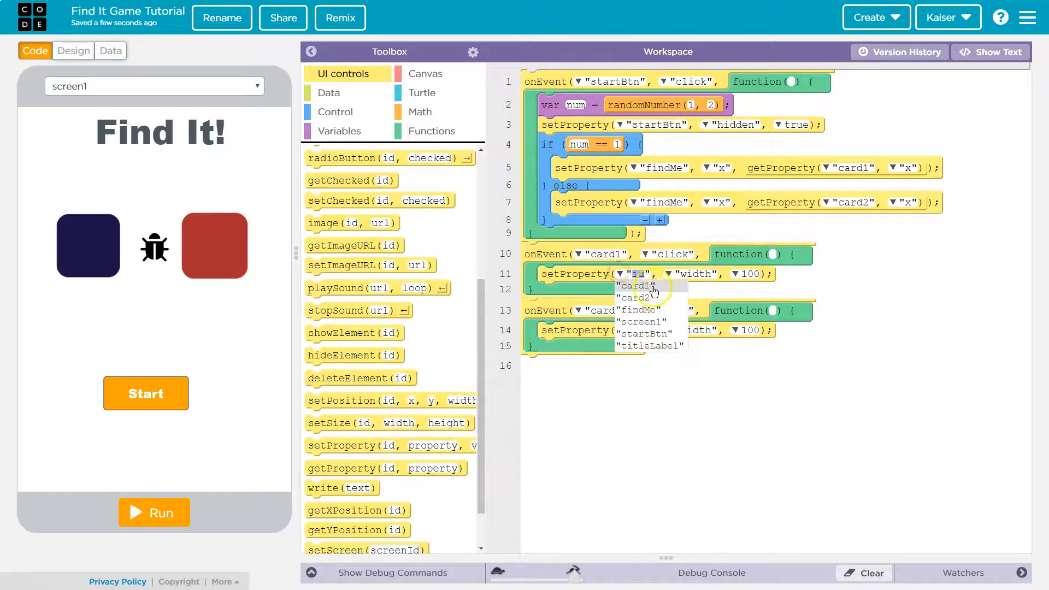
pyautogui.click(636, 286)
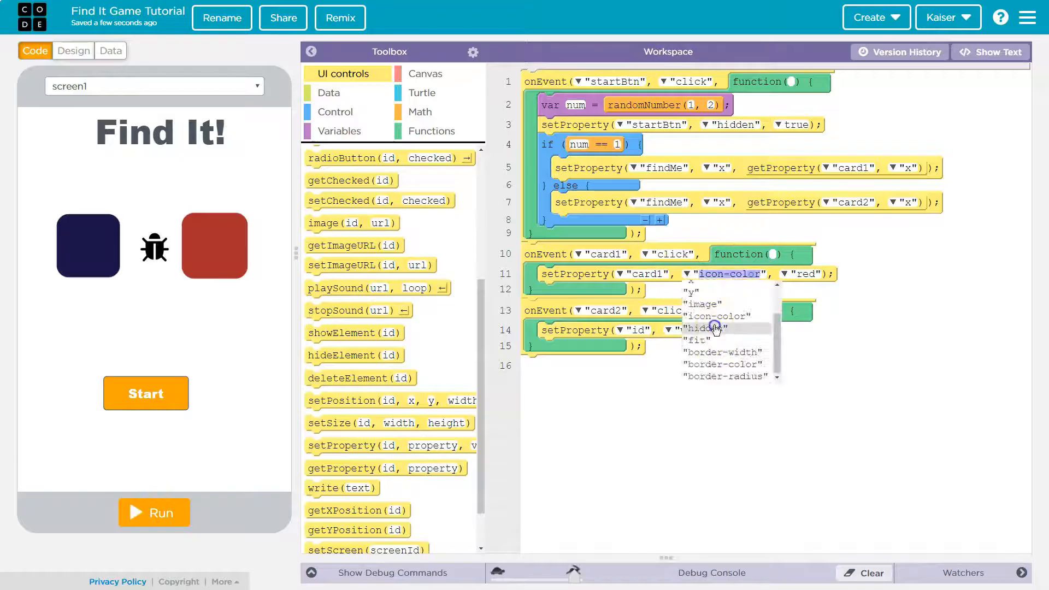
pyautogui.click(707, 328)
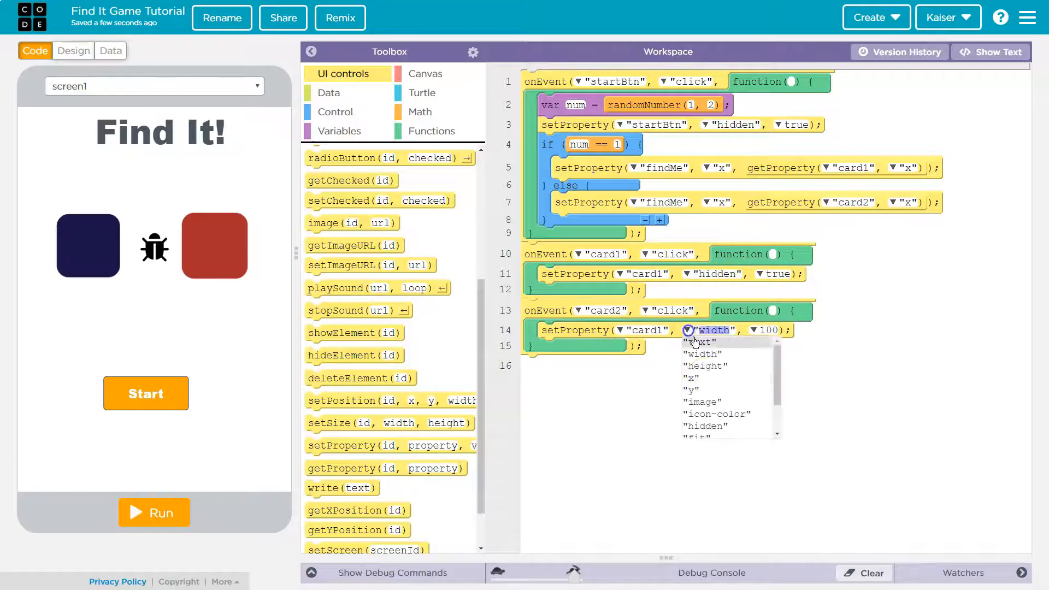
pyautogui.click(704, 427)
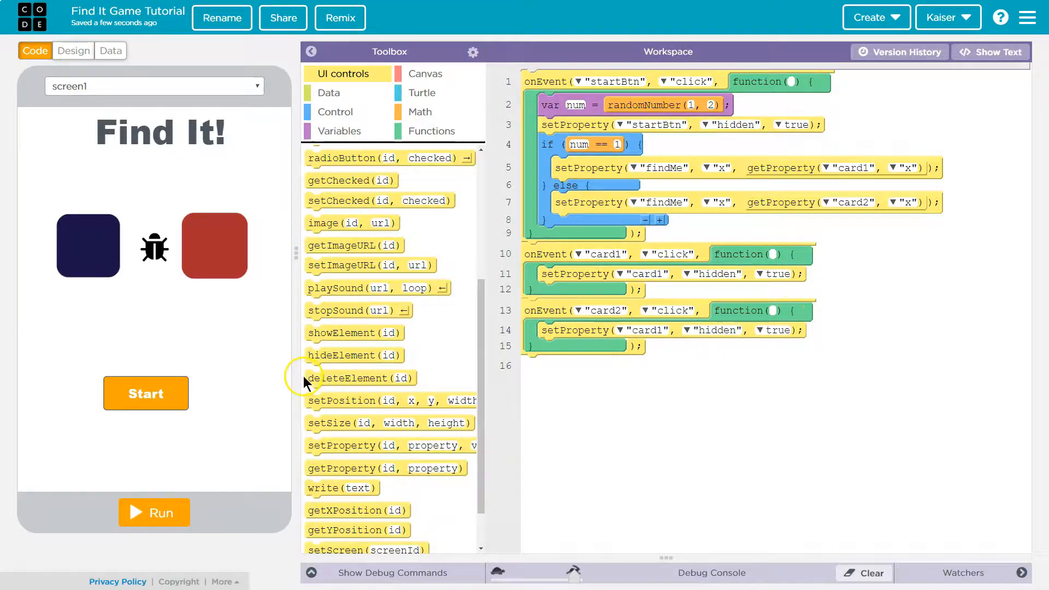
pyautogui.click(154, 513)
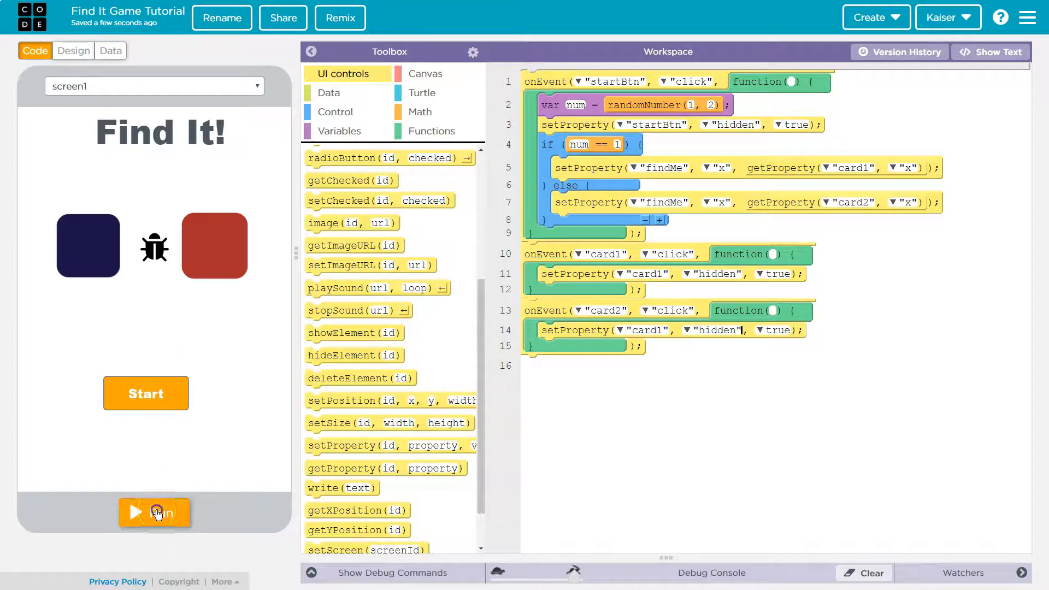
pyautogui.click(155, 512)
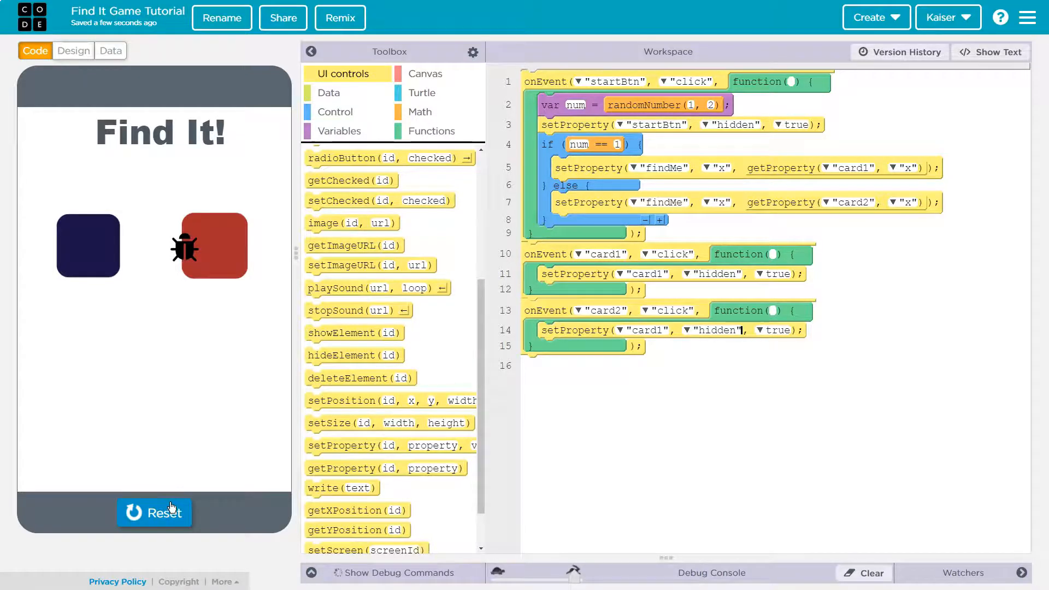
pyautogui.click(73, 51)
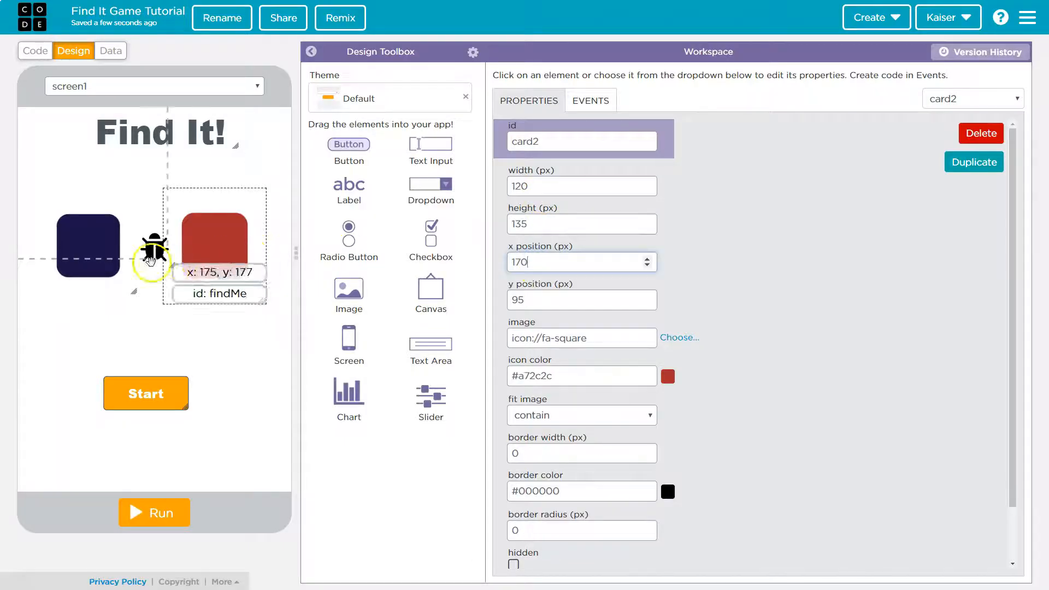
# Select the findMe bug in Design mode, set its x to 130, and return to code.
pyautogui.click(152, 262)
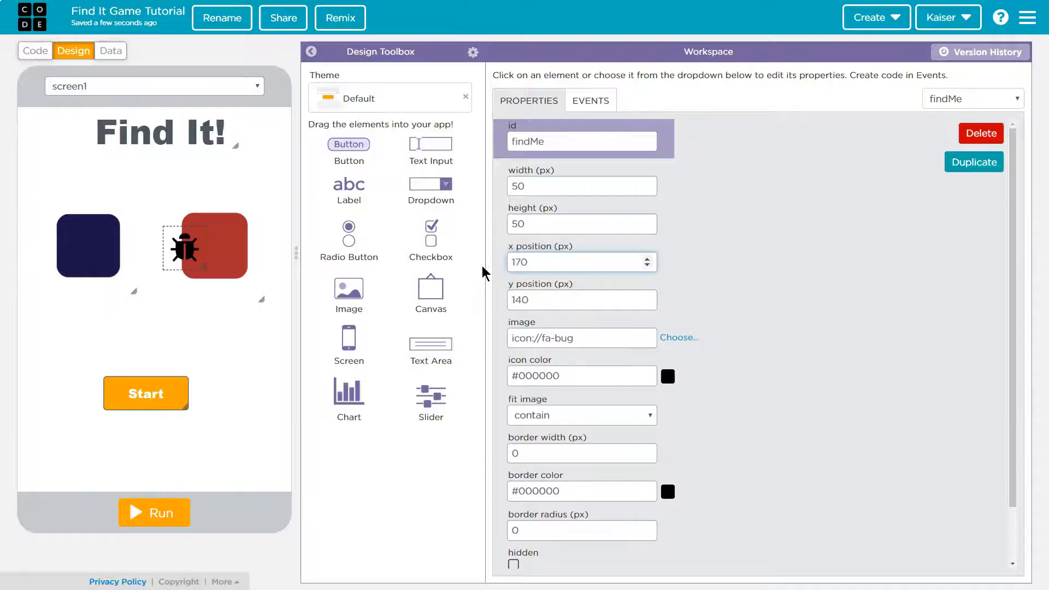
pyautogui.click(576, 262)
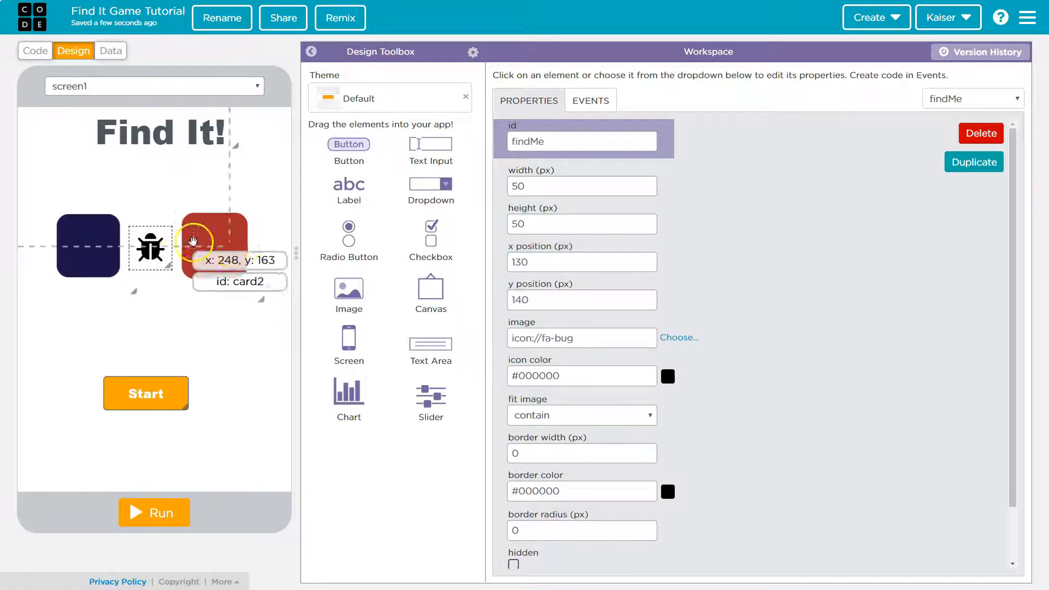
pyautogui.moveTo(33, 52)
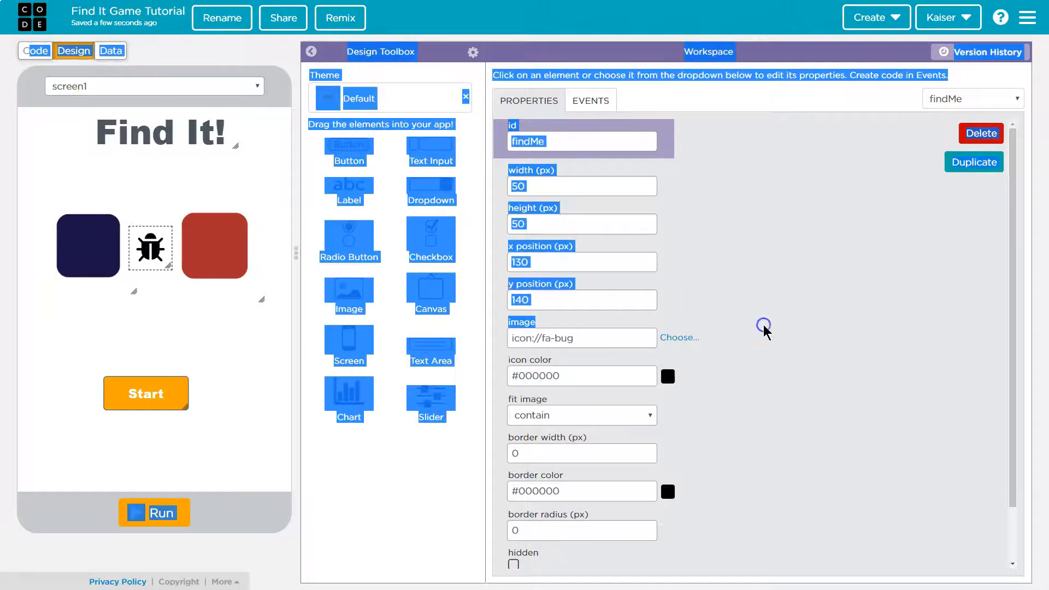
pyautogui.scroll(-3)
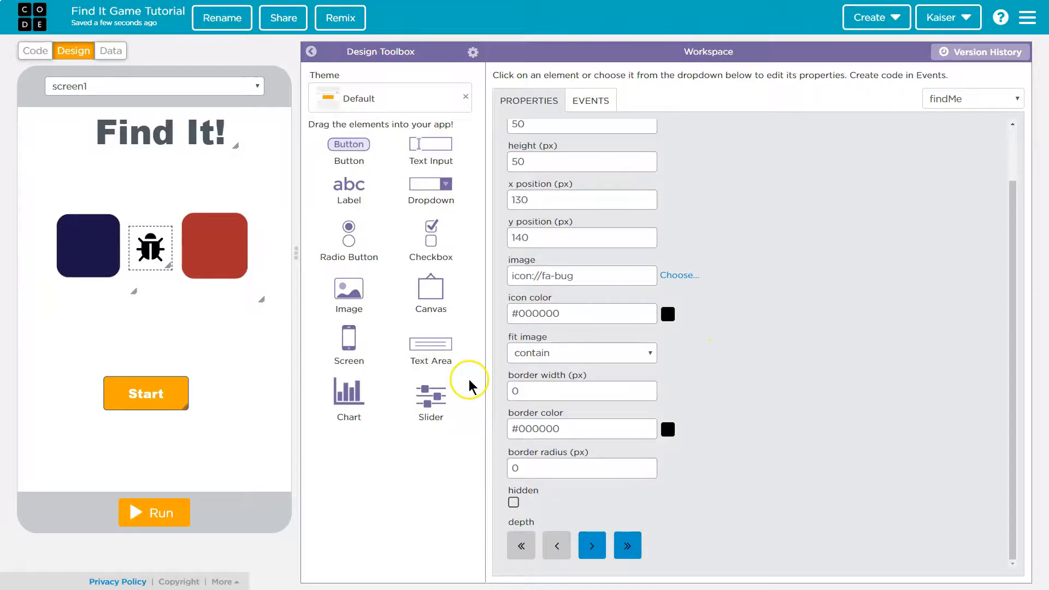
pyautogui.click(35, 51)
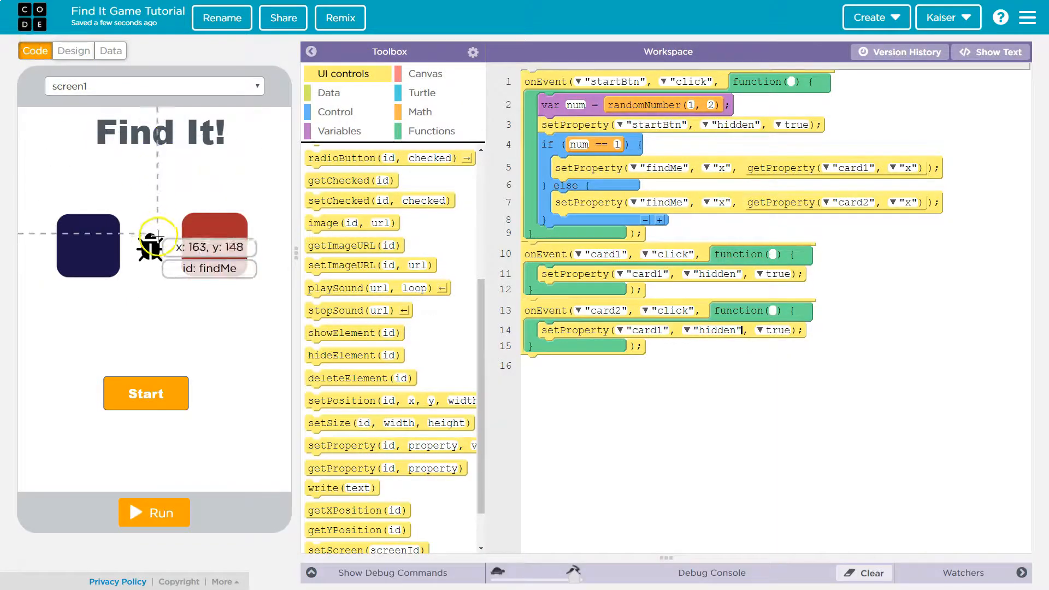
pyautogui.moveTo(918, 207)
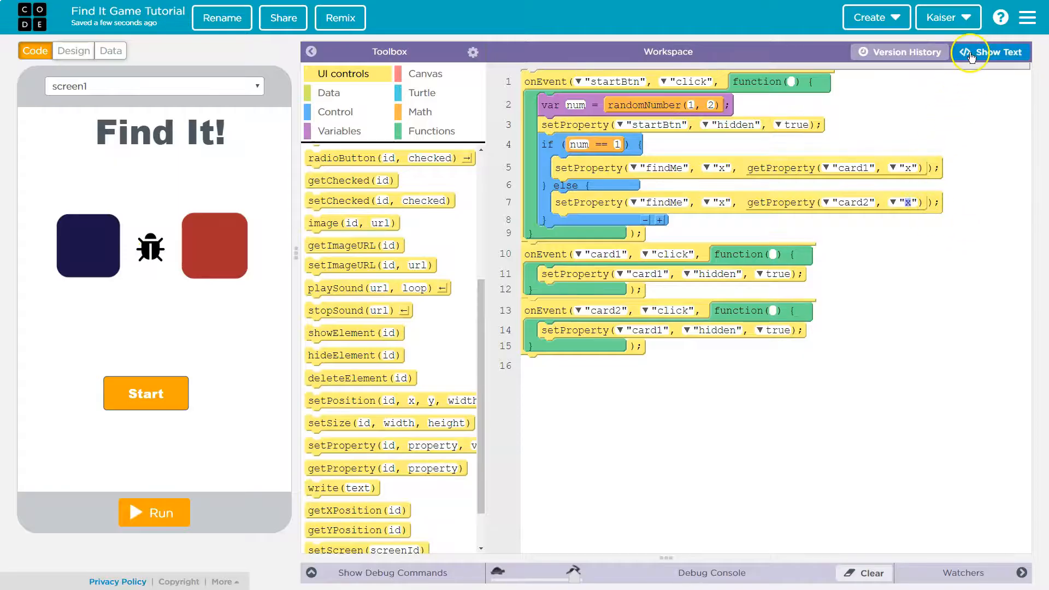
# In text view, append + 30 to the getProperty x calls on lines 5 and 7.
pyautogui.click(995, 51)
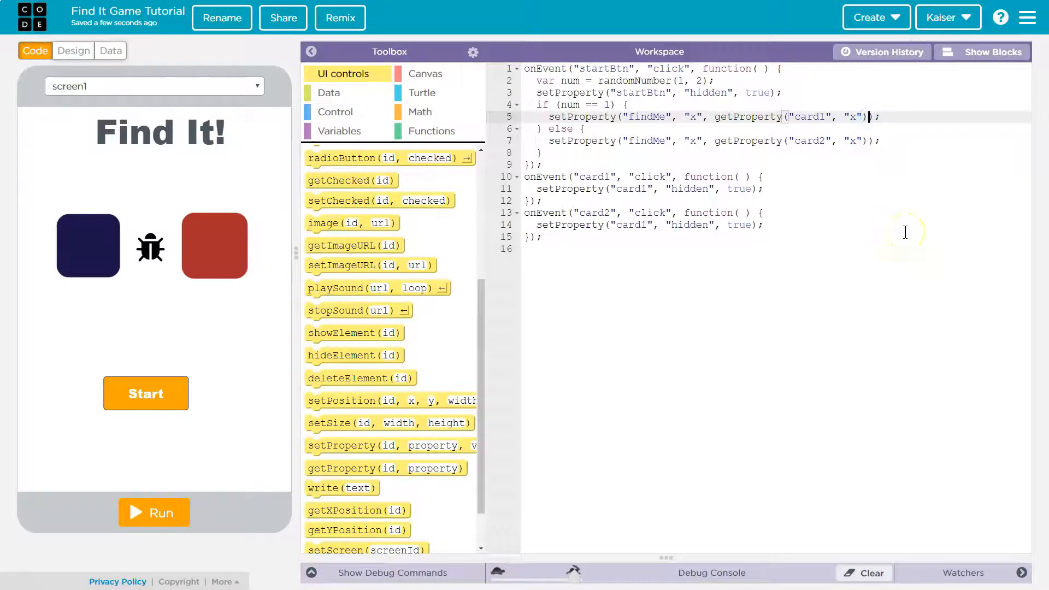
pyautogui.write('+ 30')
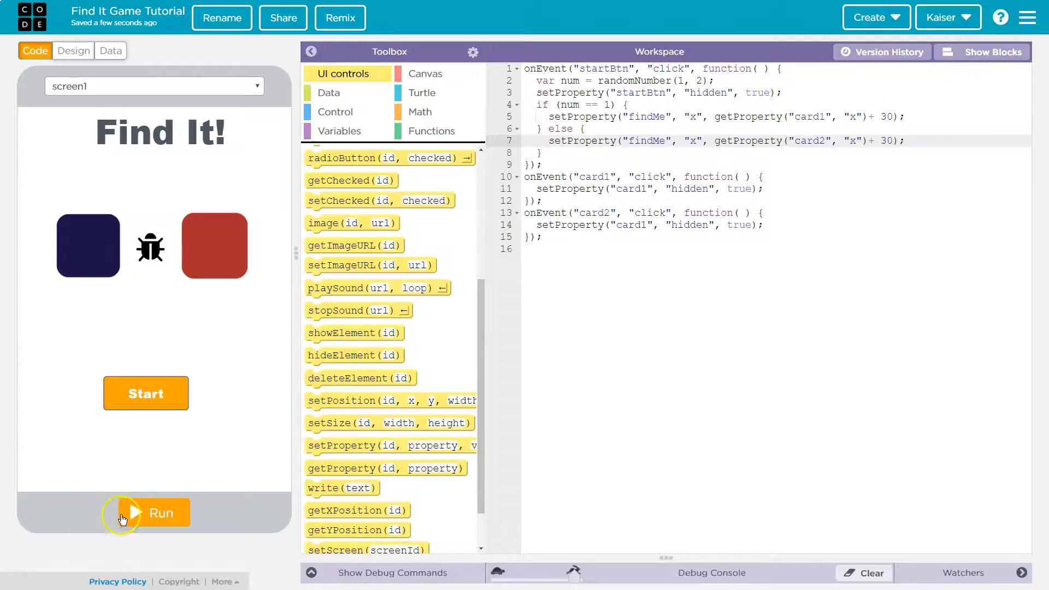
# Run the game and click card1 to check the bug's offset beneath it.
pyautogui.click(146, 513)
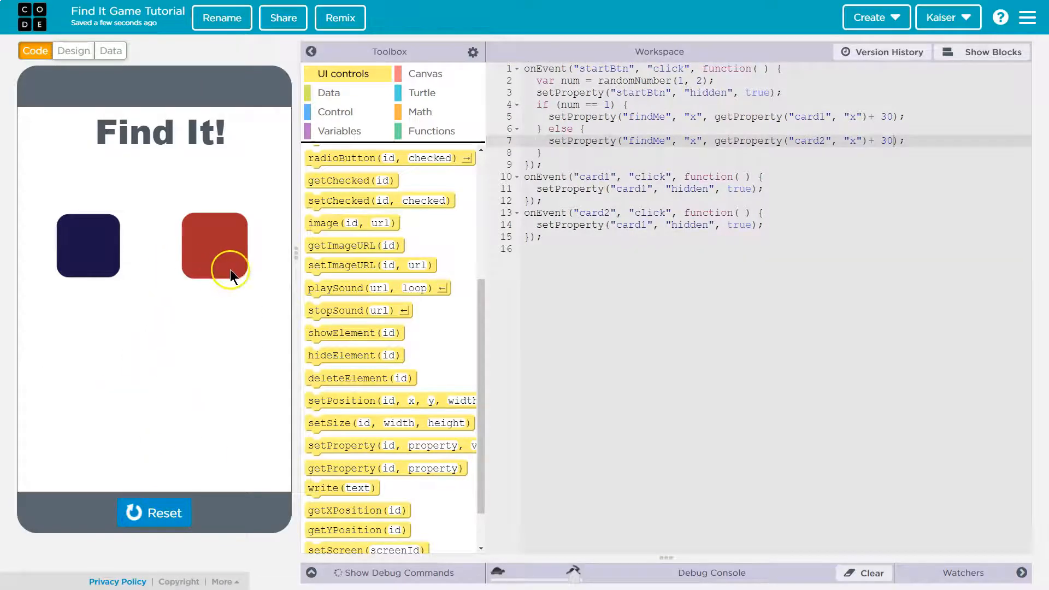
pyautogui.click(87, 245)
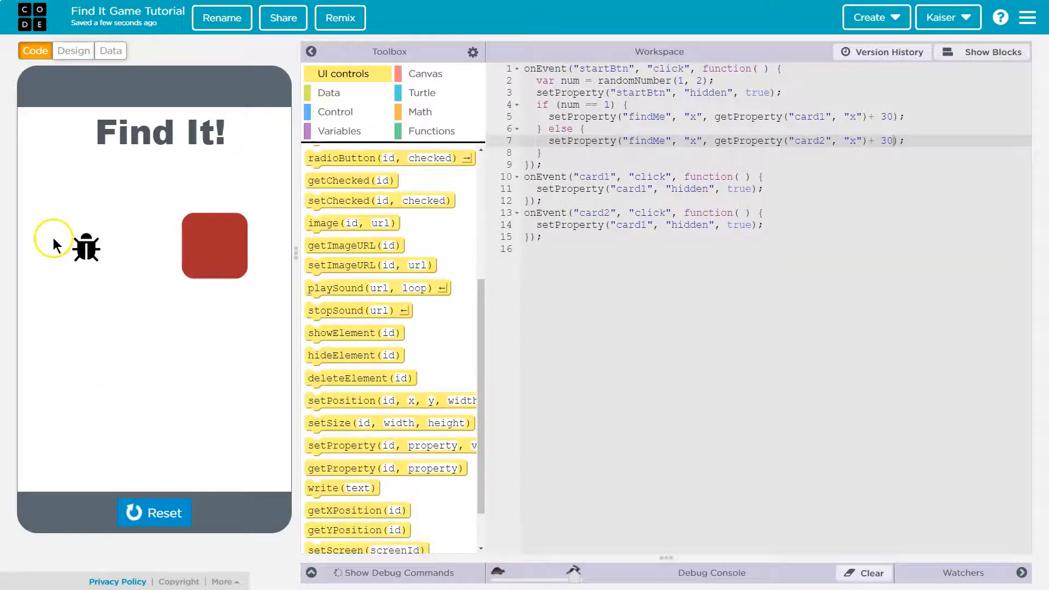
pyautogui.moveTo(79, 248)
pyautogui.write('2')
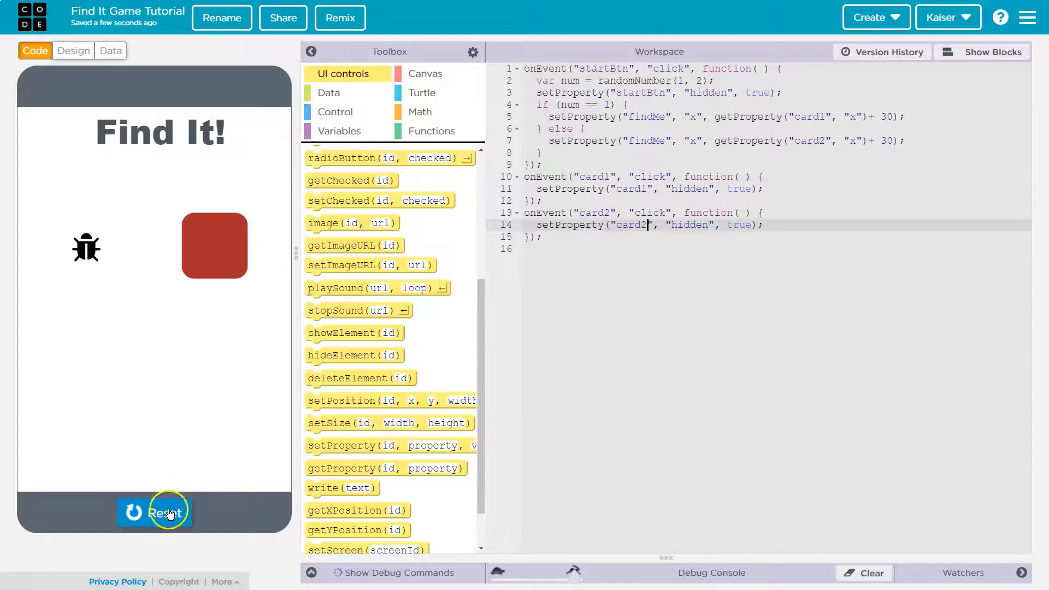
pyautogui.click(154, 513)
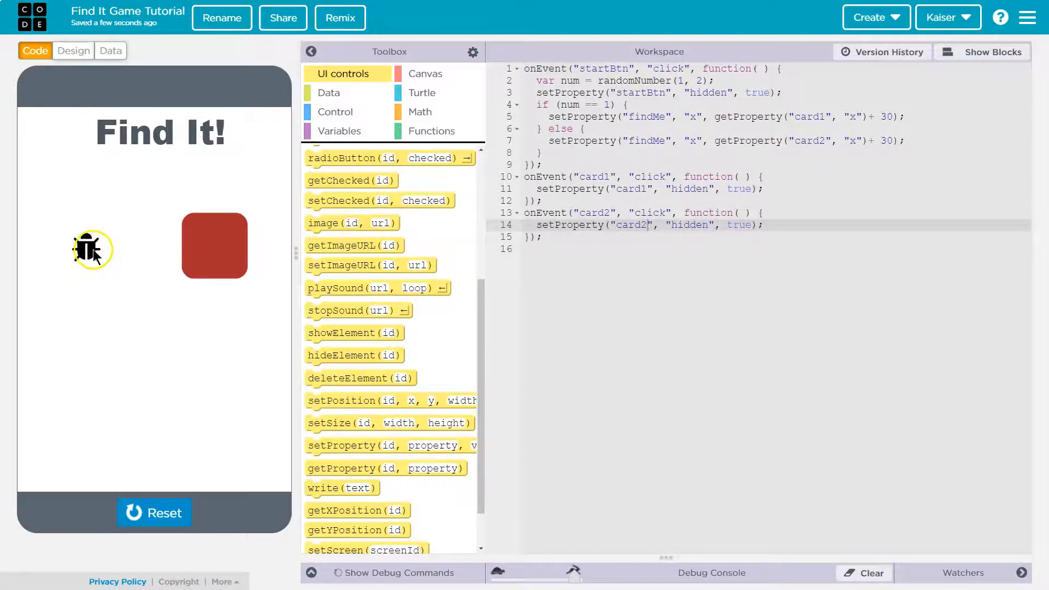
pyautogui.moveTo(170, 114)
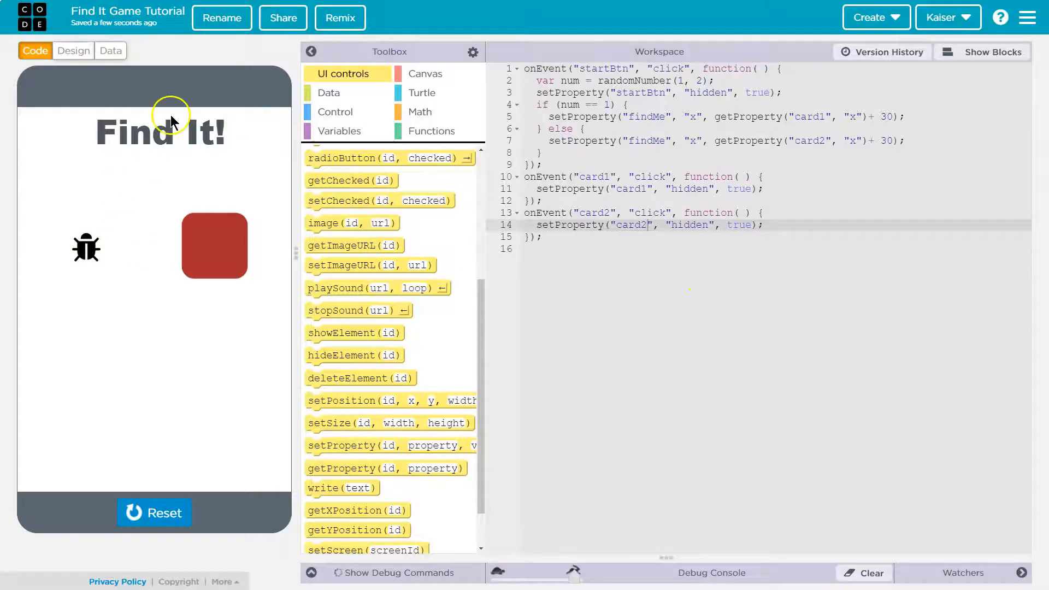
pyautogui.moveTo(163, 230)
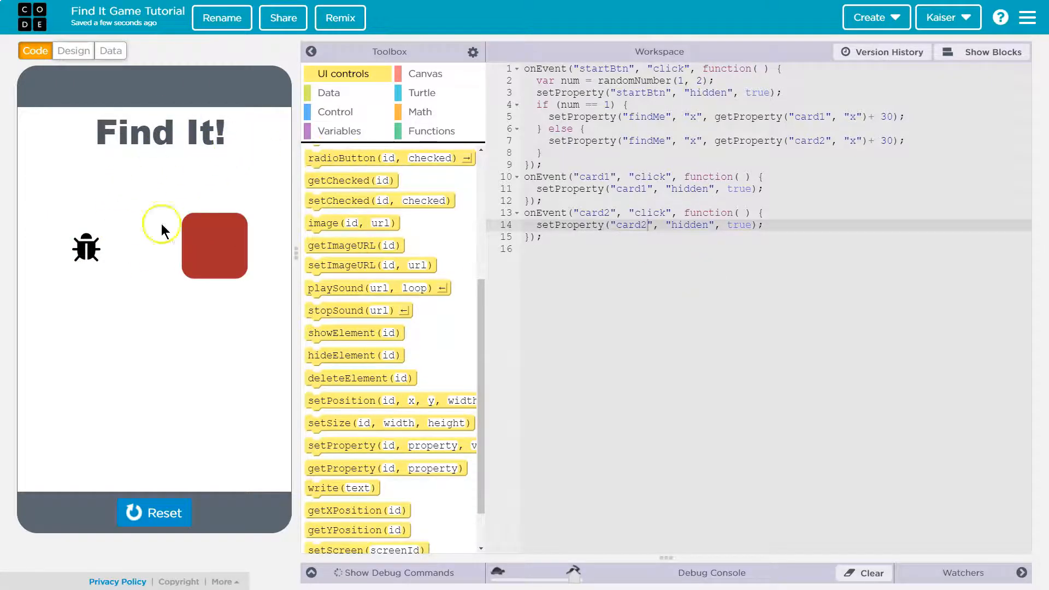
pyautogui.moveTo(782, 191)
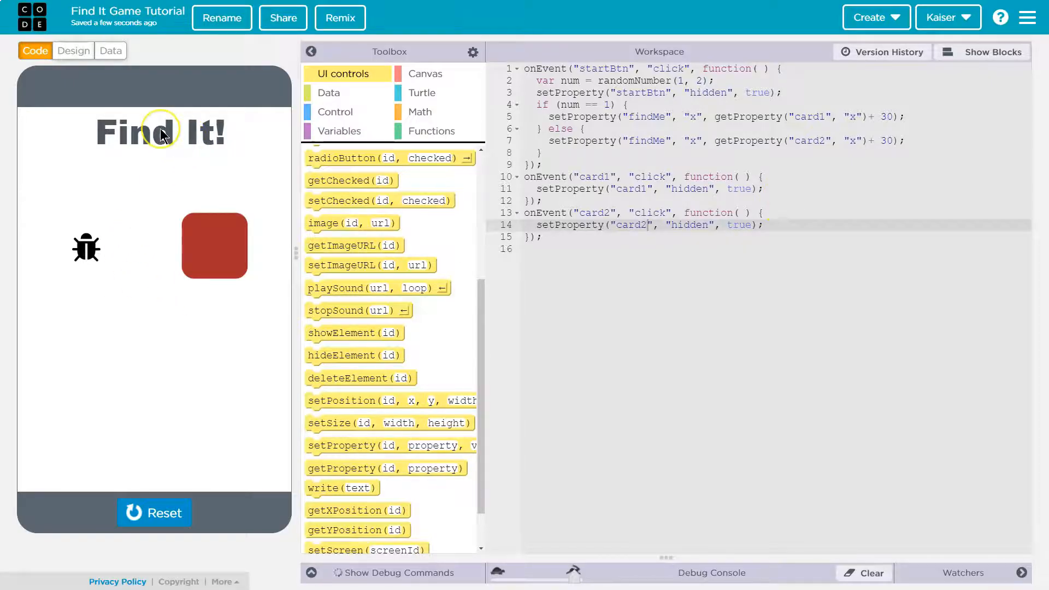
pyautogui.moveTo(542, 290)
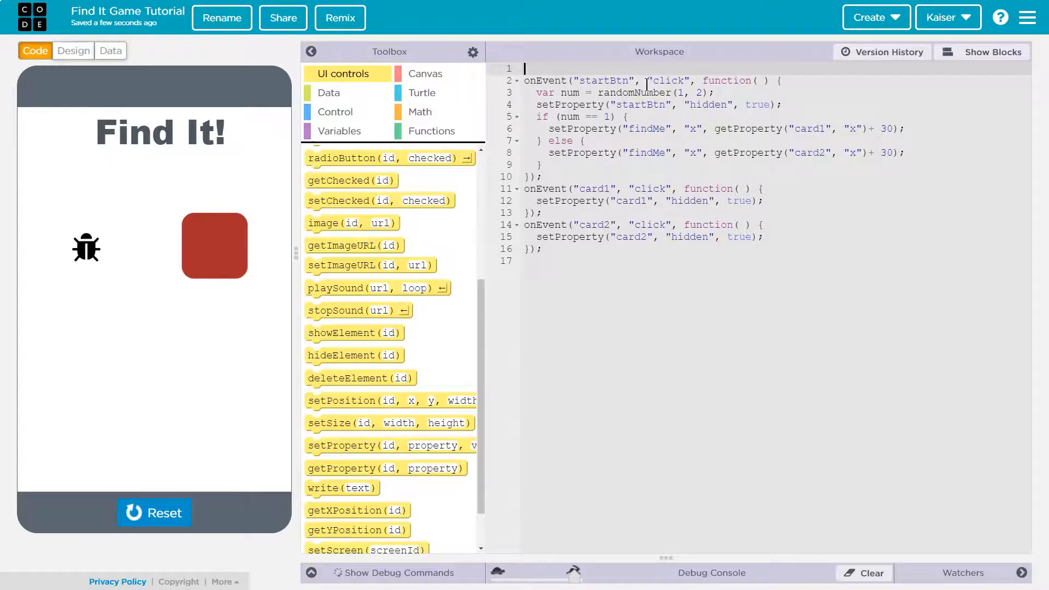
# Type var bugLocation = 0; plus bugLocation = 1; and bugLocation = 2 in the branches.
pyautogui.write('var')
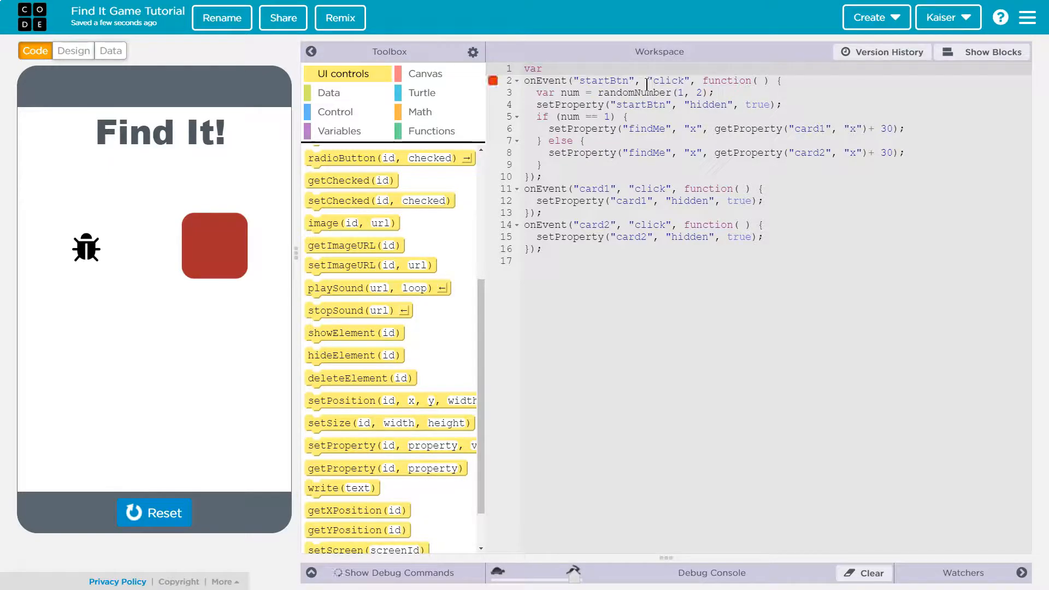
pyautogui.write('bugLoc')
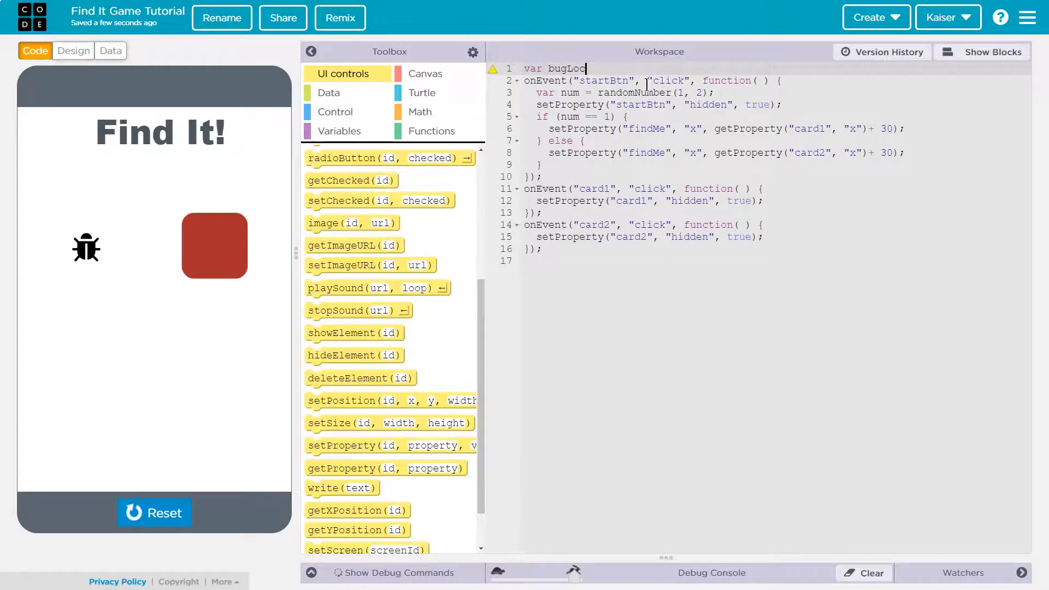
pyautogui.write('ation =')
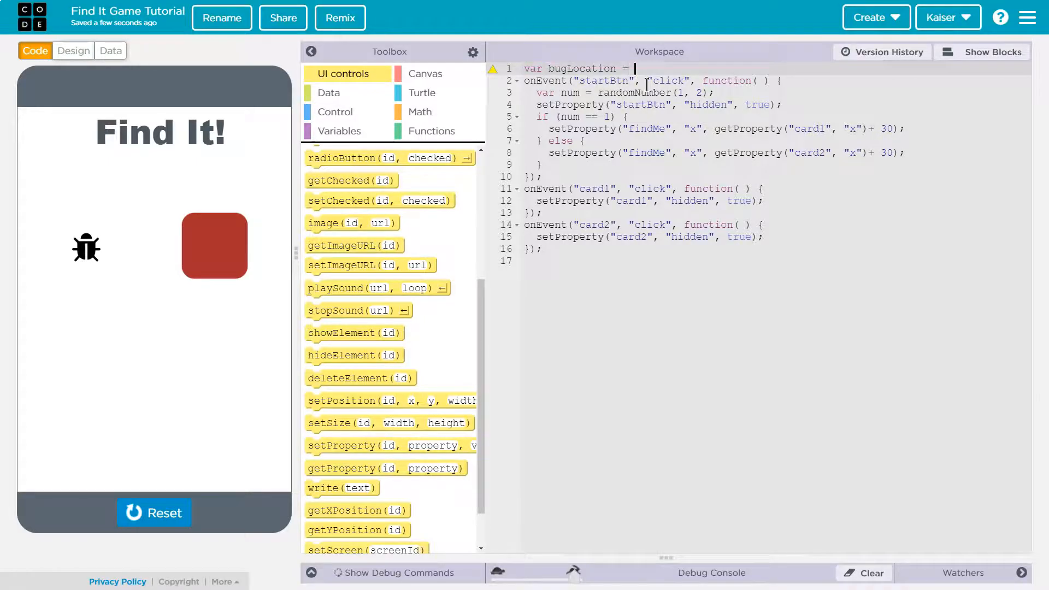
pyautogui.write('0;')
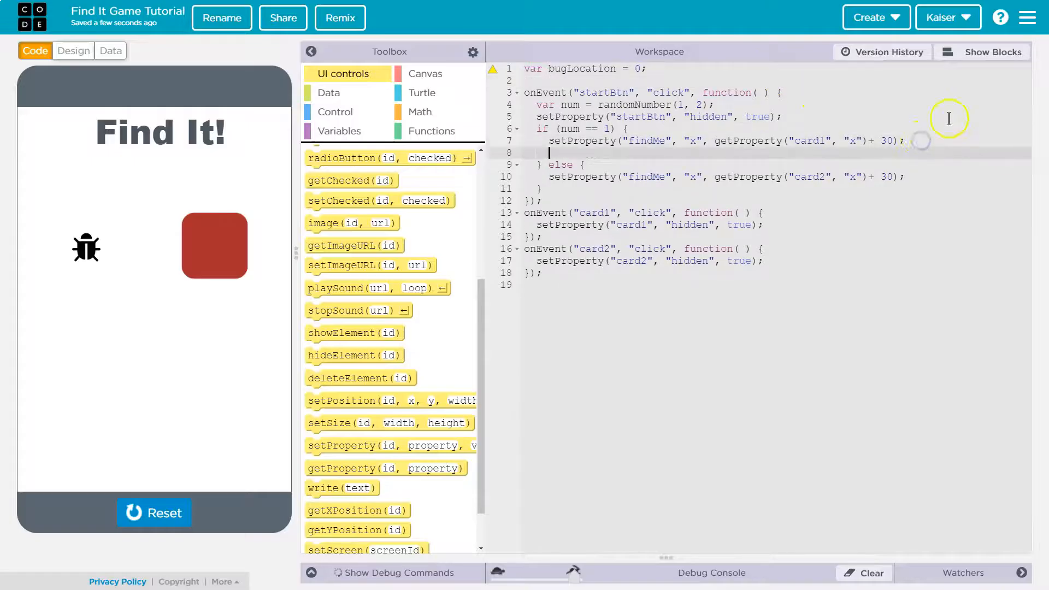
pyautogui.moveTo(915, 137)
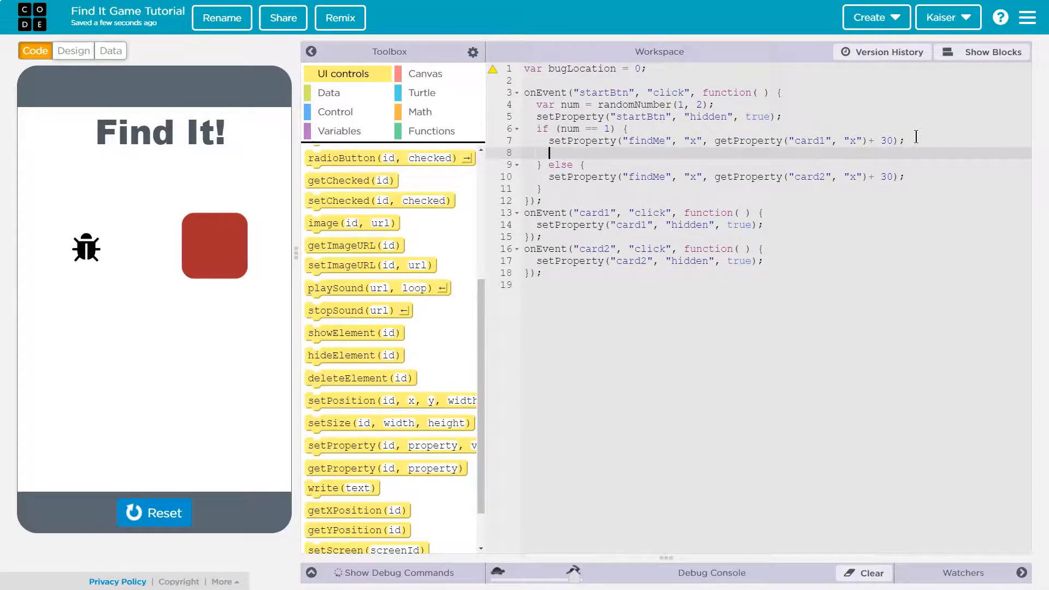
pyautogui.write('bugLoca')
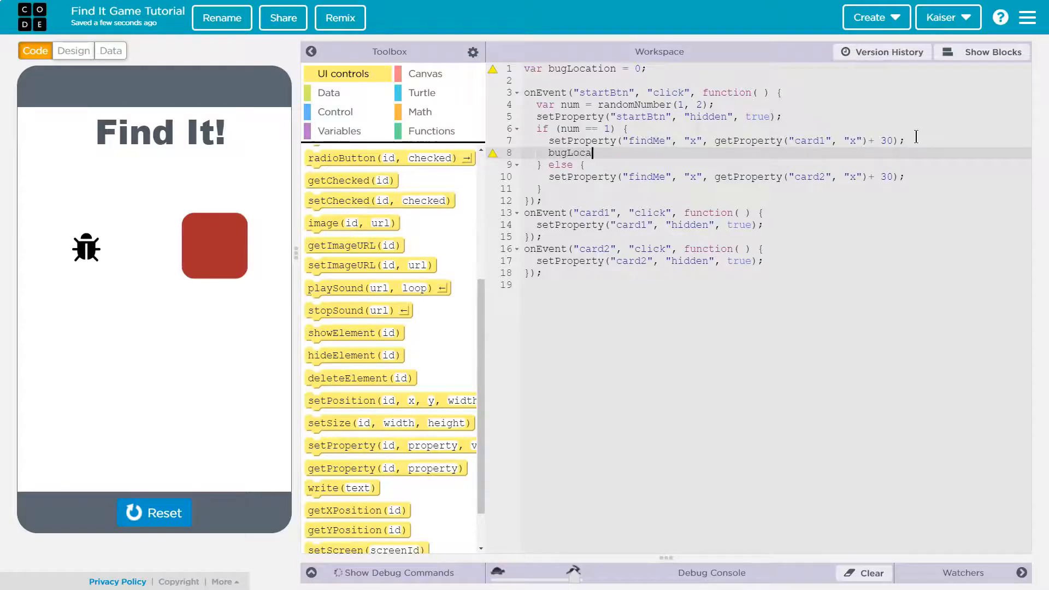
pyautogui.write('tion = 1;')
pyautogui.write('bug')
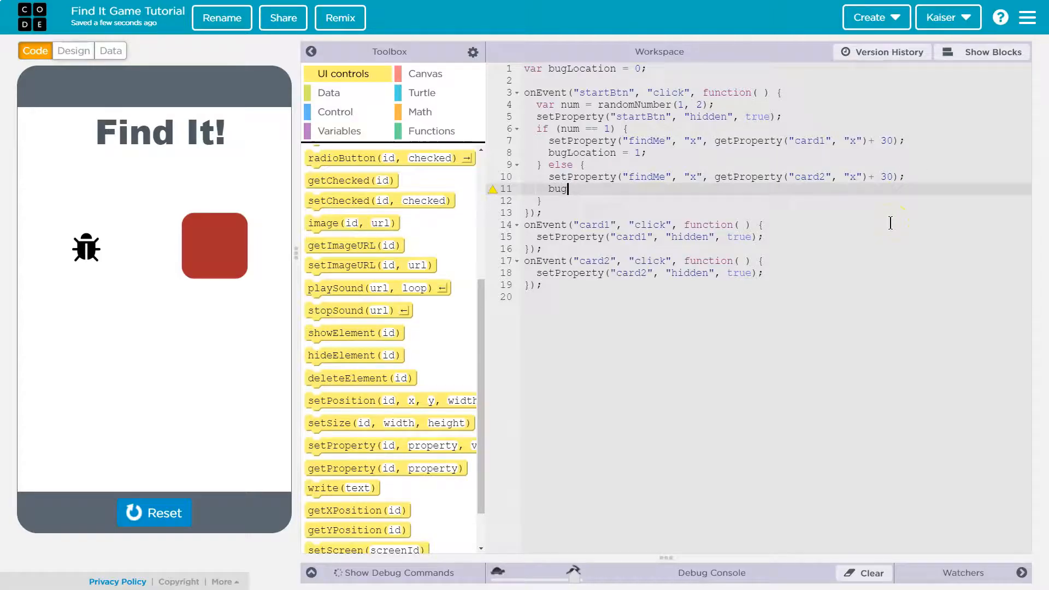
pyautogui.write('Location = 2;')
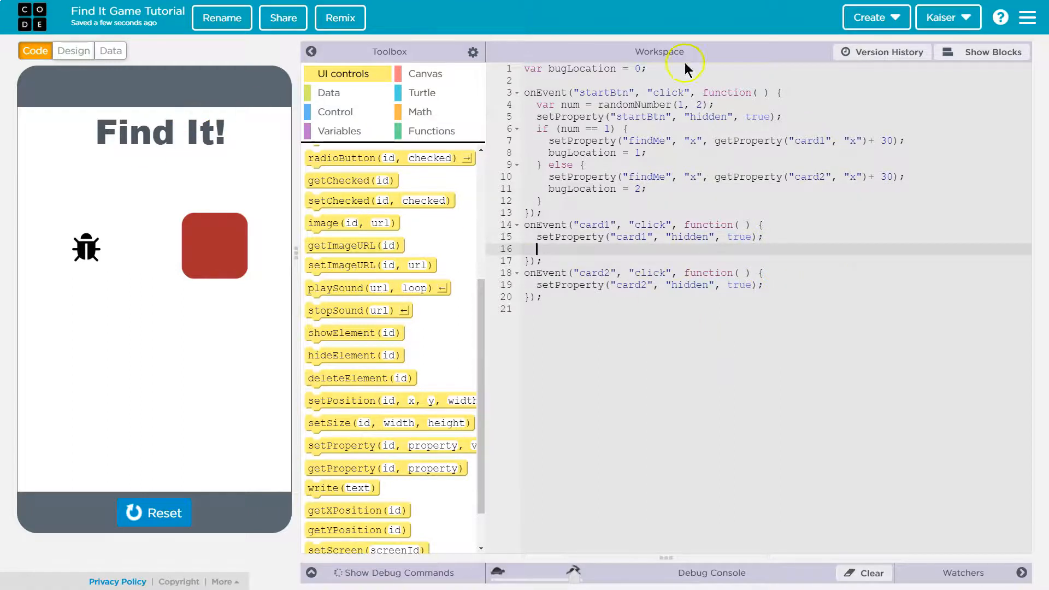
# Add an if/else block to card1's handler checking bugLocation == 1.
pyautogui.click(989, 51)
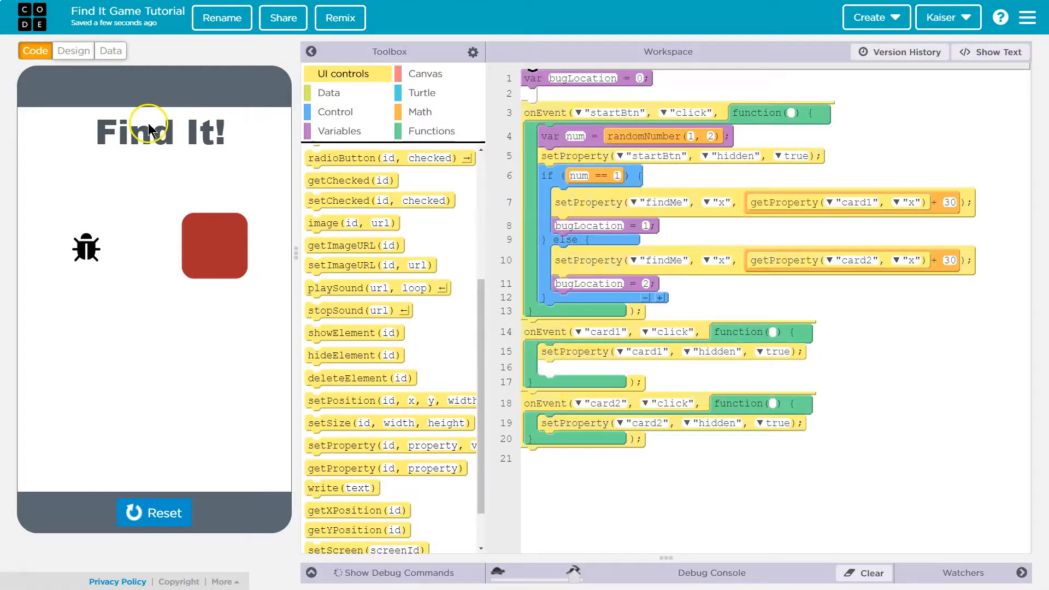
pyautogui.scroll(3)
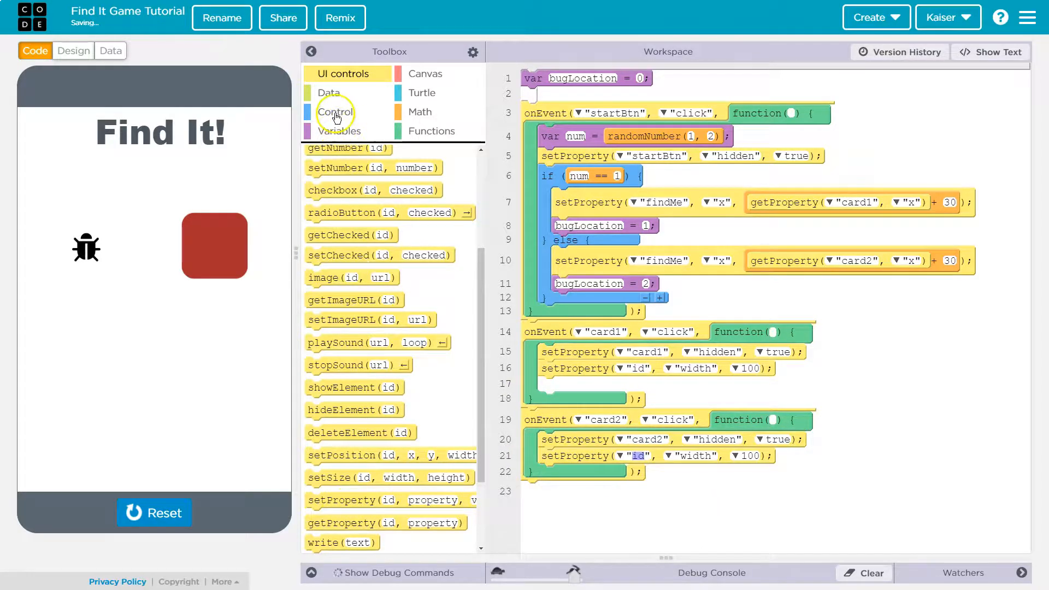
pyautogui.click(336, 111)
pyautogui.write('bugLocation')
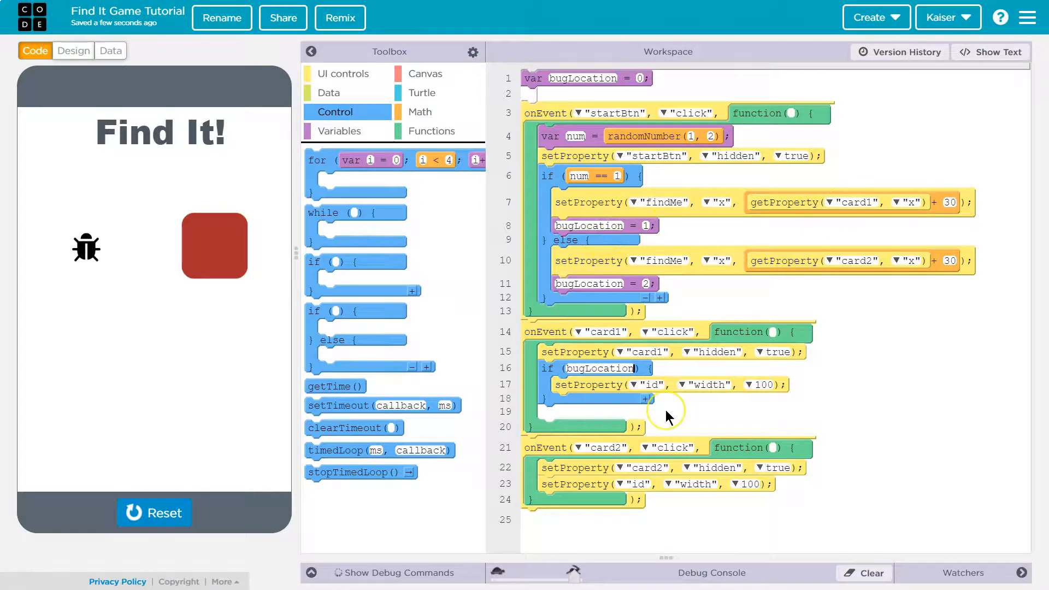
pyautogui.click(609, 368)
pyautogui.write(' == 1')
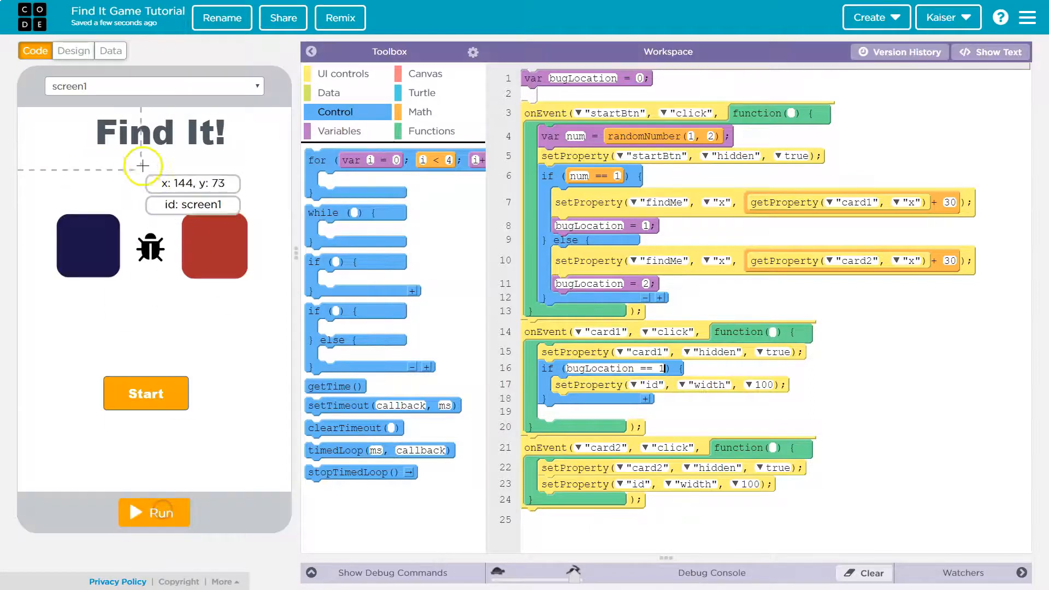
pyautogui.moveTo(665, 374)
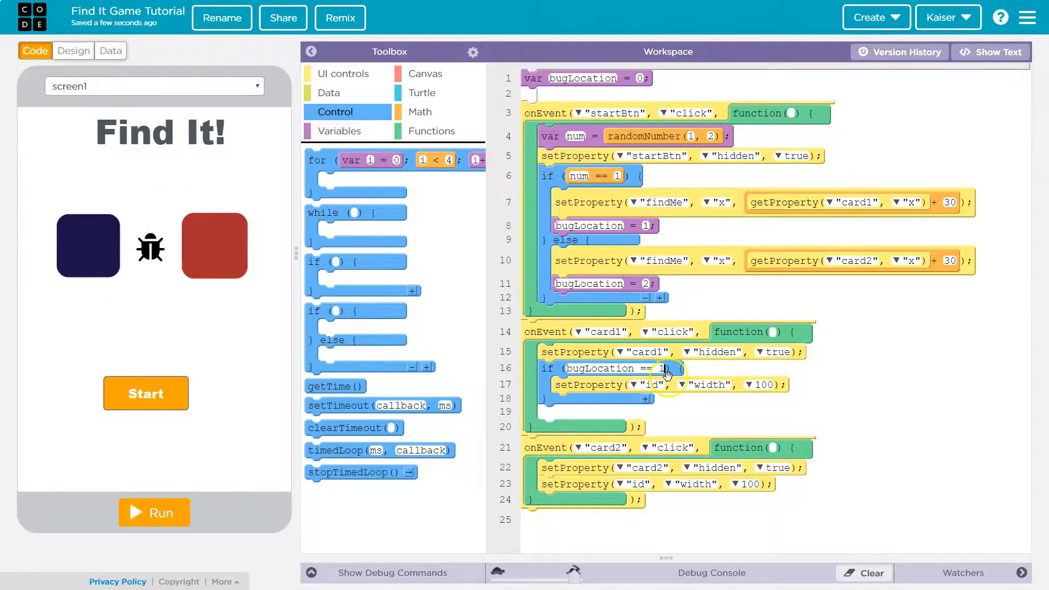
# Inside the if, set titleLabel's text property to 'You win!'.
pyautogui.click(654, 384)
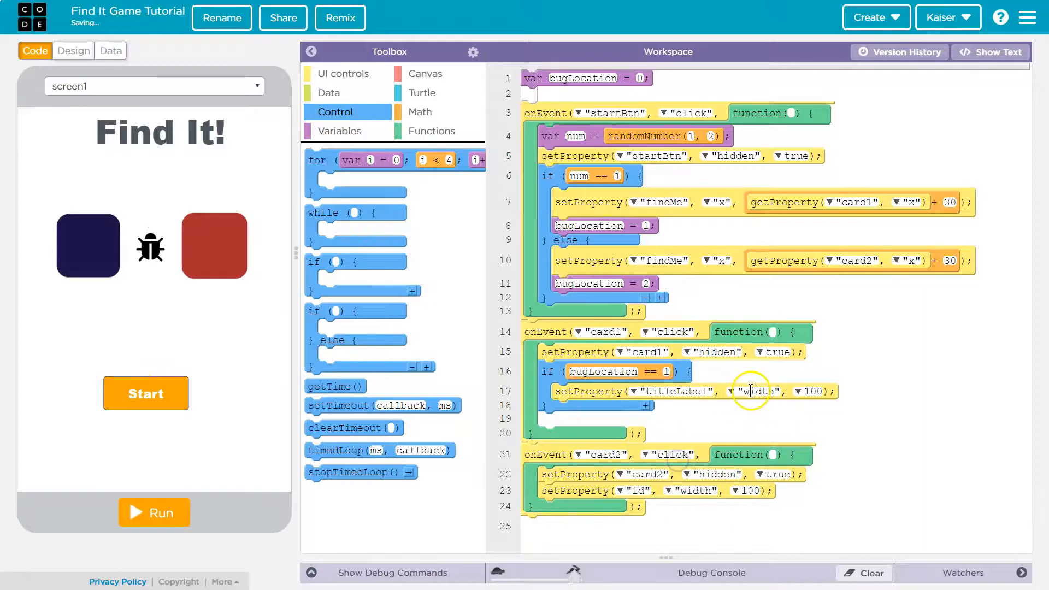
pyautogui.click(757, 391)
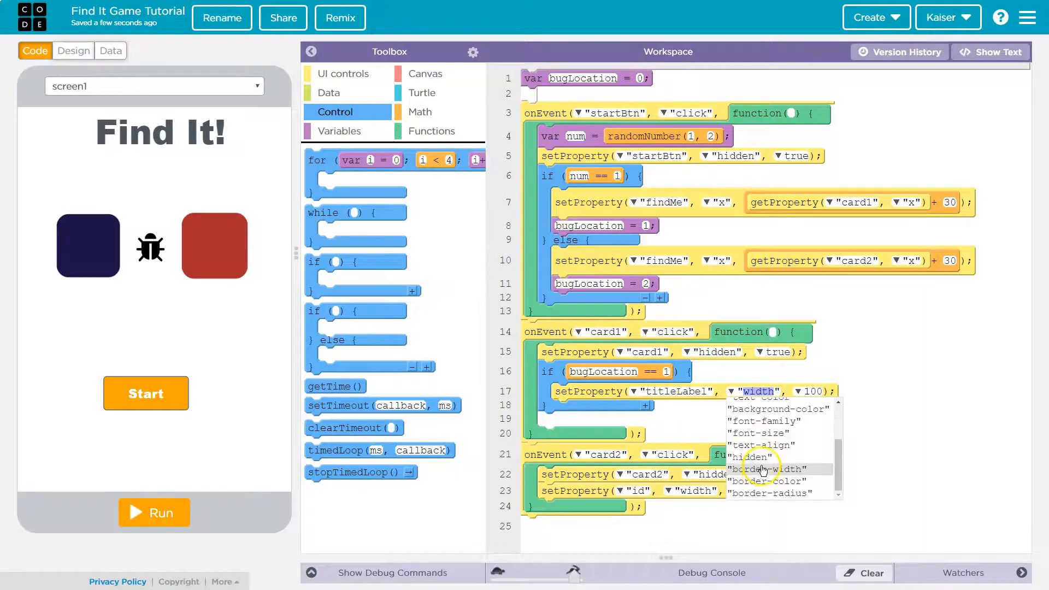
pyautogui.scroll(3)
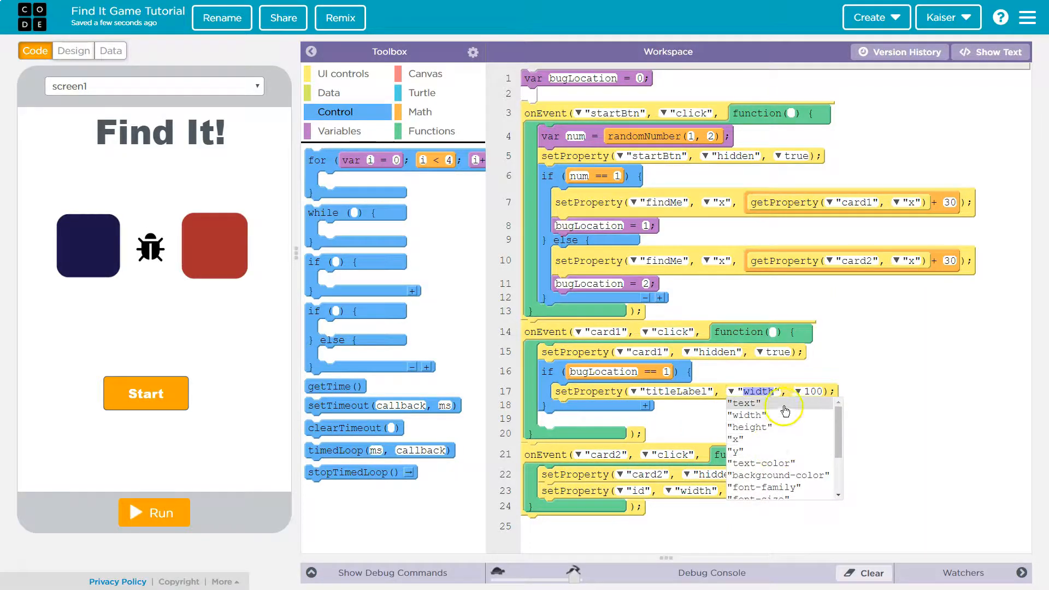
pyautogui.click(744, 403)
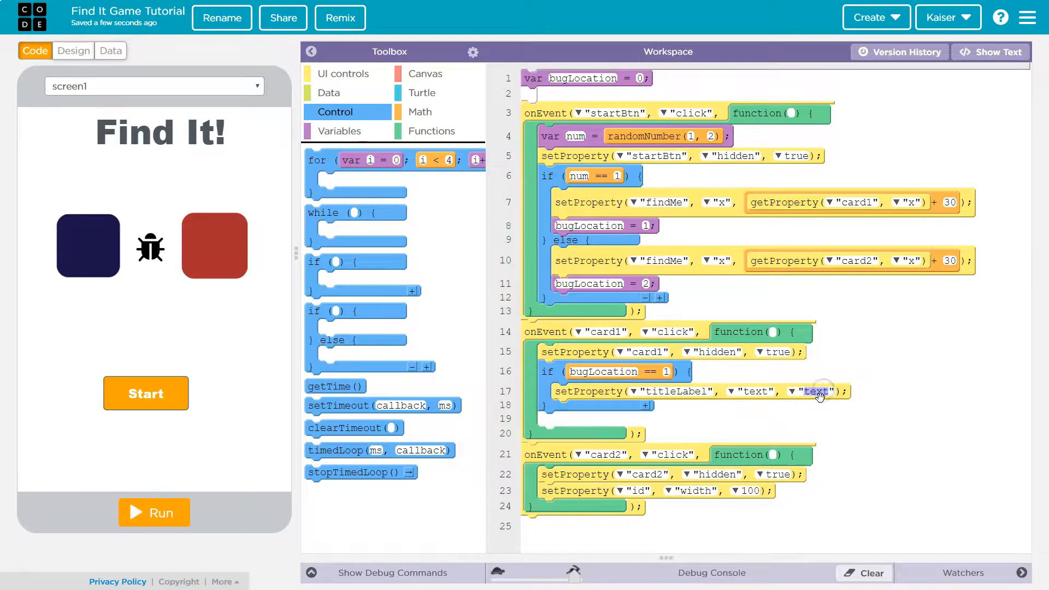
pyautogui.write('You')
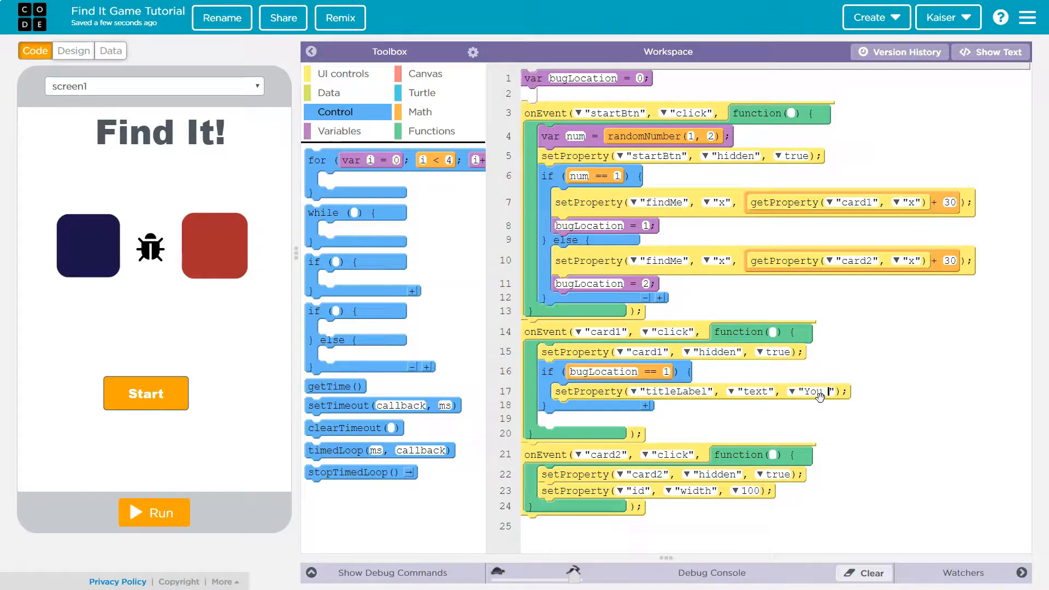
pyautogui.write('win')
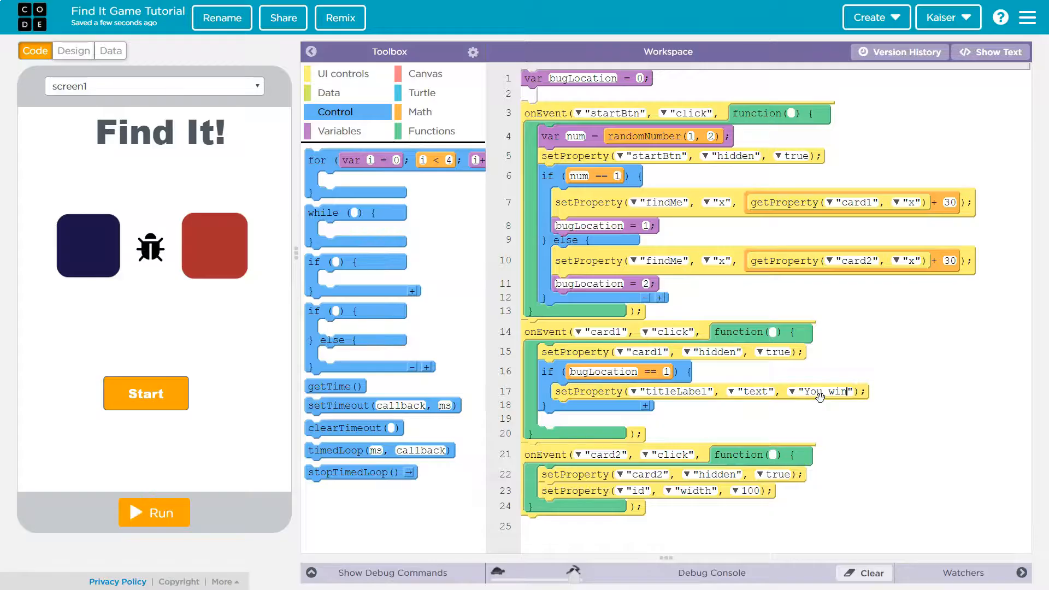
pyautogui.write('!')
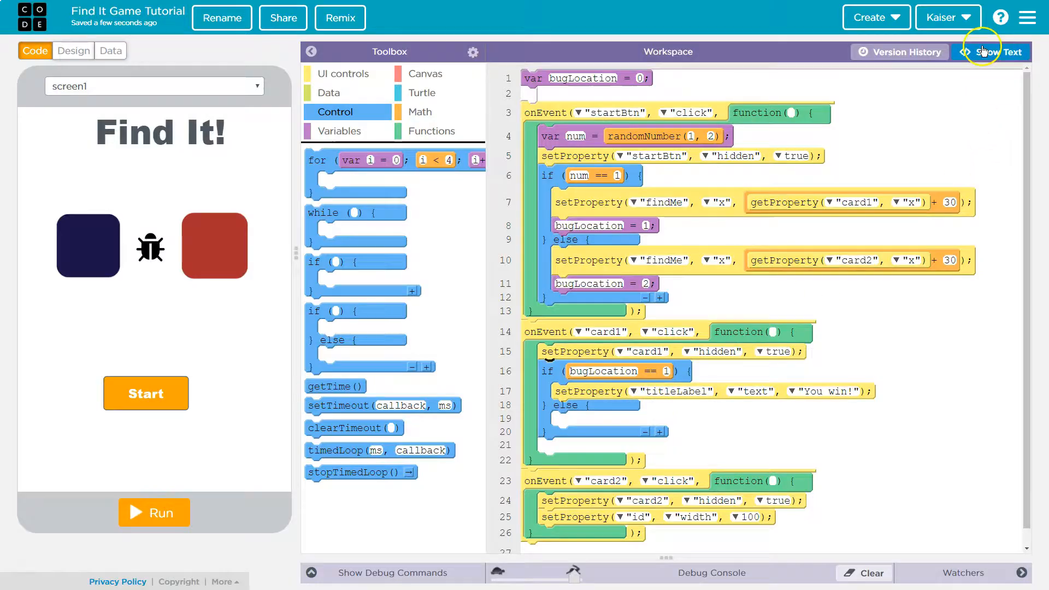
# Make card1's else show 'You Lose!' and paste the check into card2's handler with bugLocation == 2.
pyautogui.click(997, 52)
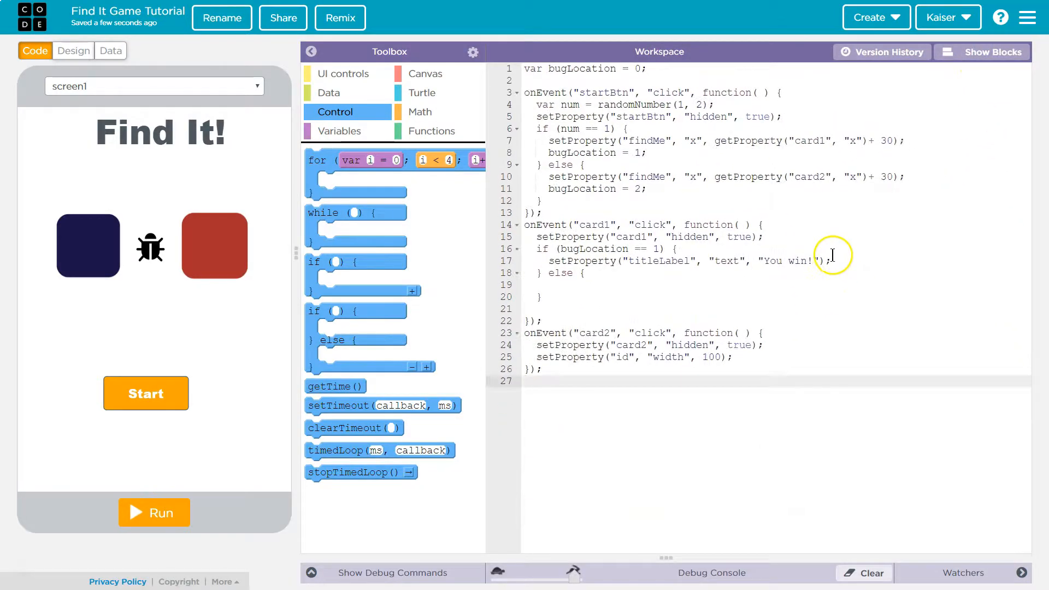
pyautogui.click(546, 260)
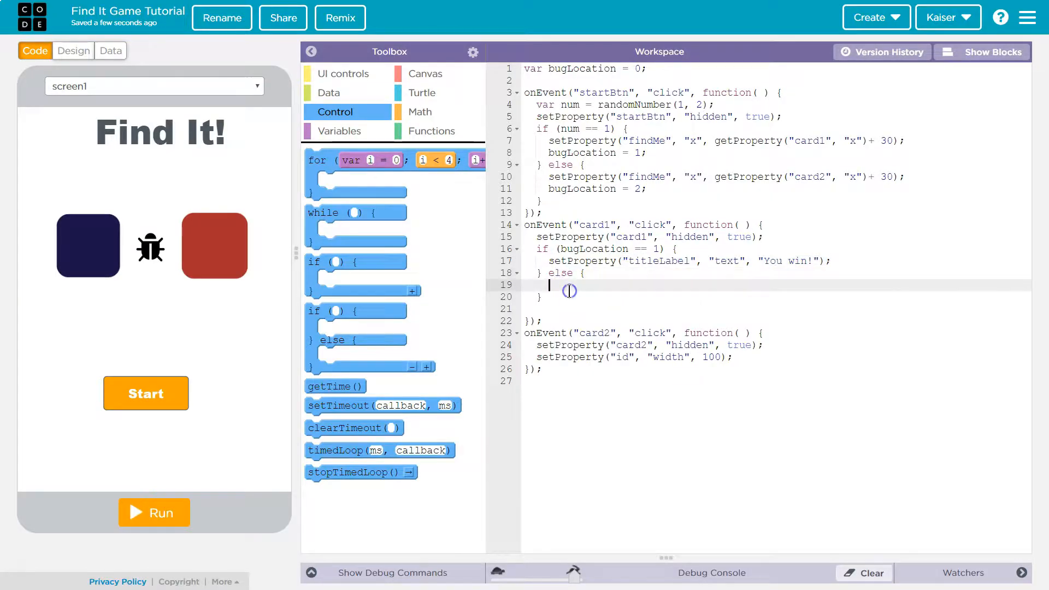
pyautogui.write('setProperty("titleLabel", "text", "You win!");')
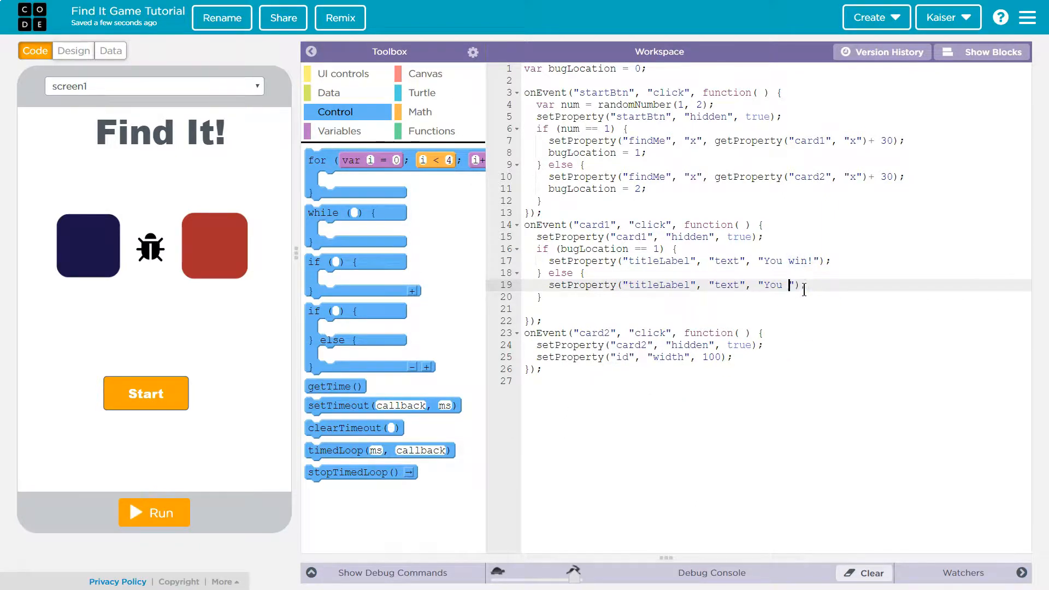
pyautogui.write('Loser')
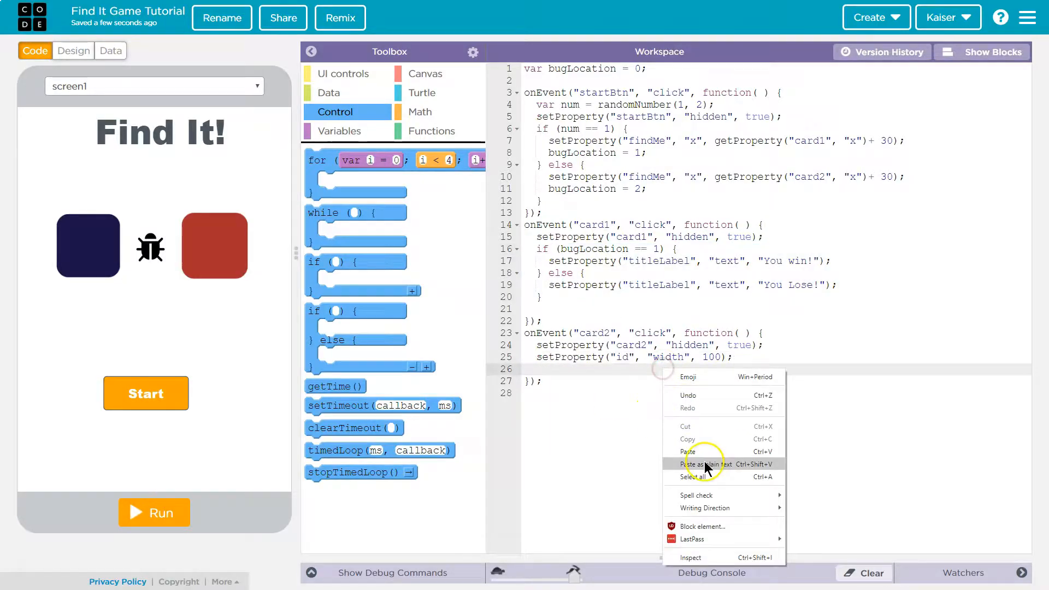
pyautogui.click(688, 452)
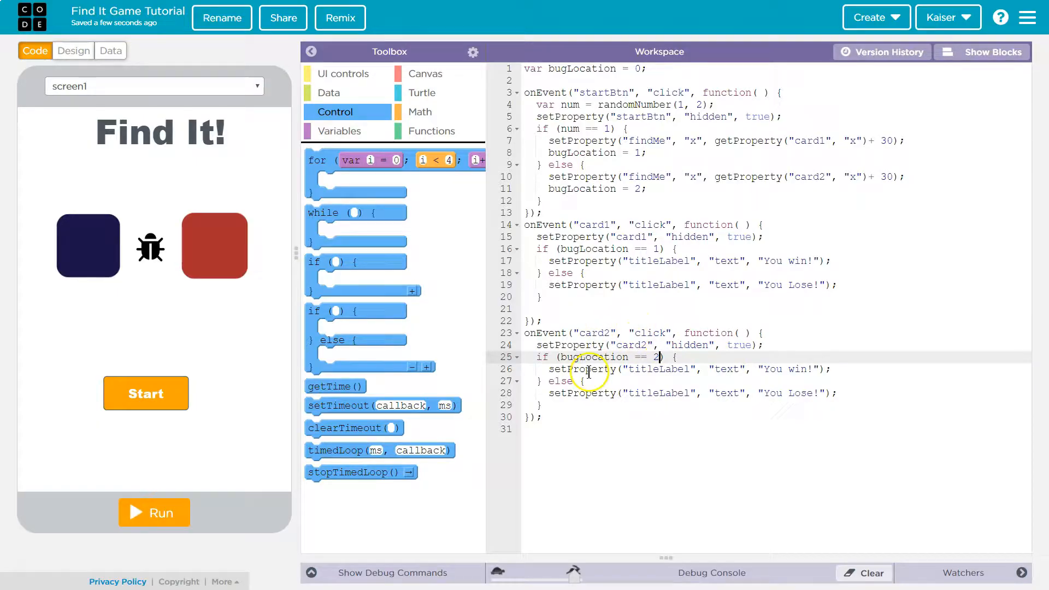
pyautogui.moveTo(947, 52)
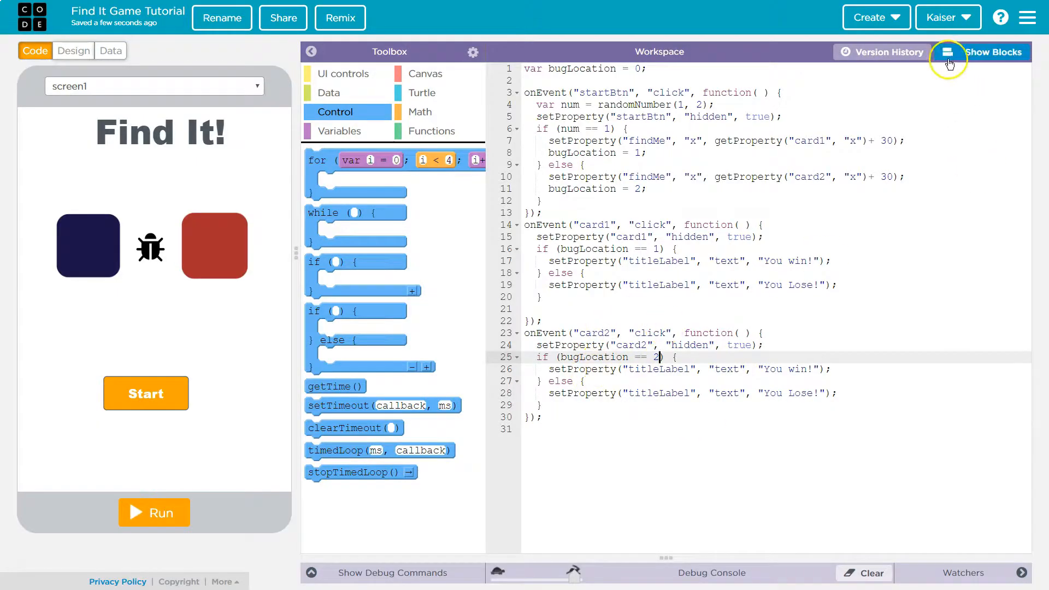
pyautogui.click(948, 52)
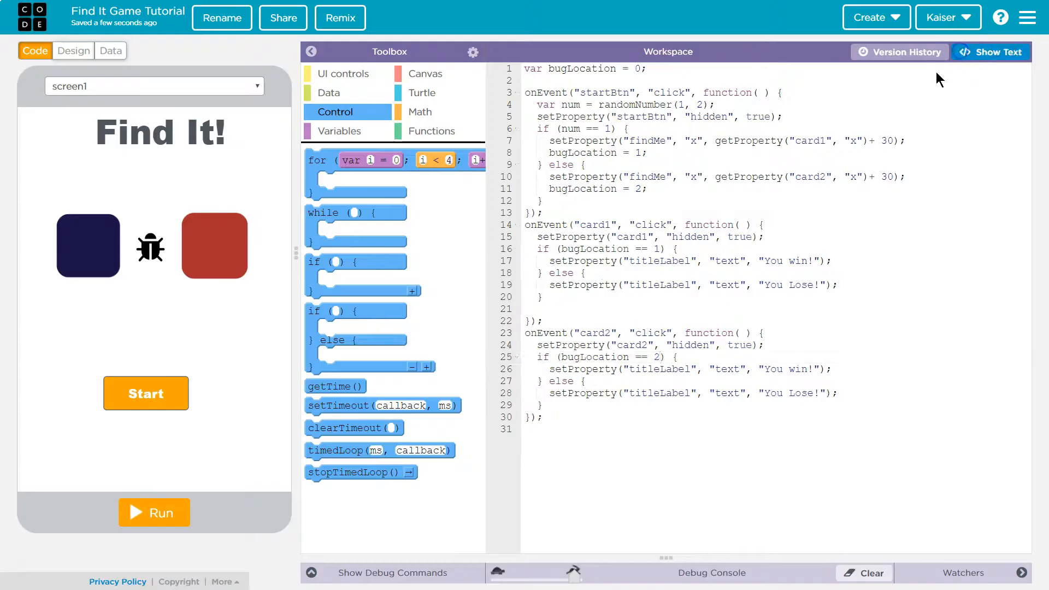
pyautogui.click(996, 53)
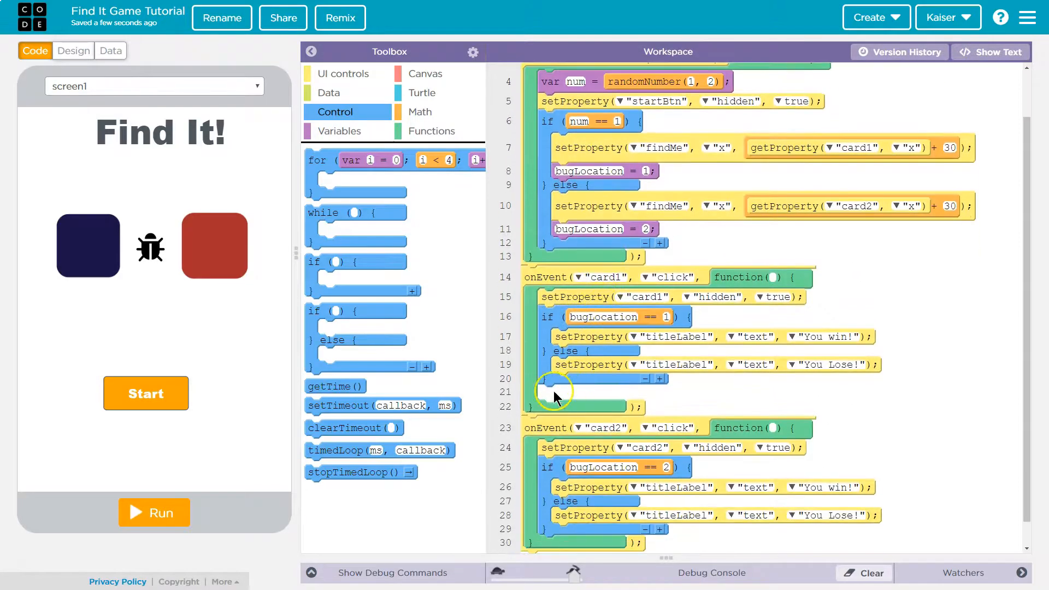
pyautogui.click(146, 394)
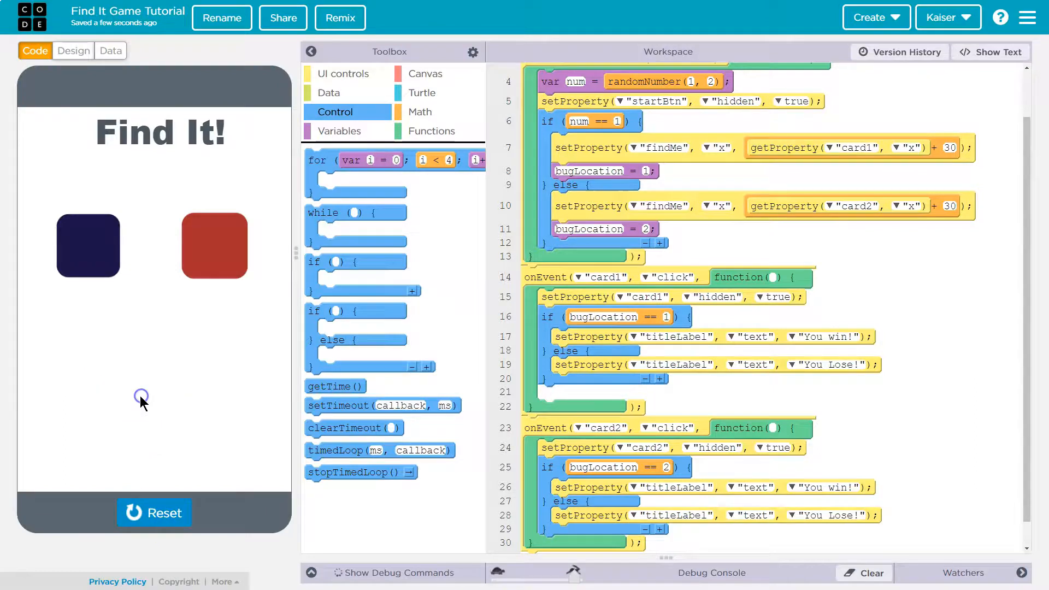
pyautogui.click(154, 513)
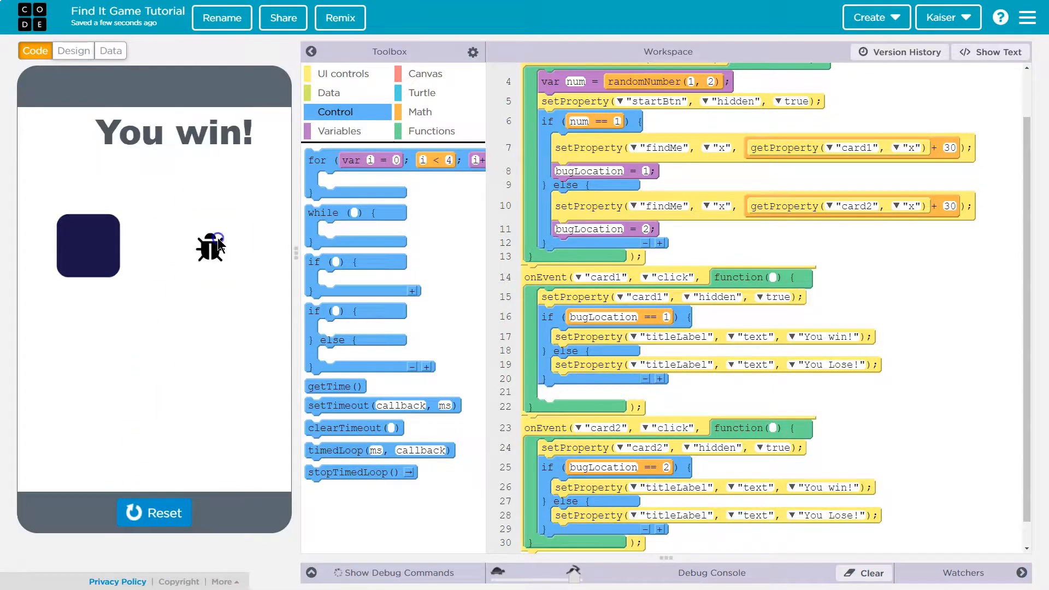
pyautogui.click(87, 246)
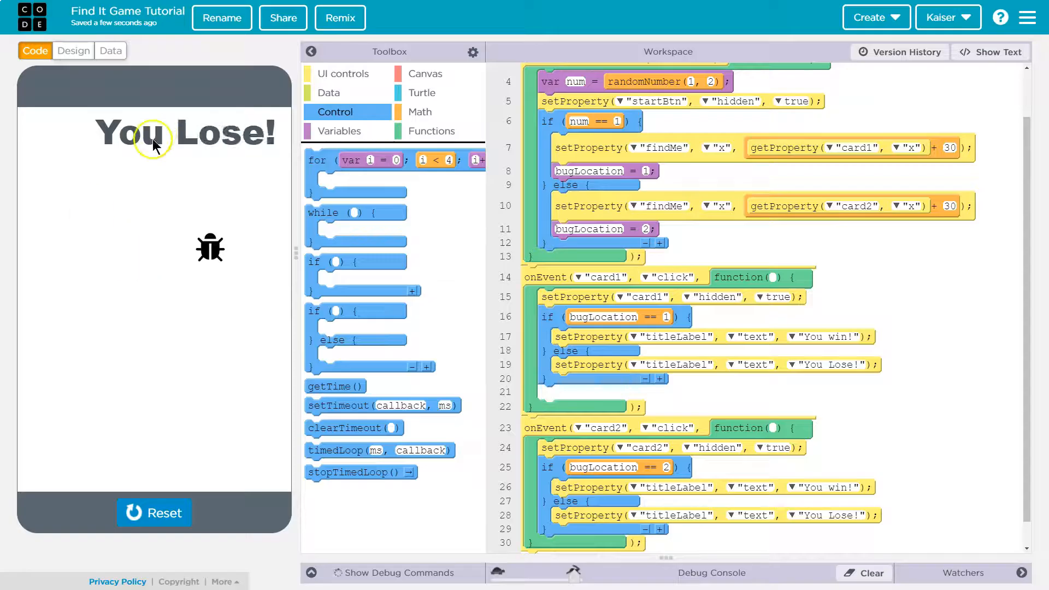
pyautogui.moveTo(154, 513)
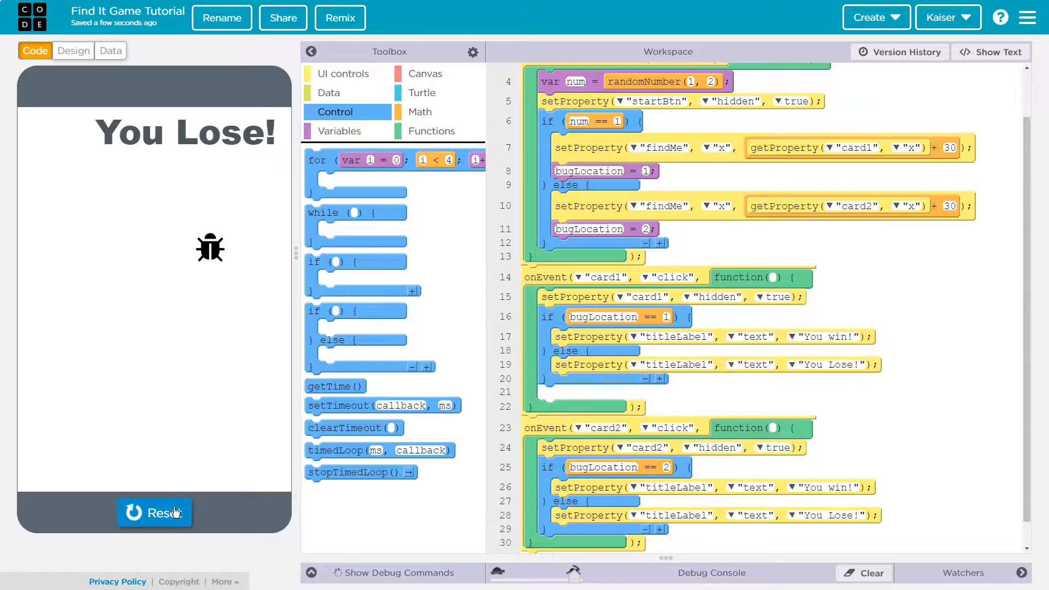
pyautogui.click(154, 513)
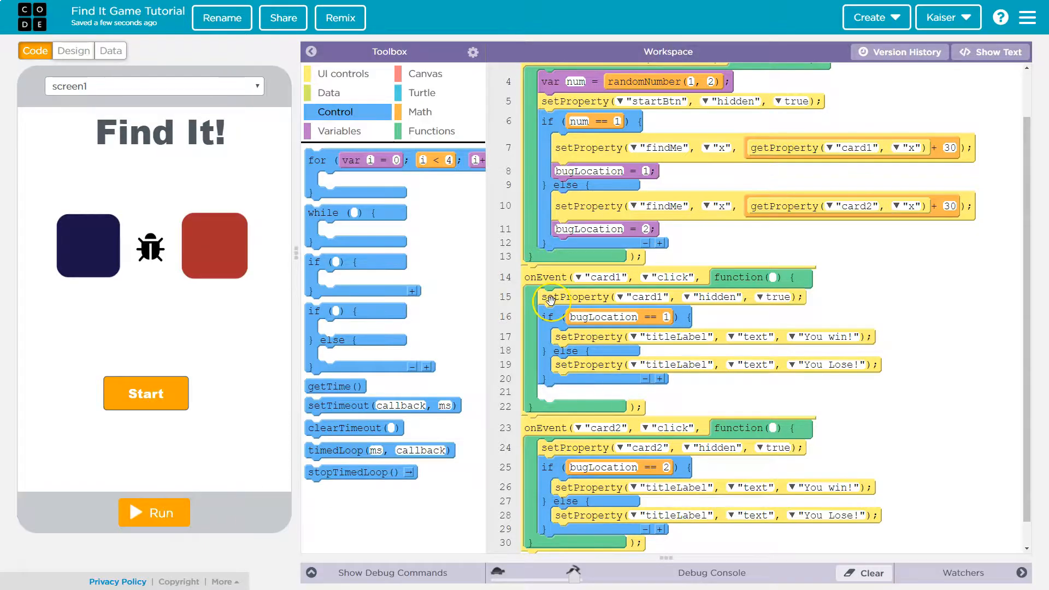
pyautogui.scroll(-3)
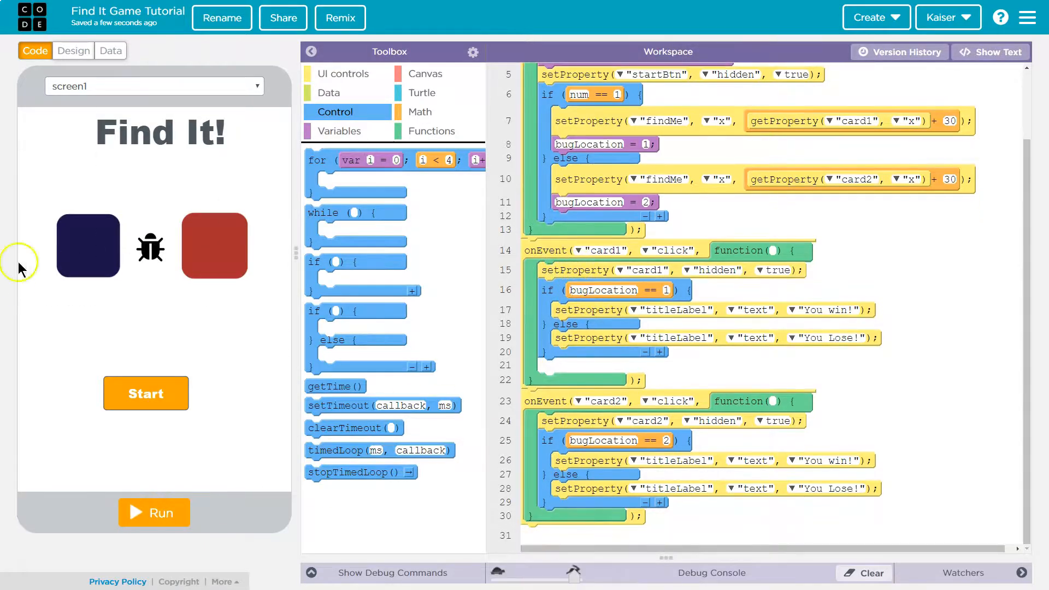
pyautogui.moveTo(423, 240)
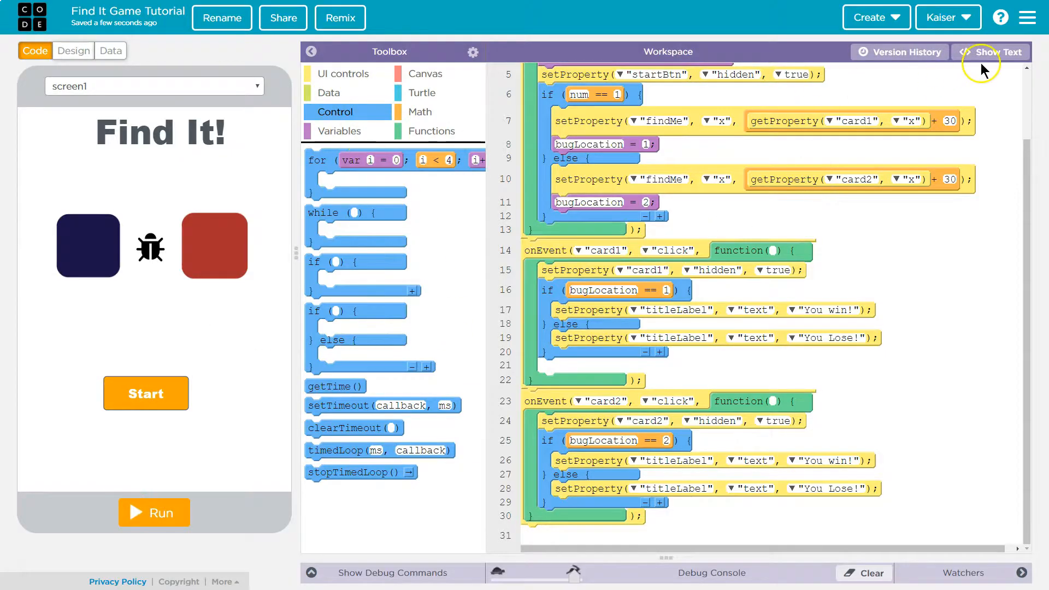
# Add setProperty hidden true calls so card1's handler hides card2 and card2's hides card1.
pyautogui.click(997, 52)
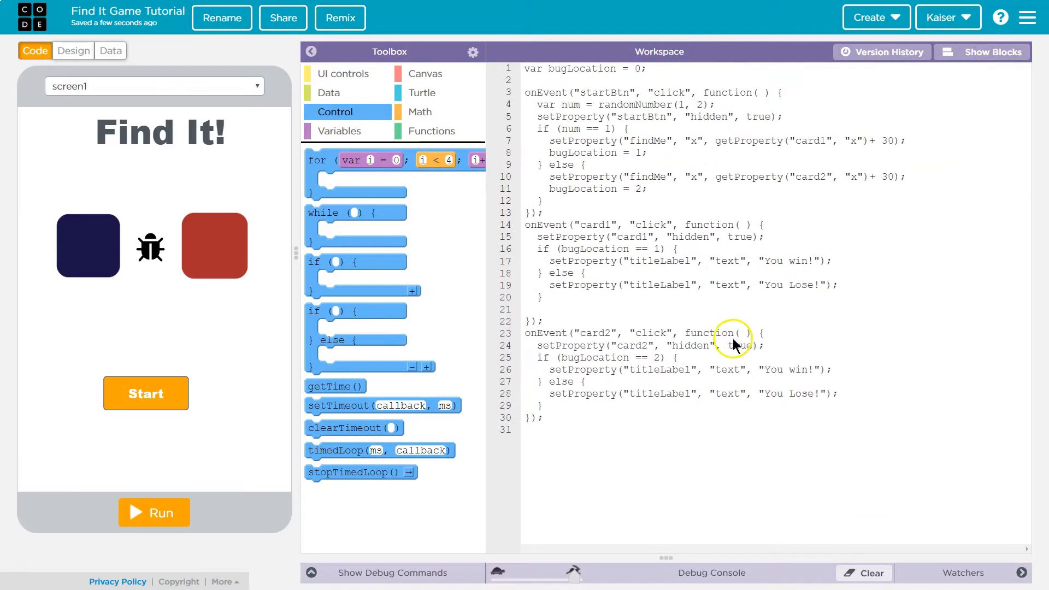
pyautogui.click(538, 345)
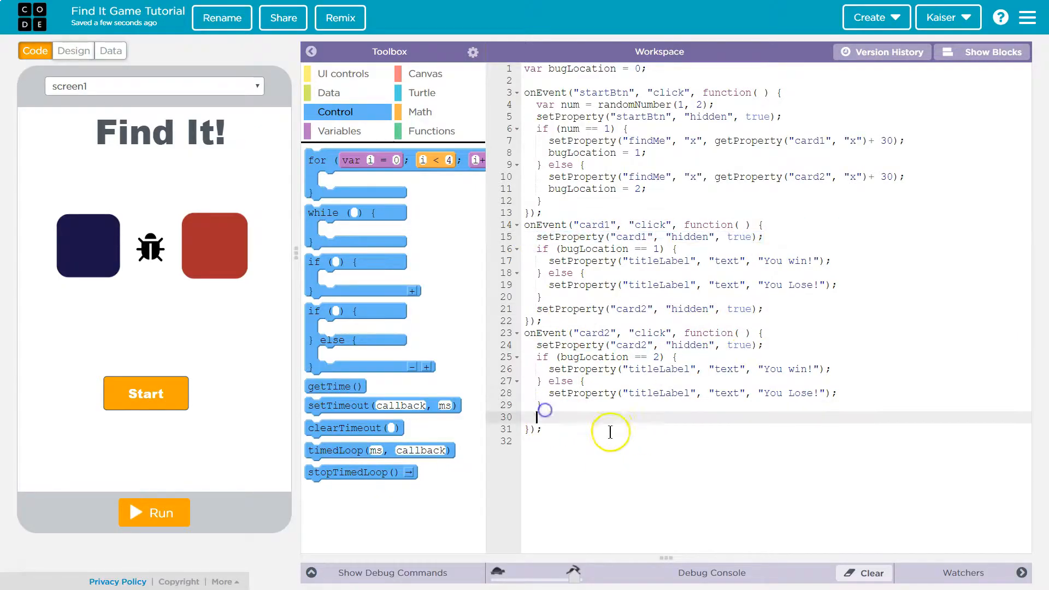
pyautogui.write('setProperty("card1", "hidden", true);')
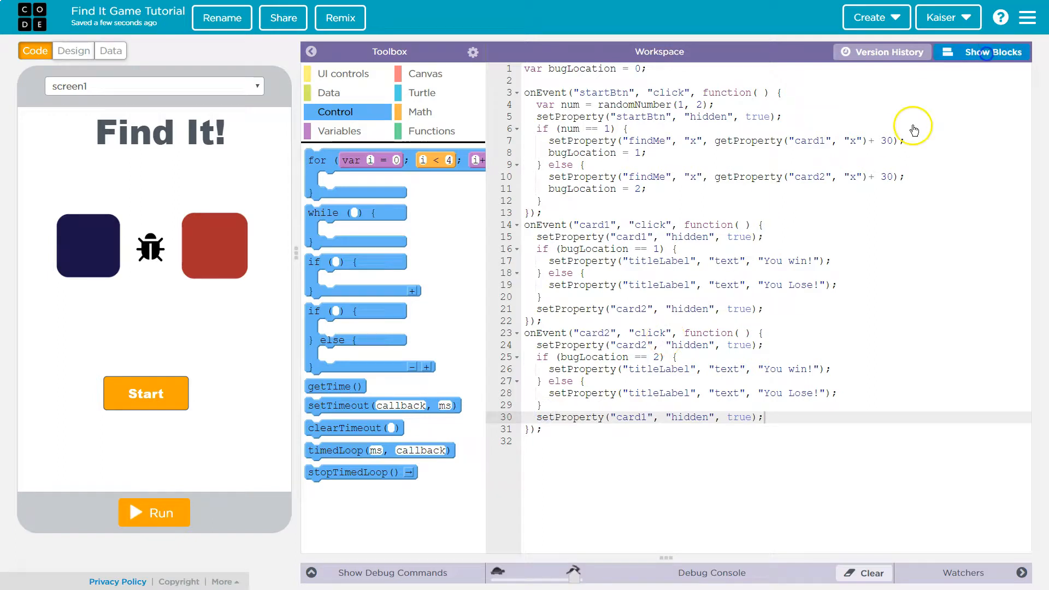
pyautogui.click(991, 53)
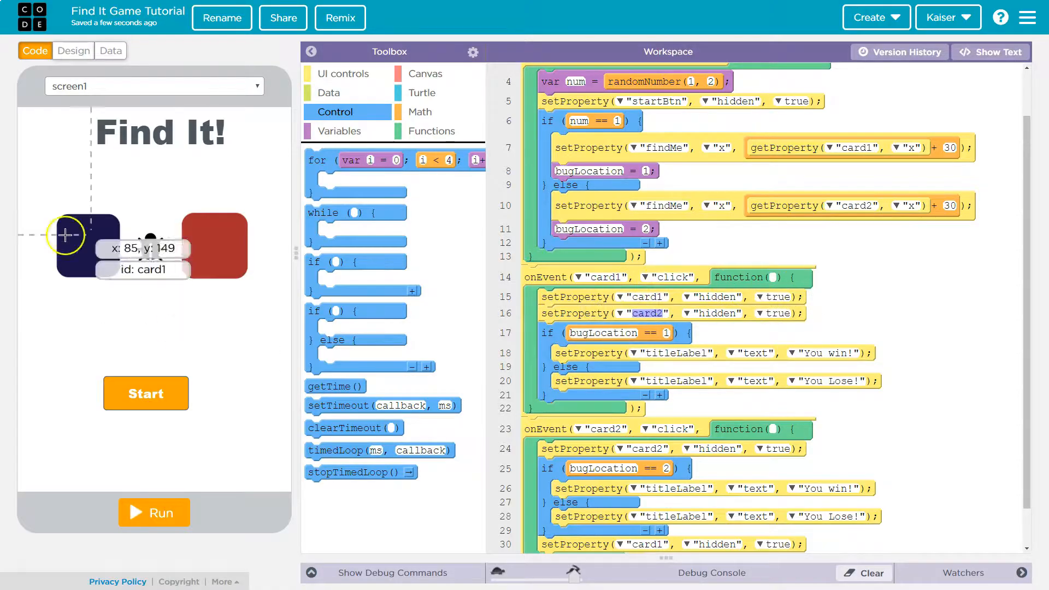
pyautogui.moveTo(131, 467)
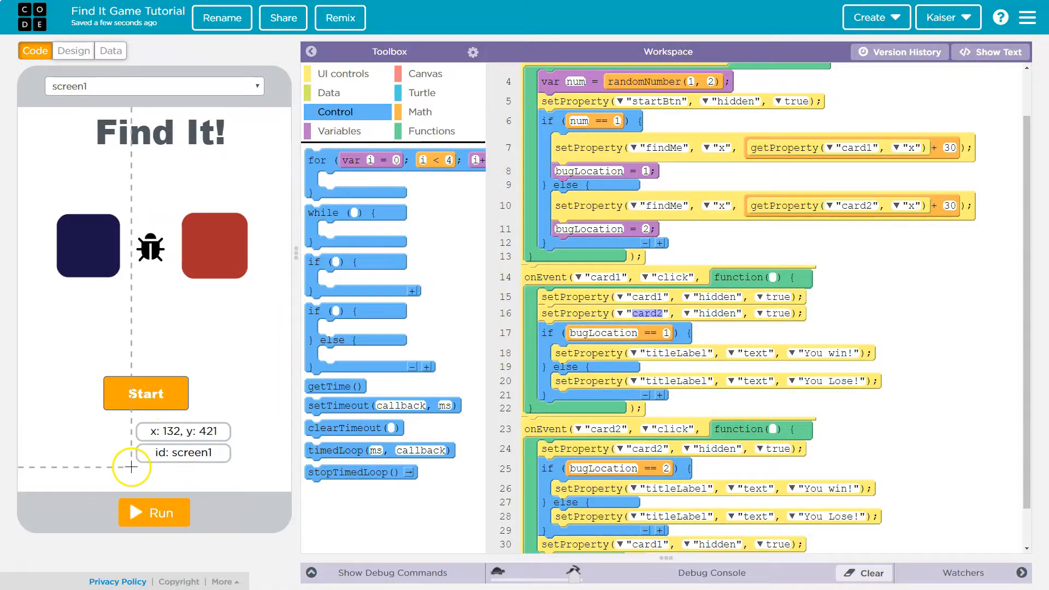
# Run the game to confirm both cards hide, then open the project's Share link.
pyautogui.click(153, 512)
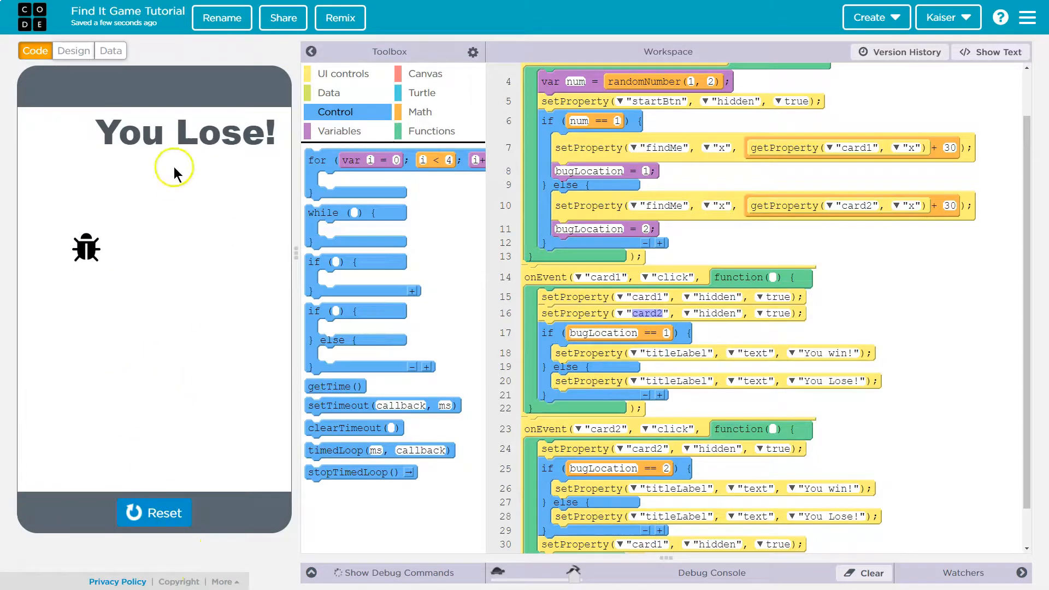
pyautogui.moveTo(626, 338)
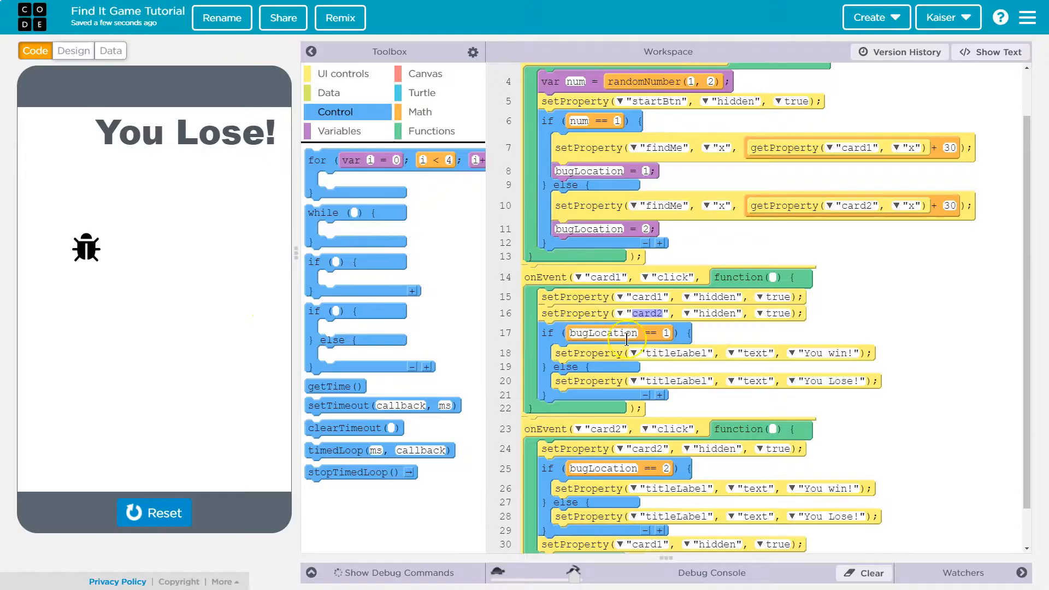
pyautogui.scroll(3)
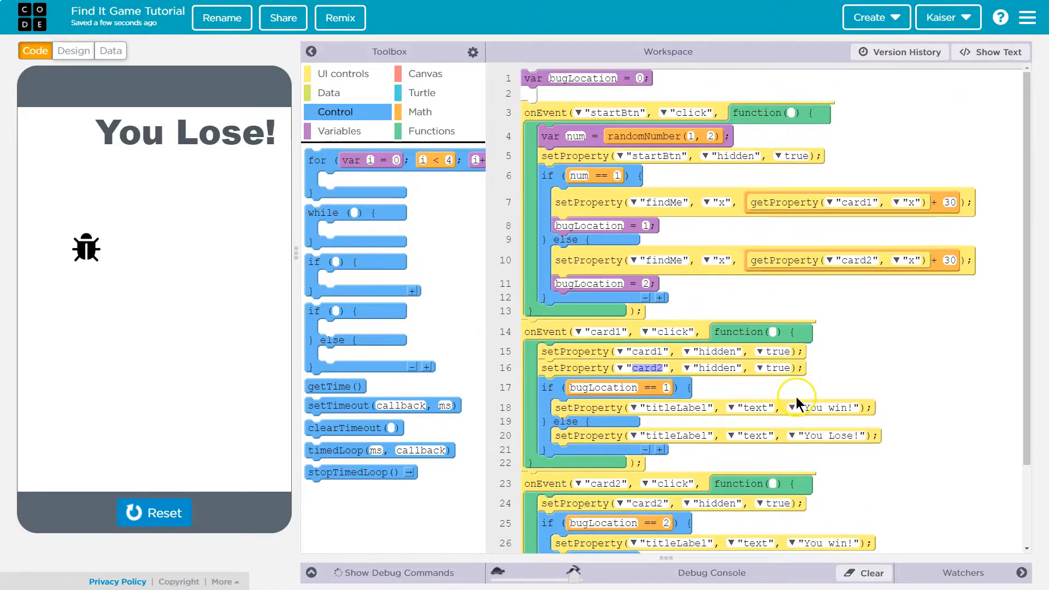
pyautogui.moveTo(781, 403)
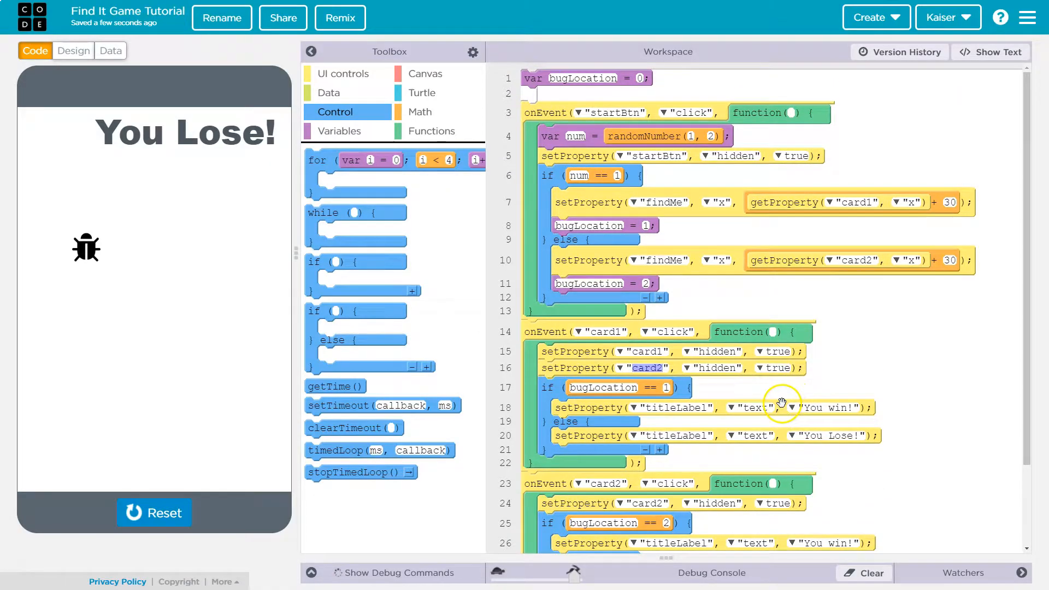
pyautogui.scroll(-3)
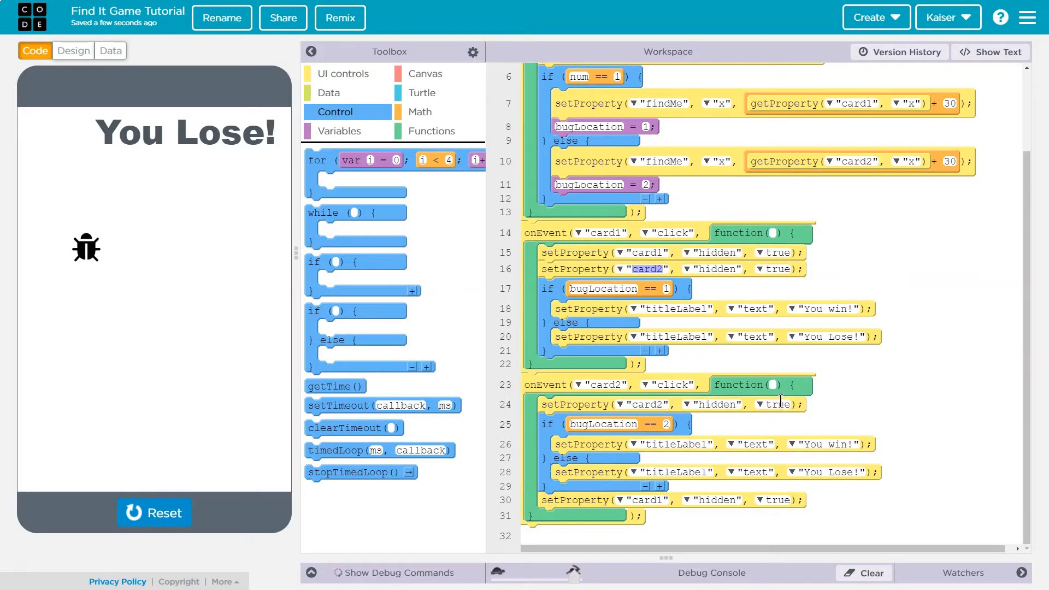
pyautogui.scroll(3)
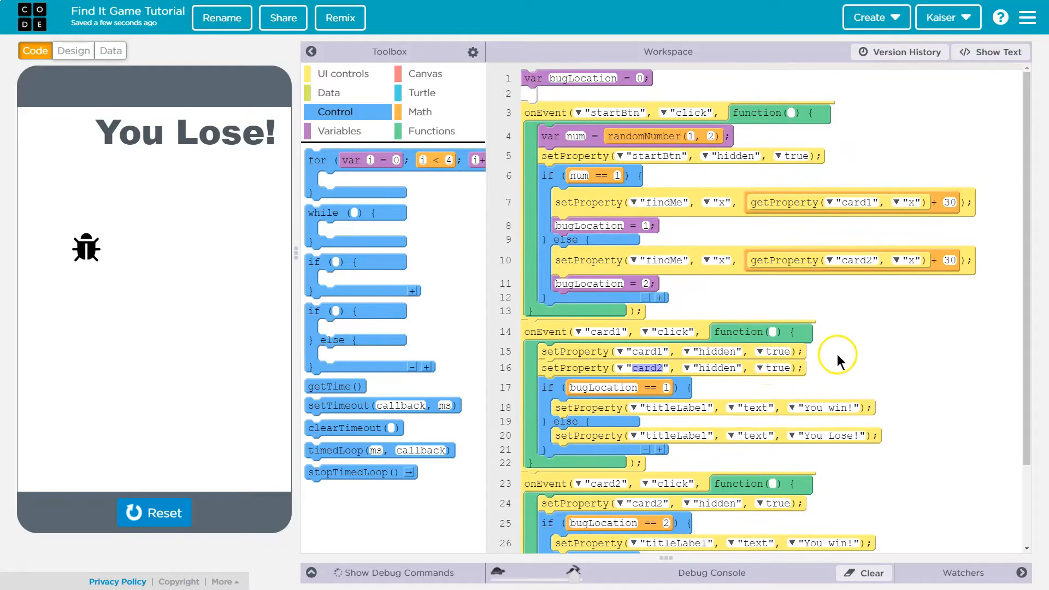
pyautogui.moveTo(818, 361)
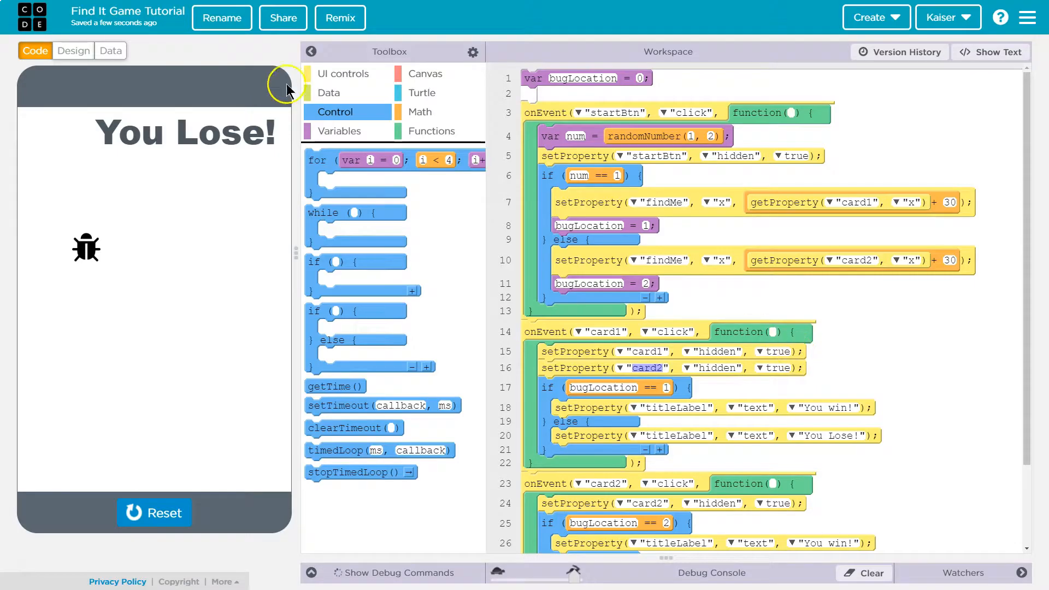
pyautogui.click(282, 18)
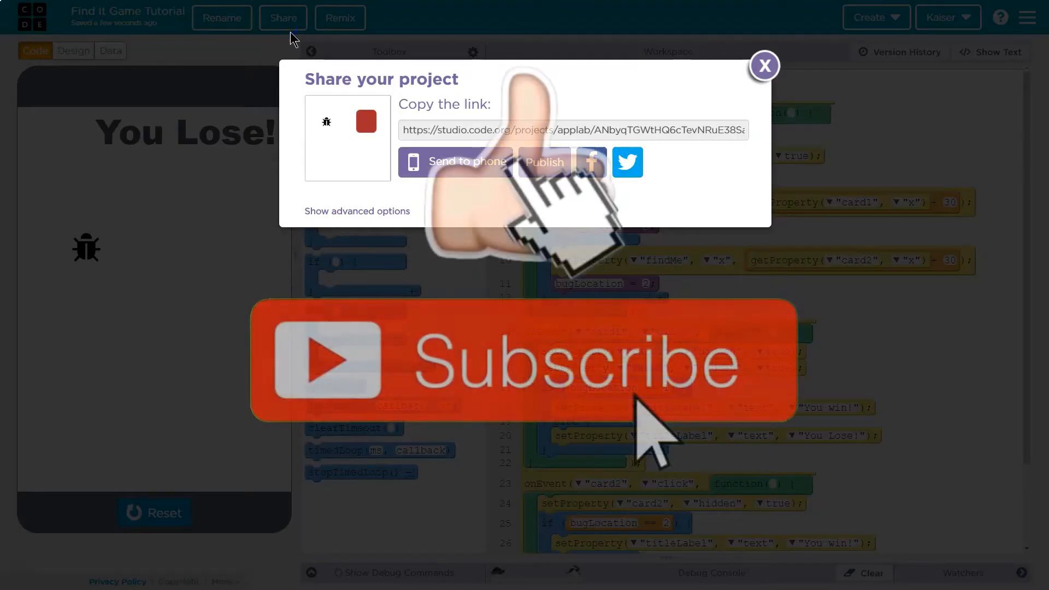